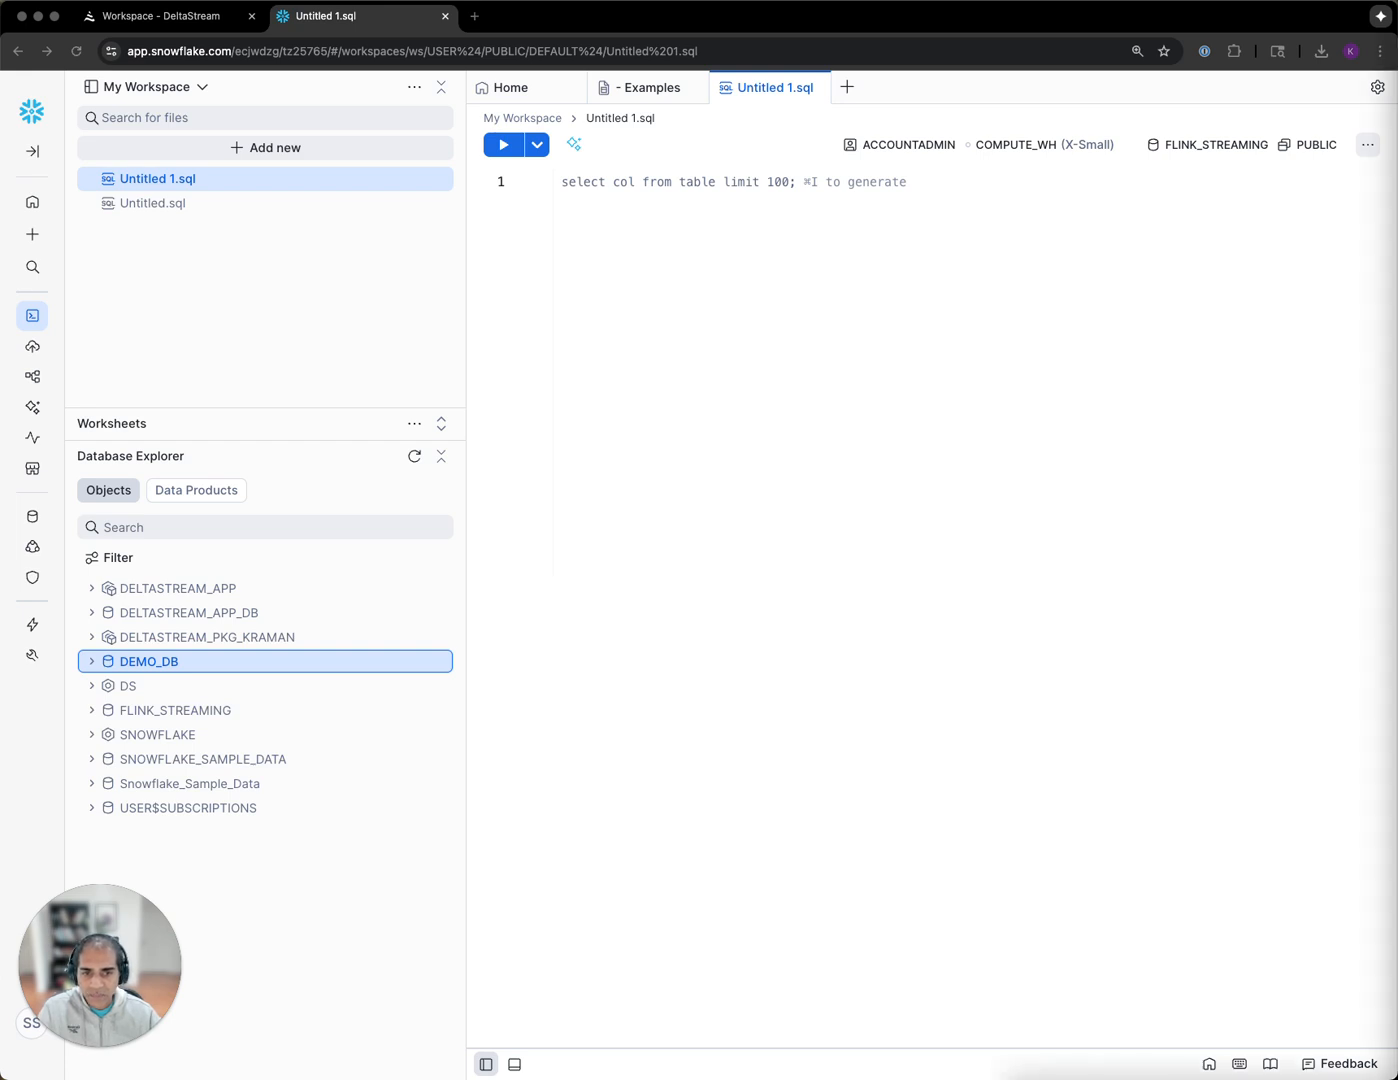
- Run CALL DS.Q.EXEC('SHOW STORES;') returning trial_store, snow_kafka and my_snowflake_store
text(CALL DS.Q.EXEC('SHOW STORES;');)
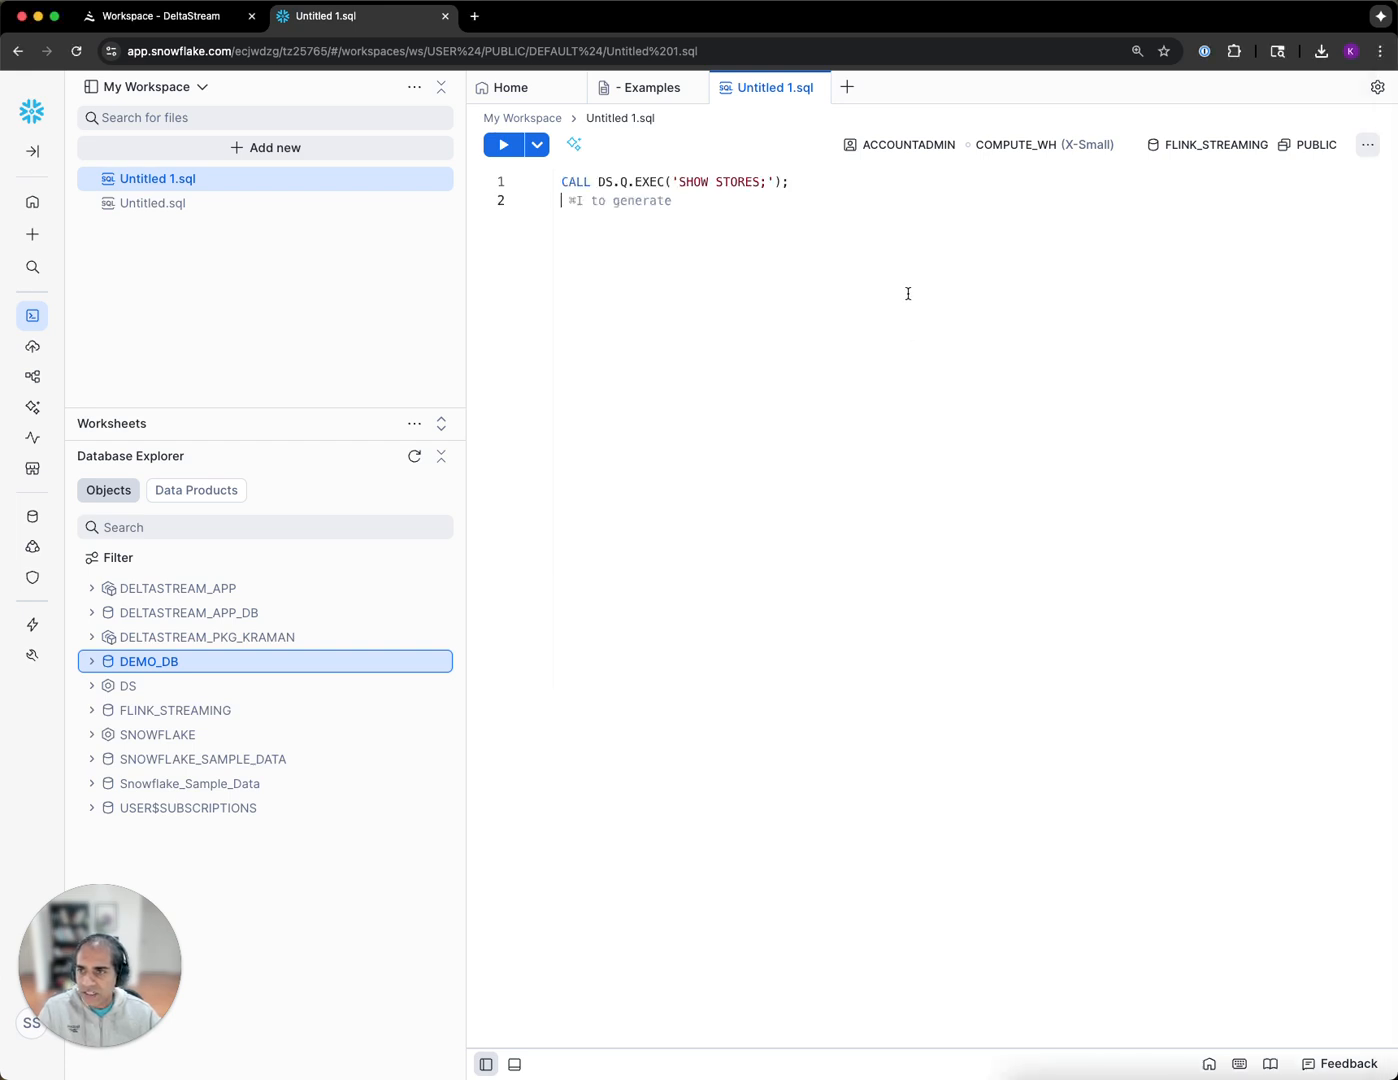
click(504, 144)
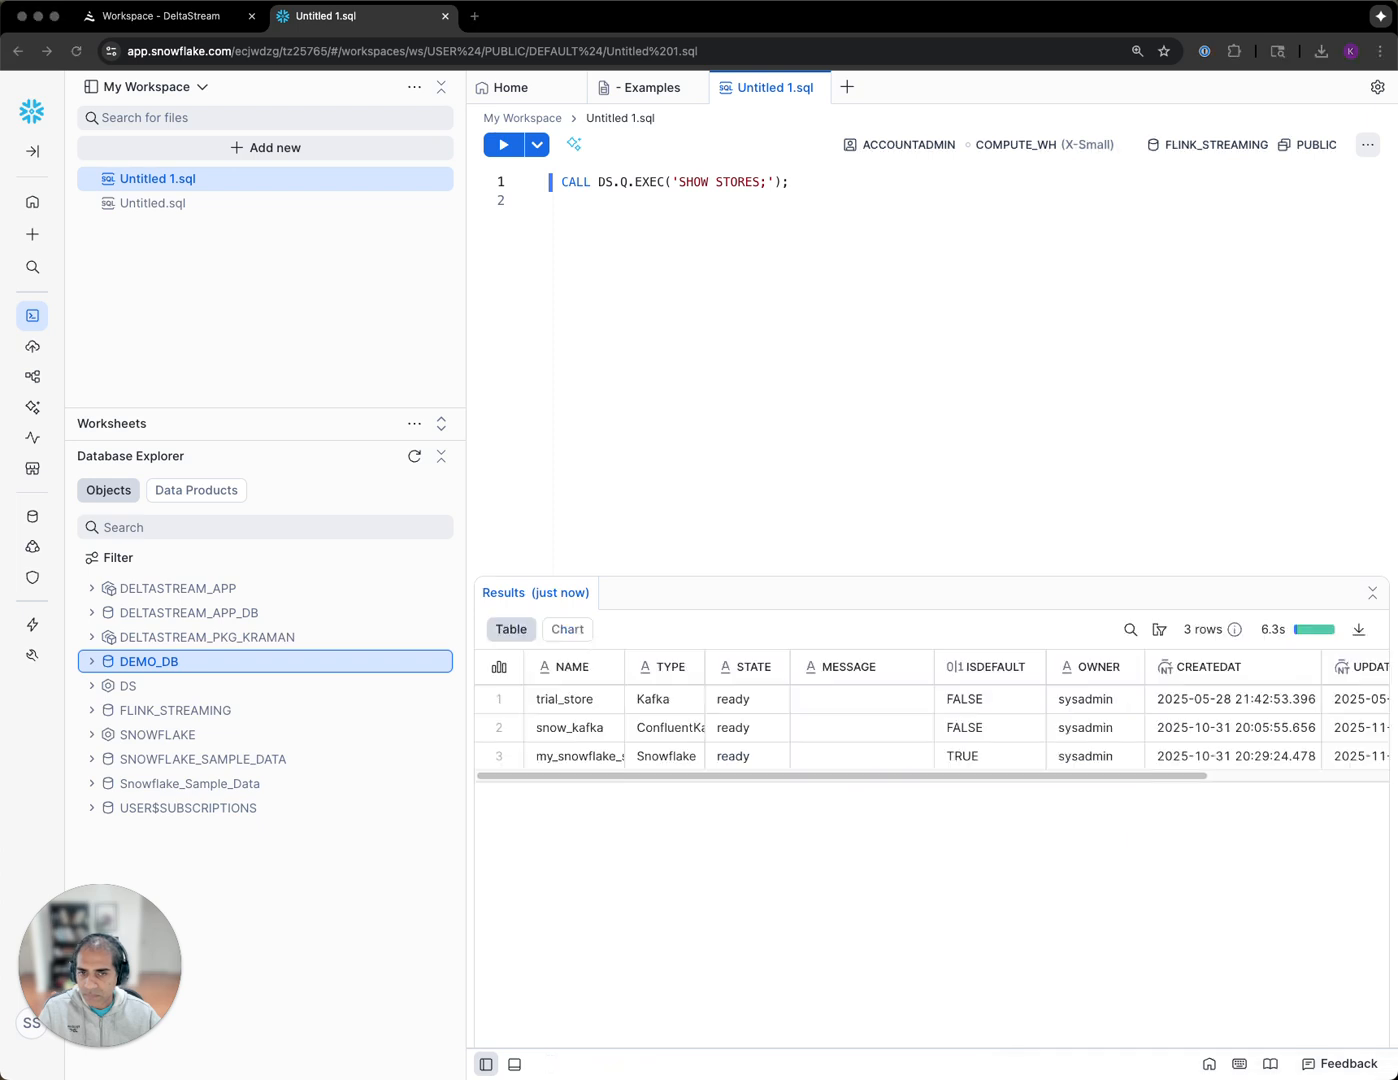
mouse_move(620, 672)
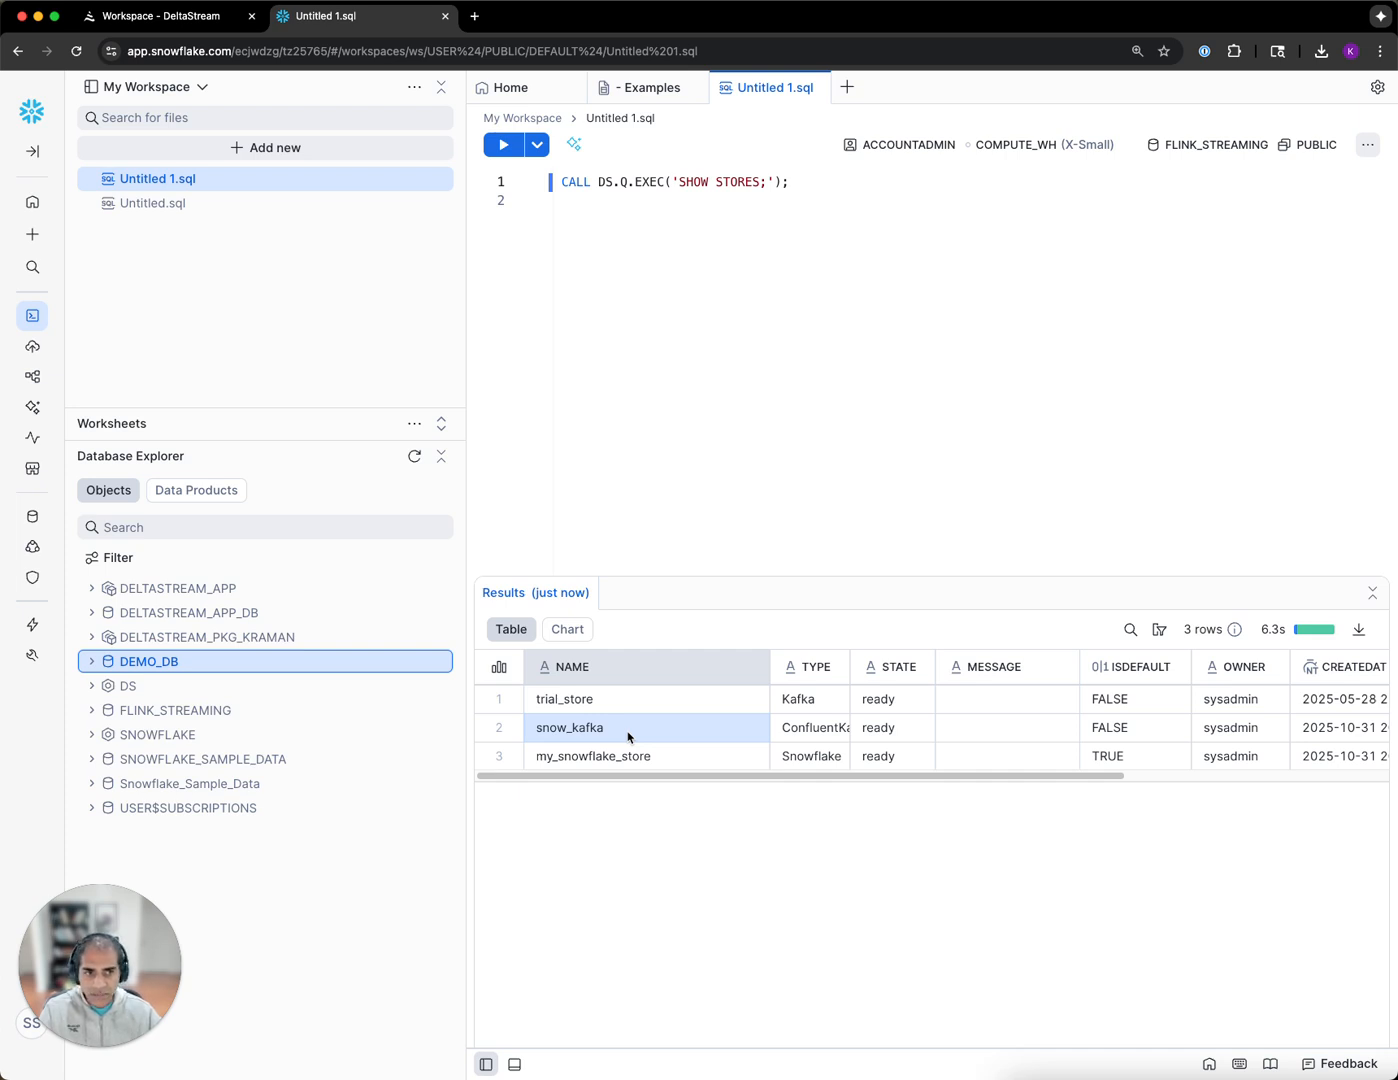
click(592, 756)
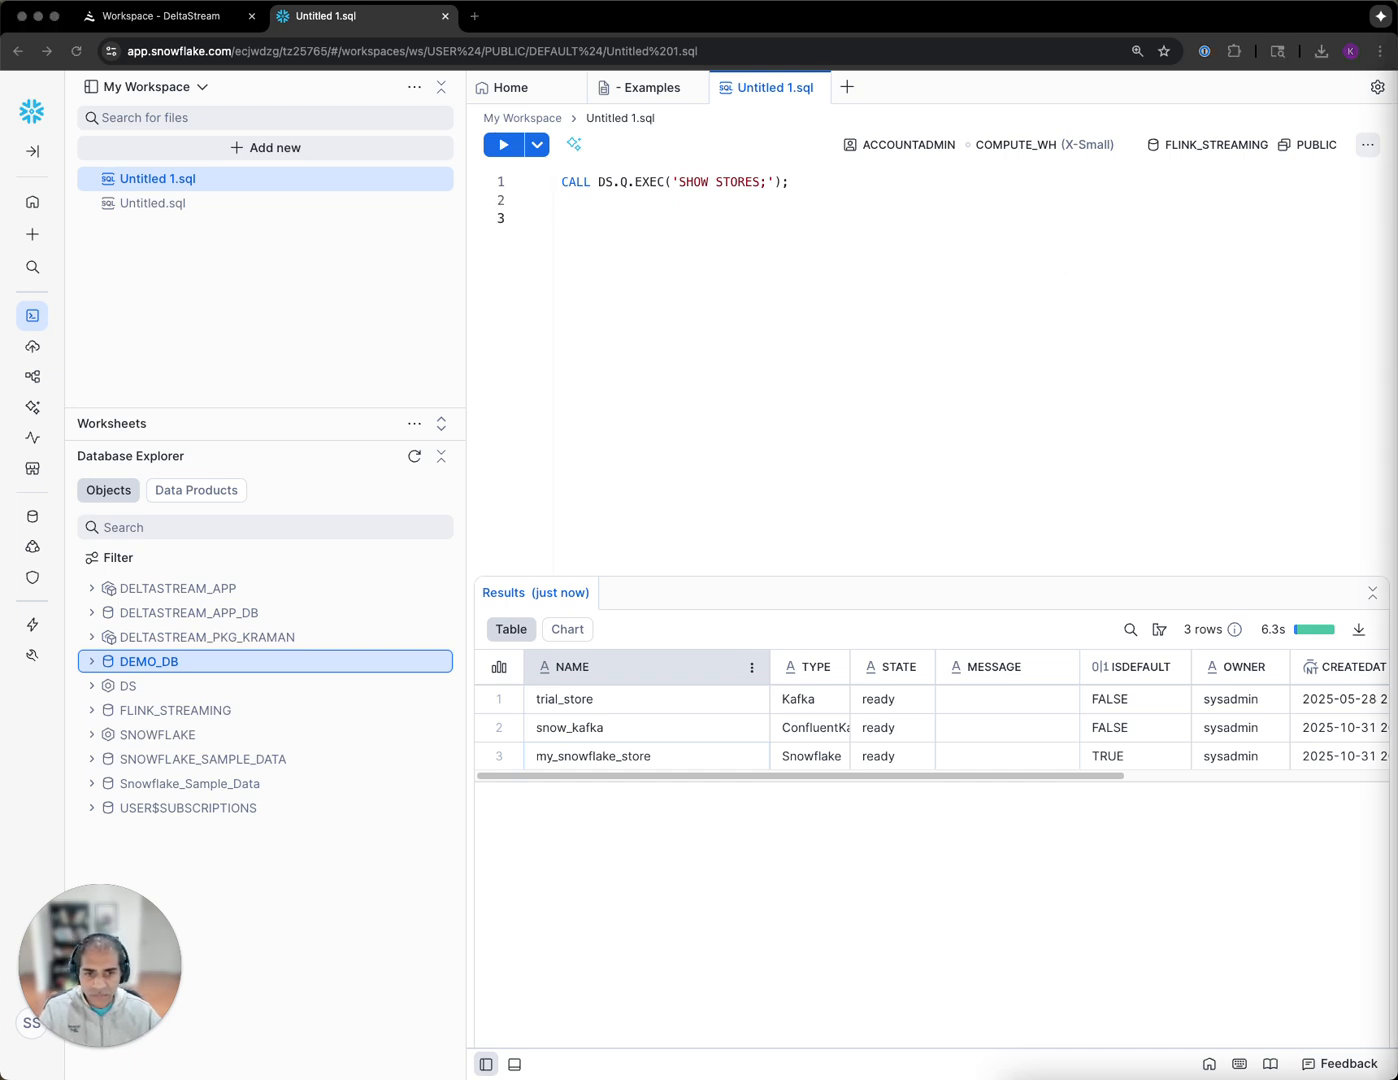
- Run SHOW ENTITIES IN STORE snow_kafka, listing 32 entities including customer_profiles
text(CALL DS.Q.EXEC('SHOW ENTITIES IN STORE snow_kafka;');)
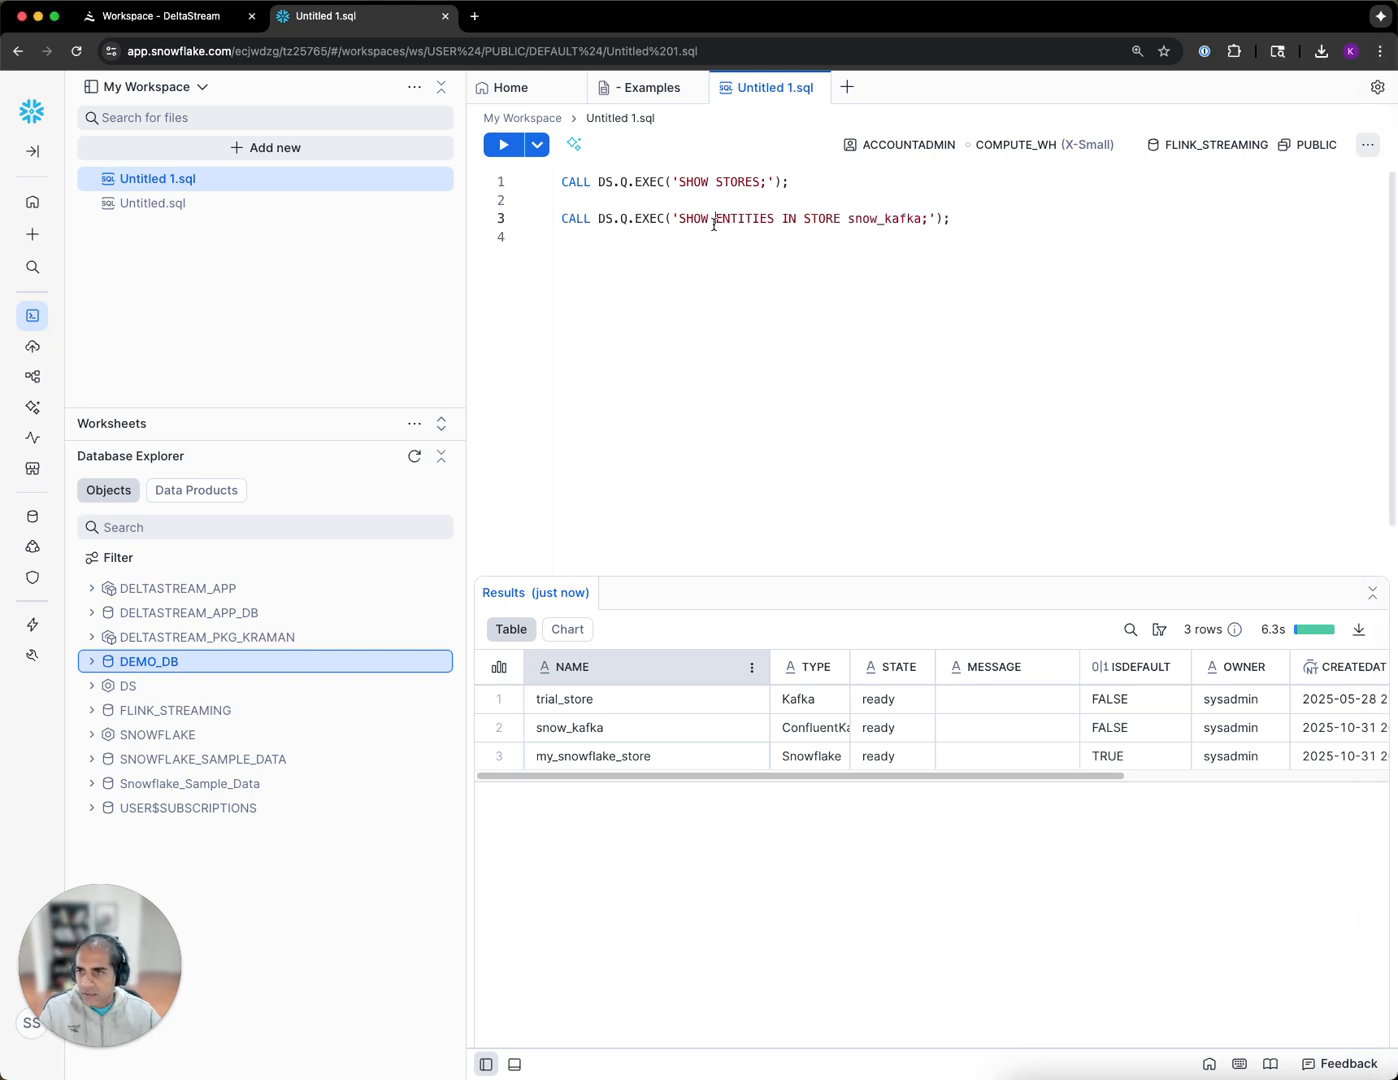
click(504, 144)
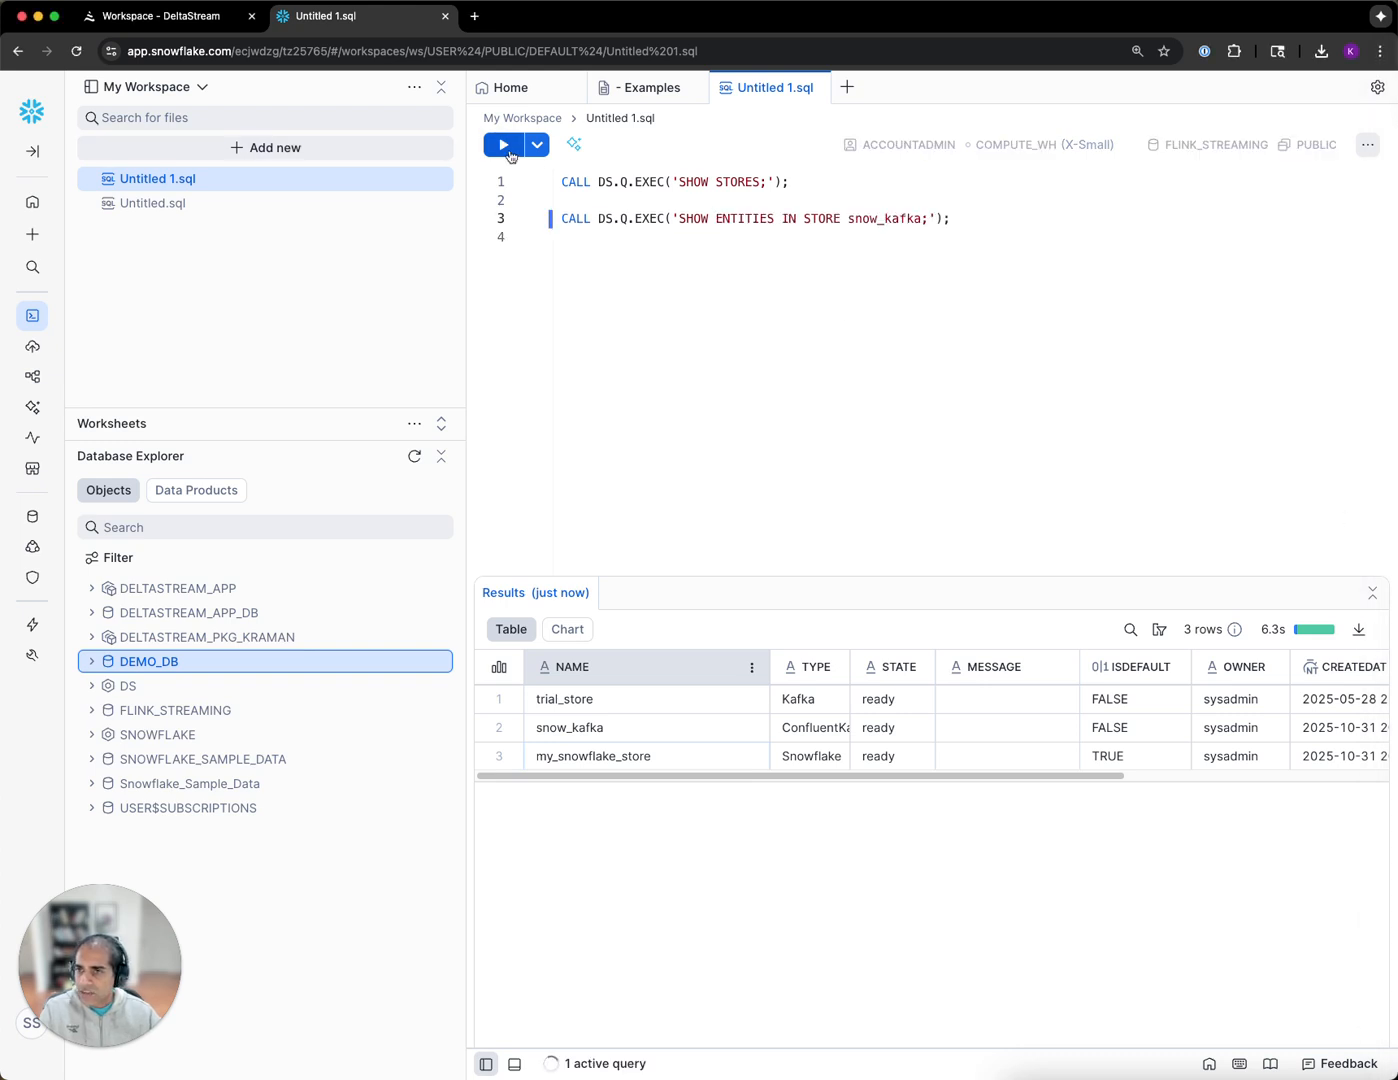
click(504, 144)
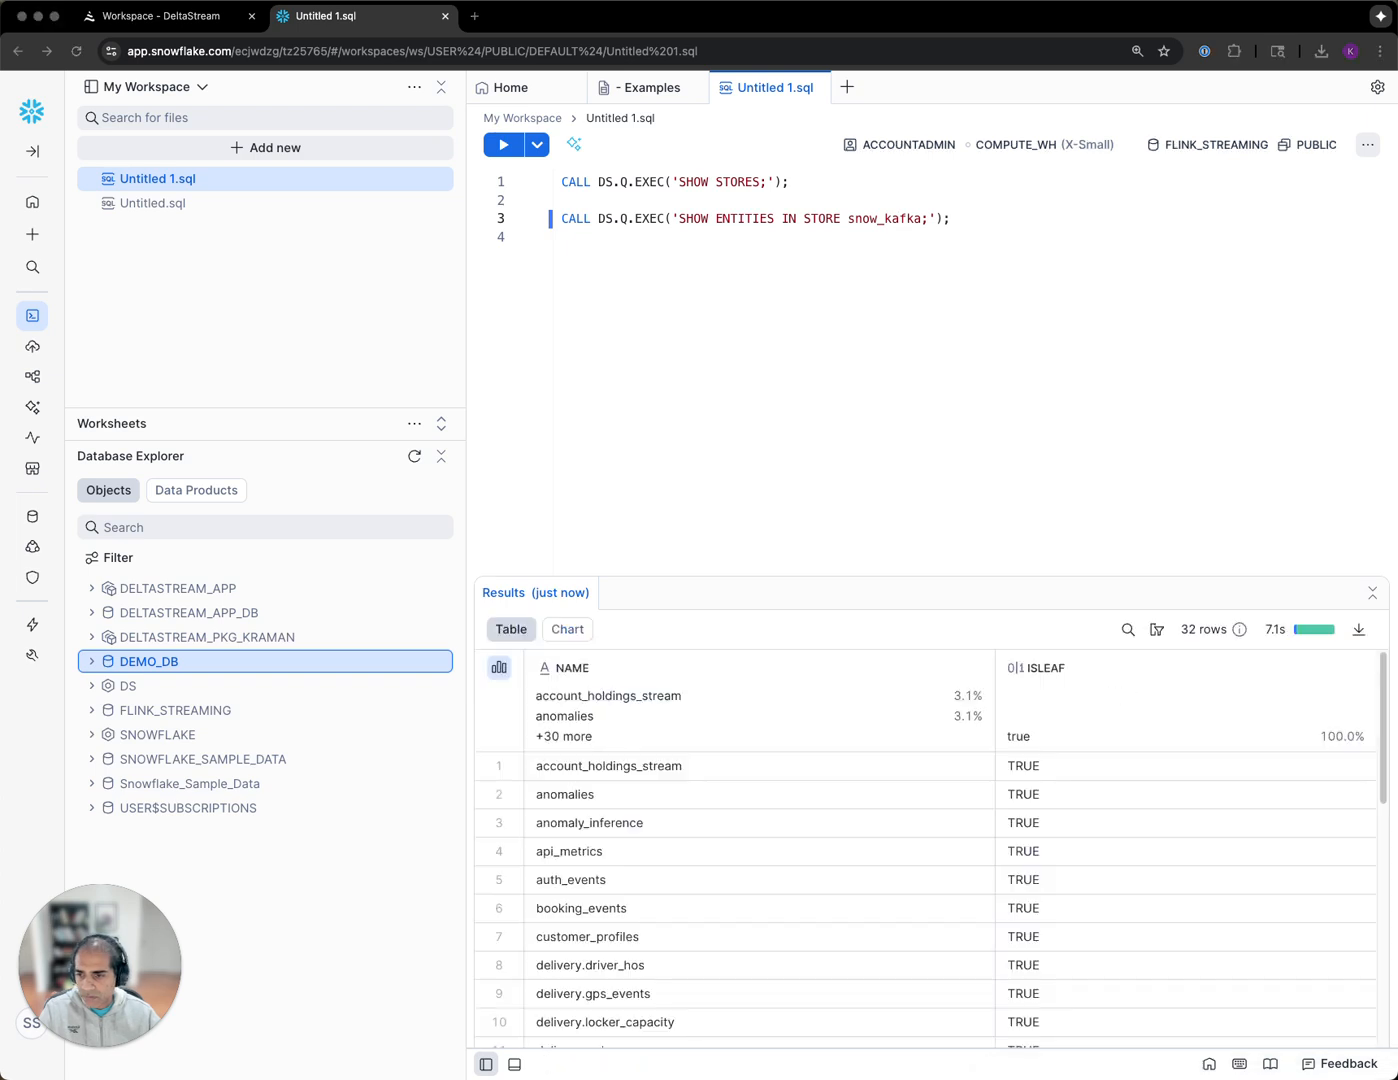
mouse_move(640, 920)
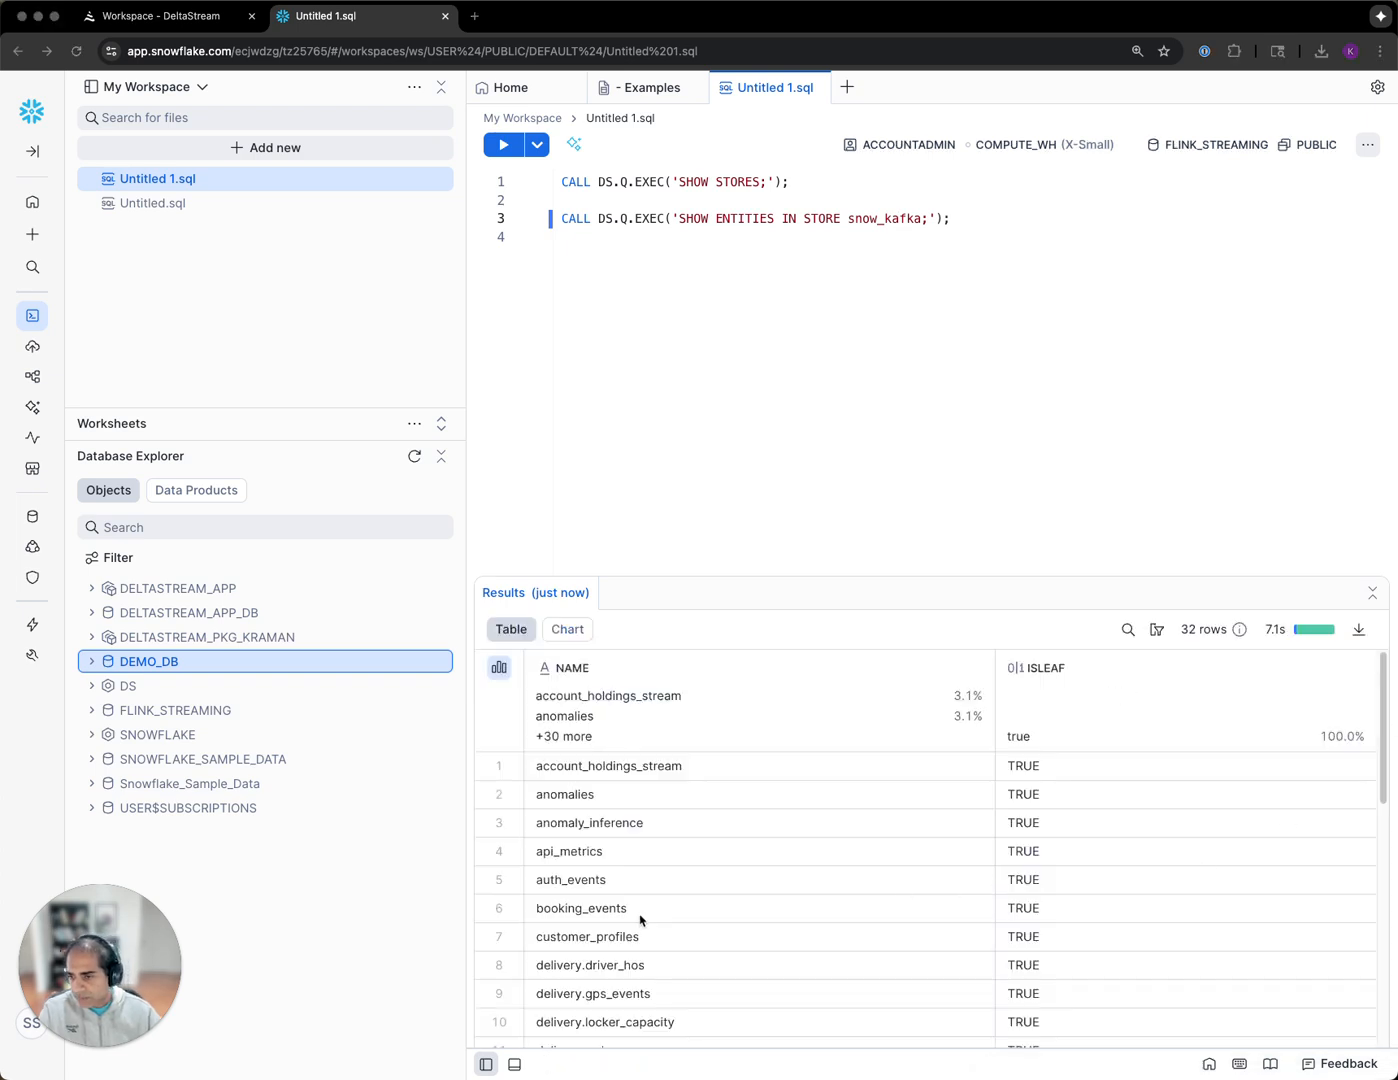
click(588, 936)
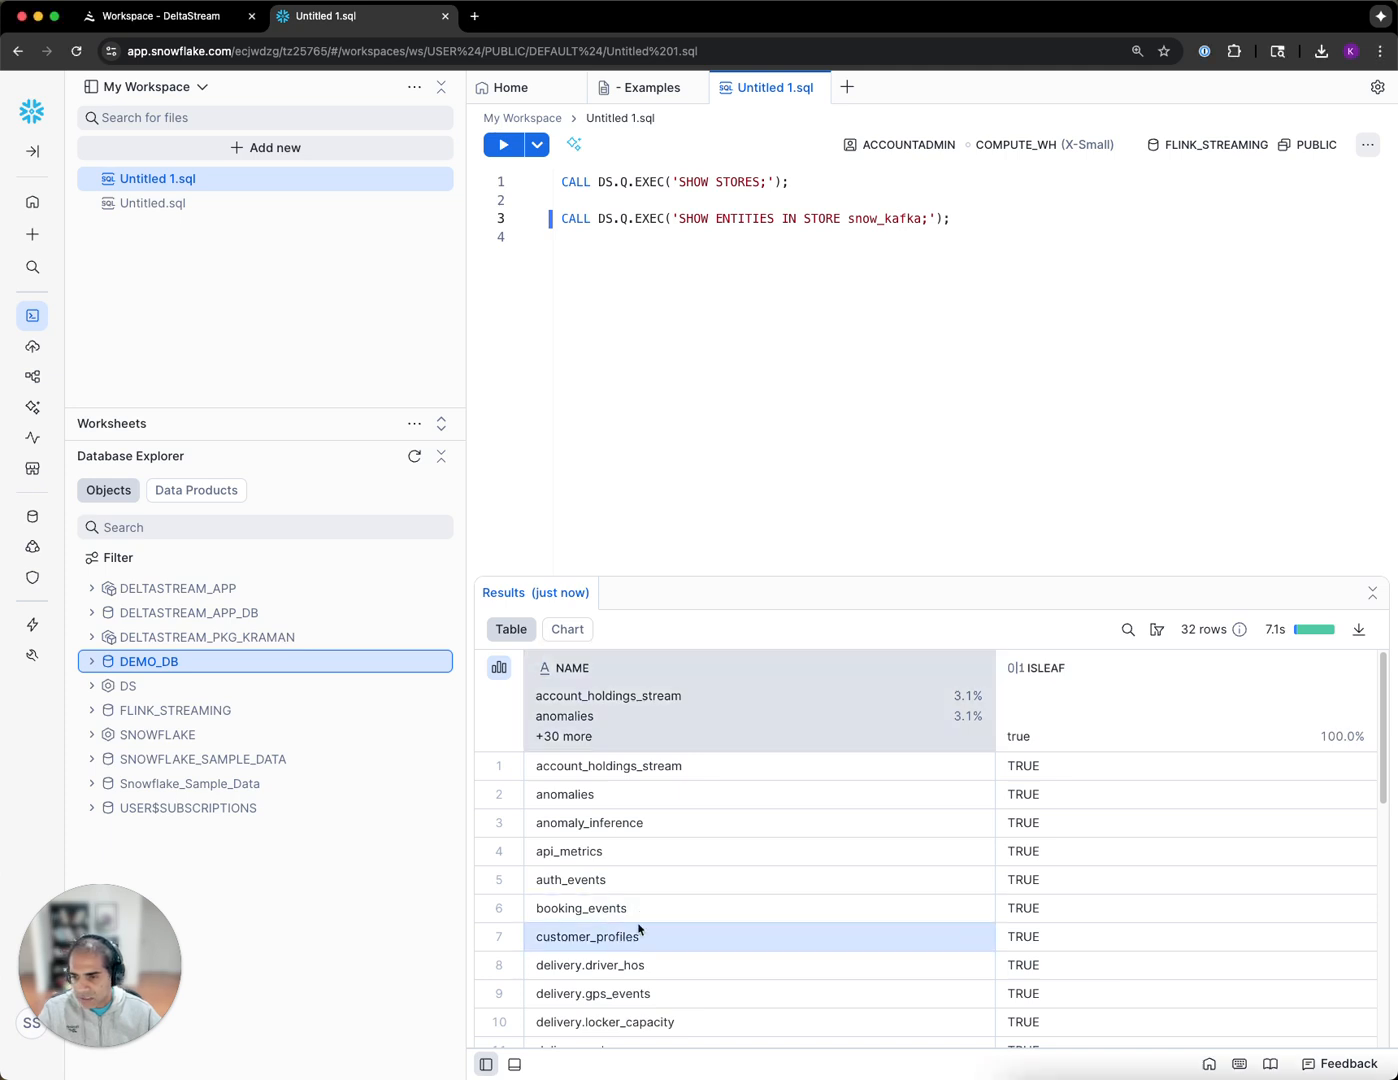
scroll(down, 3)
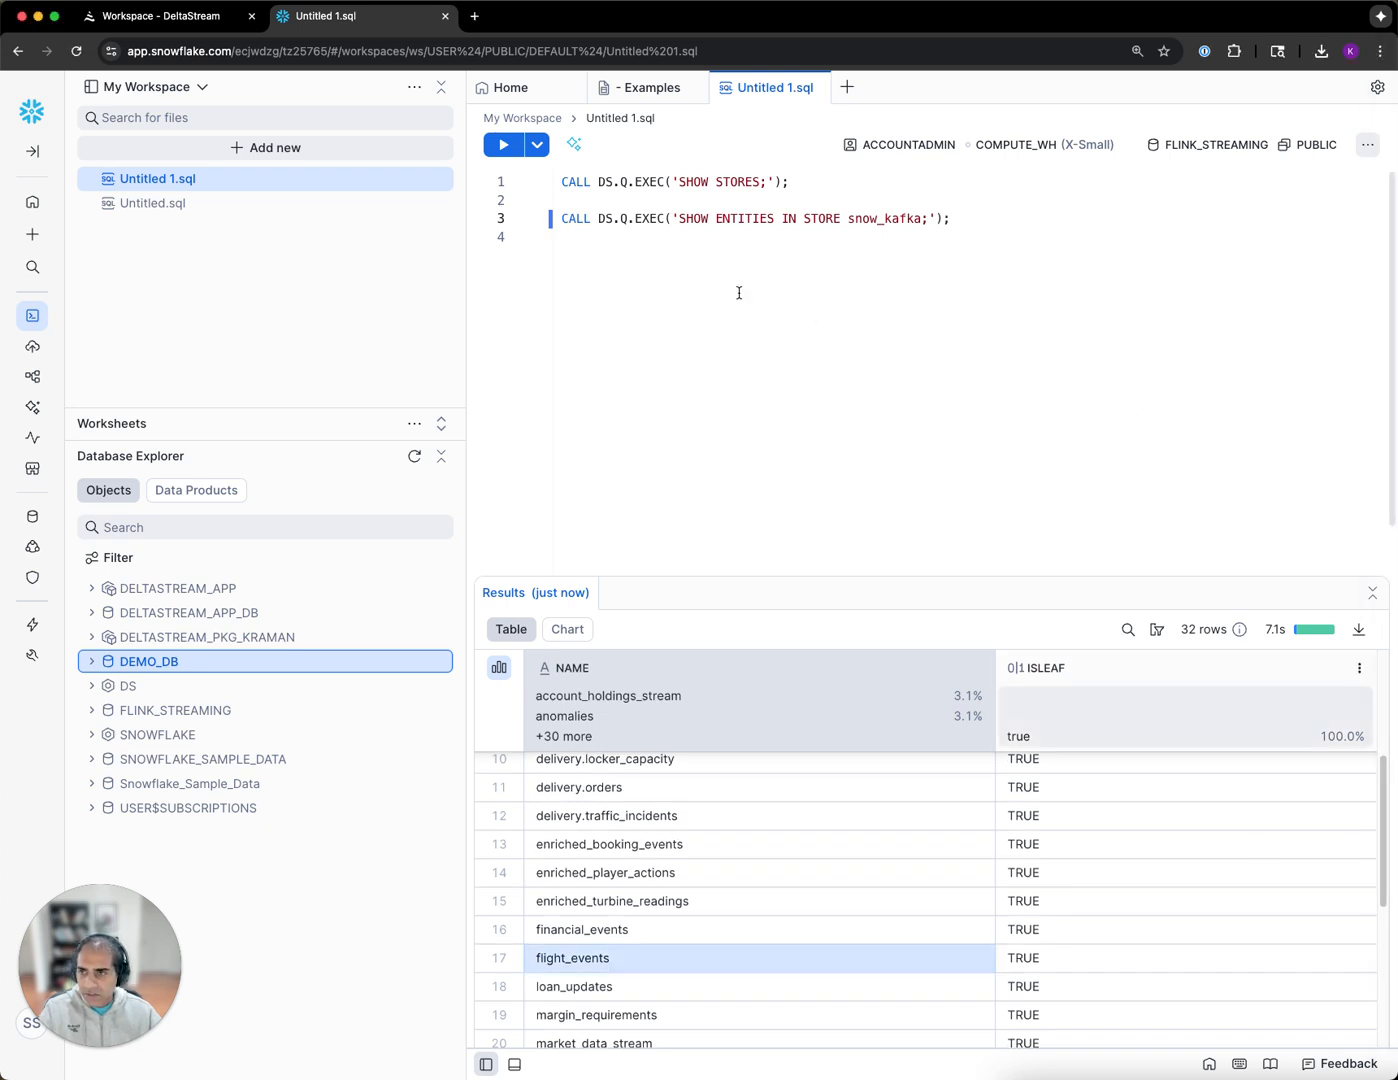
- Run DESCRIBE ENTITY booking_events, returning a Topic with 1 partition and 3 replicas
text(CALL DS.Q.EXEC('DESCRIBE ENTITY booking_events IN STORE snow_kafka;');)
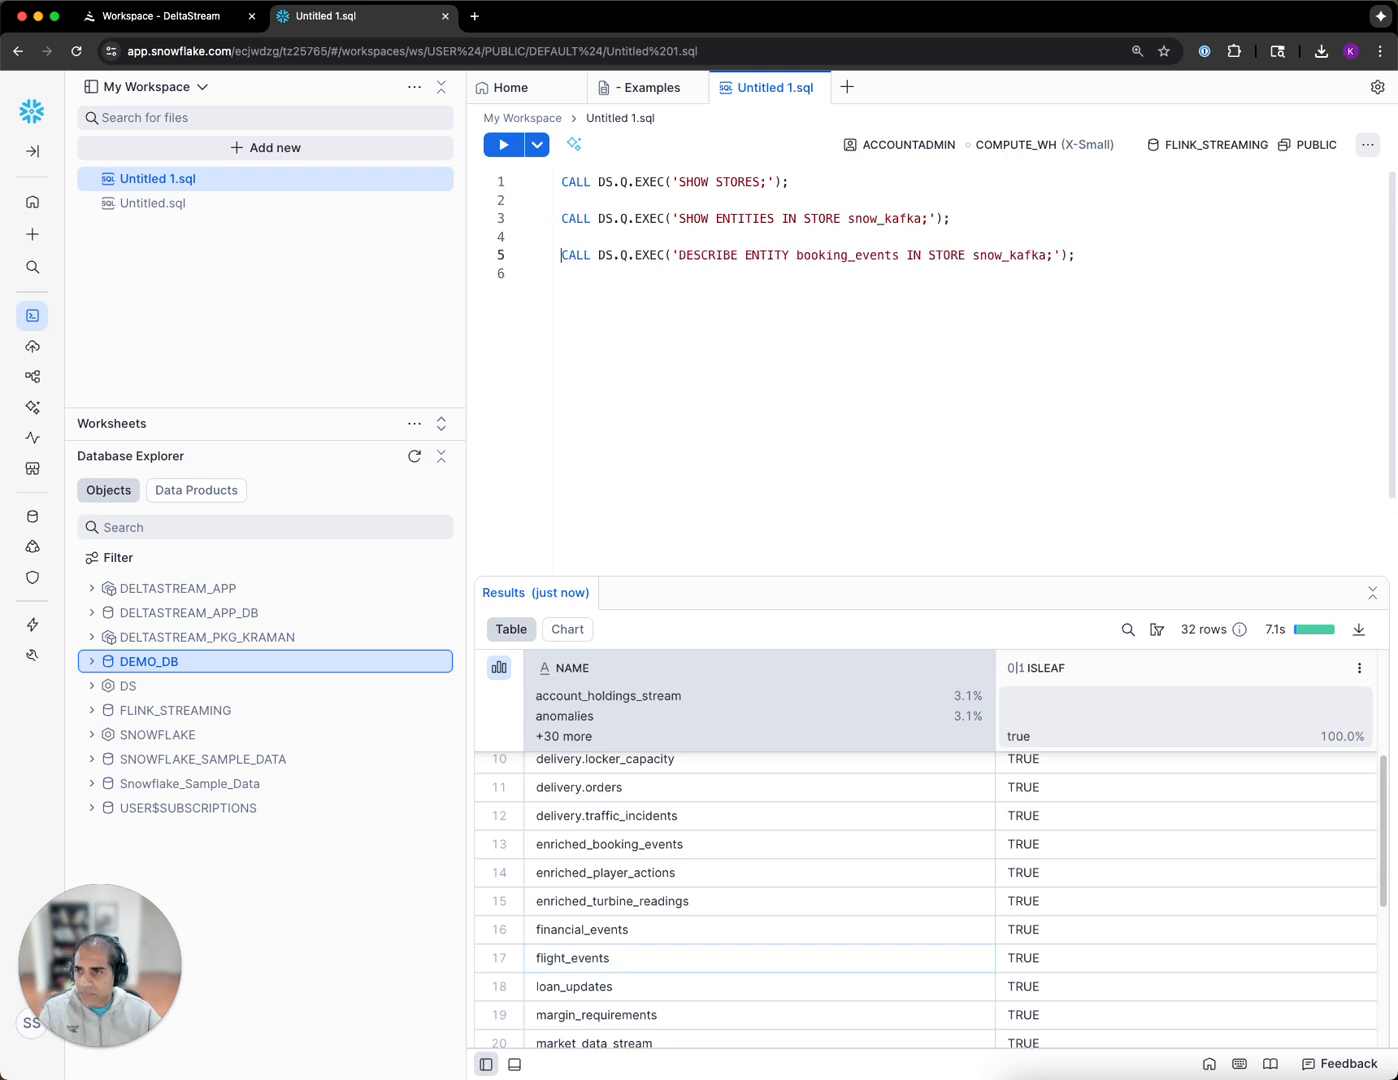
click(504, 144)
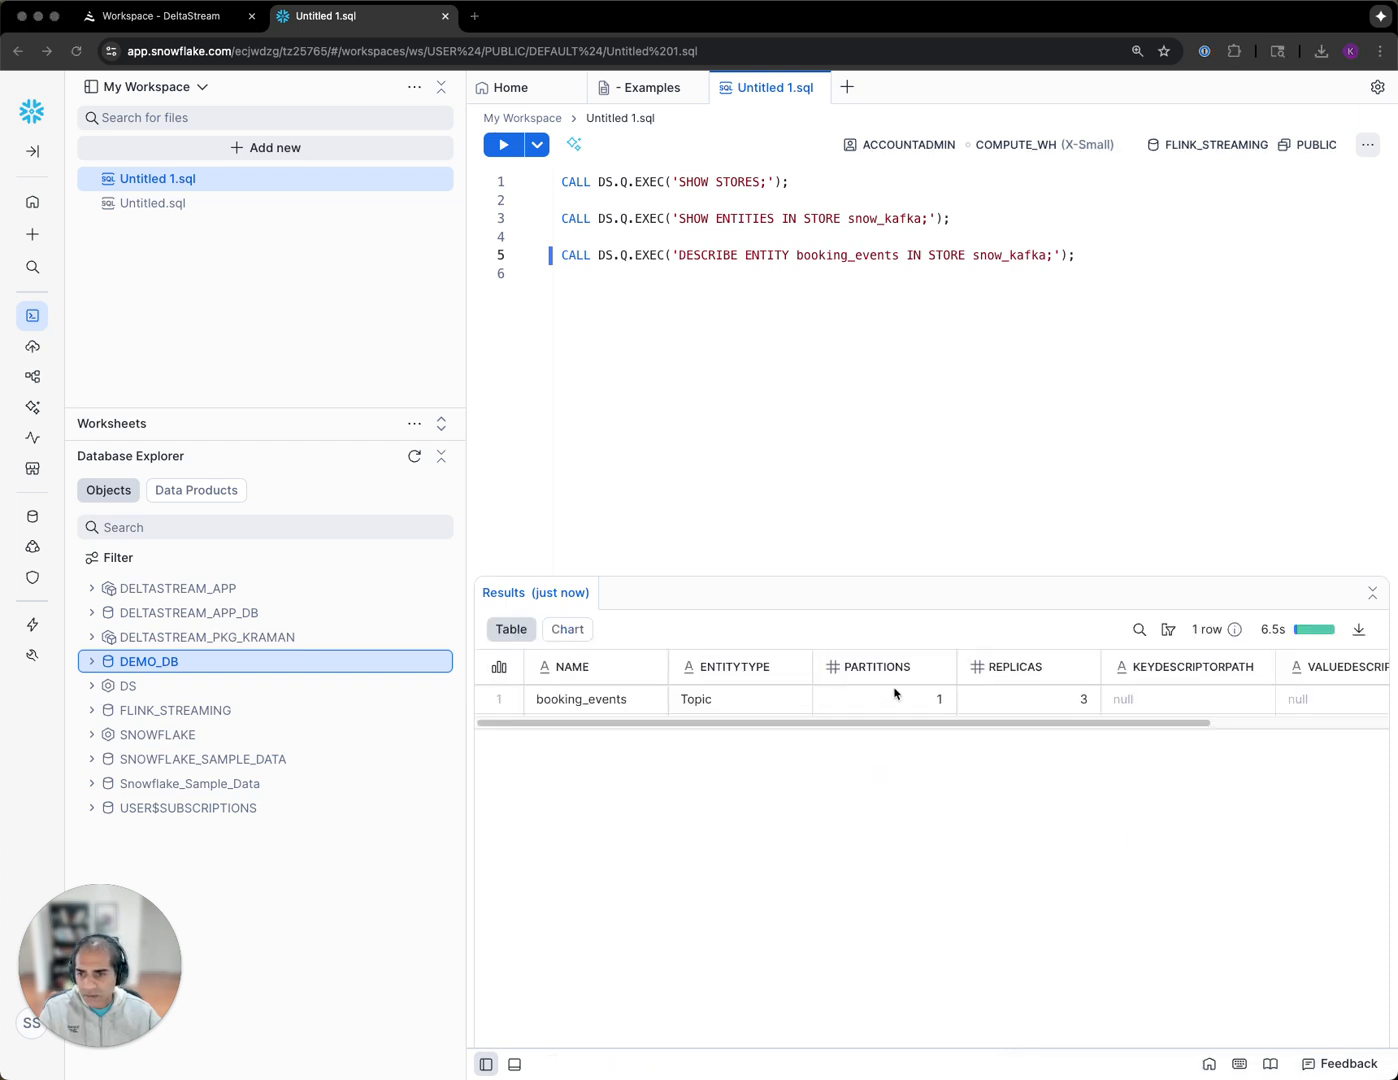
click(1028, 700)
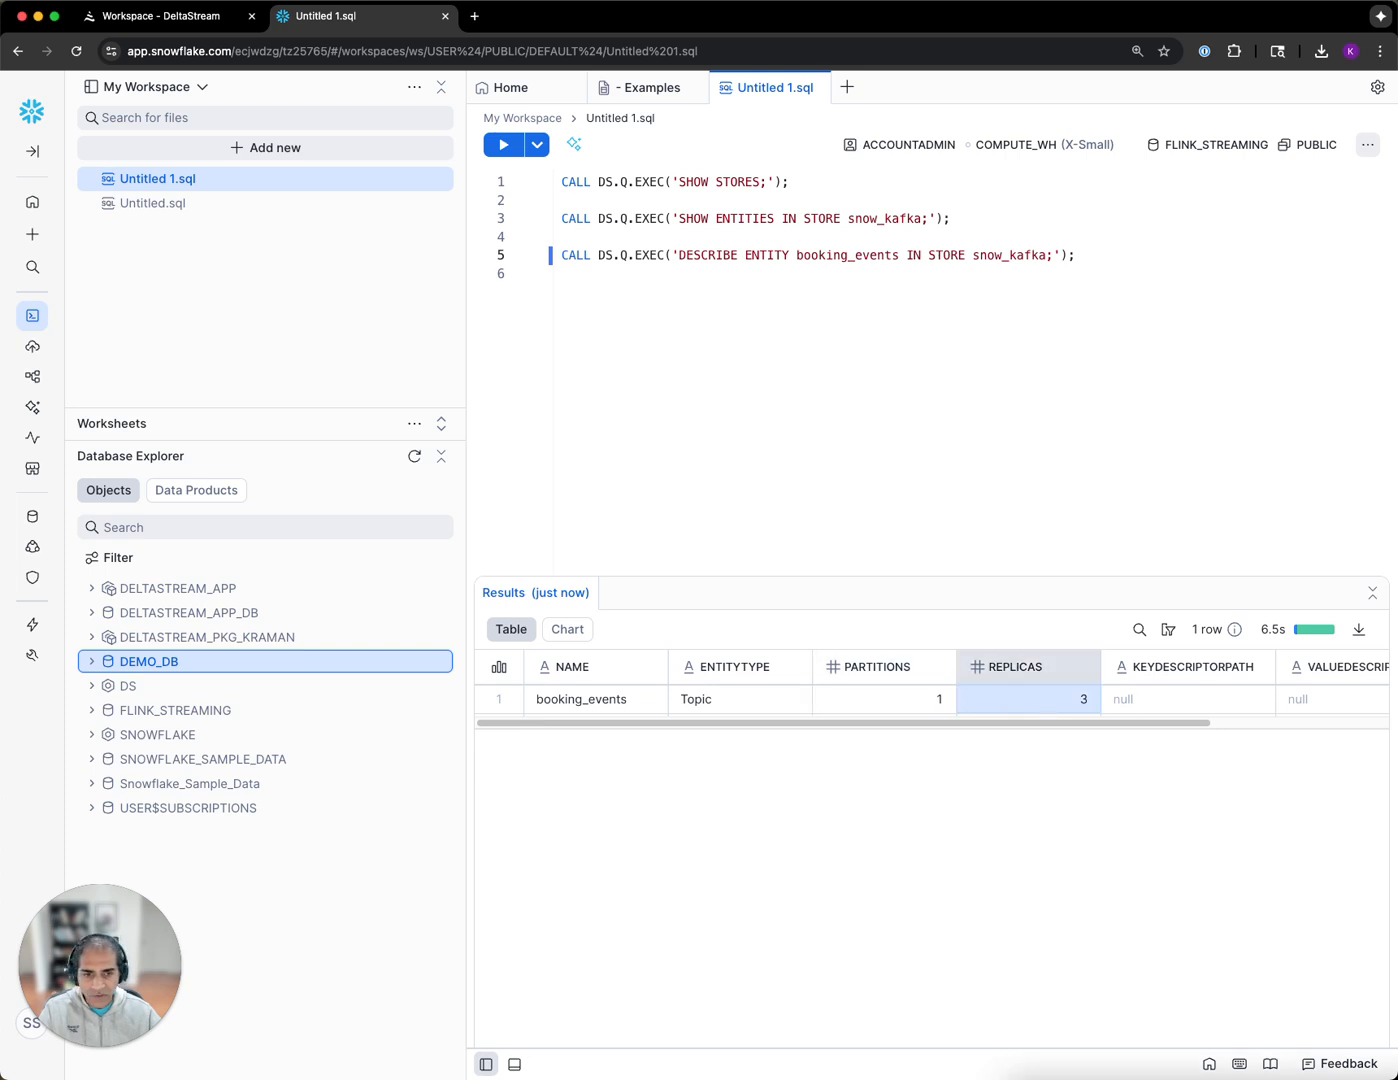
mouse_move(904, 492)
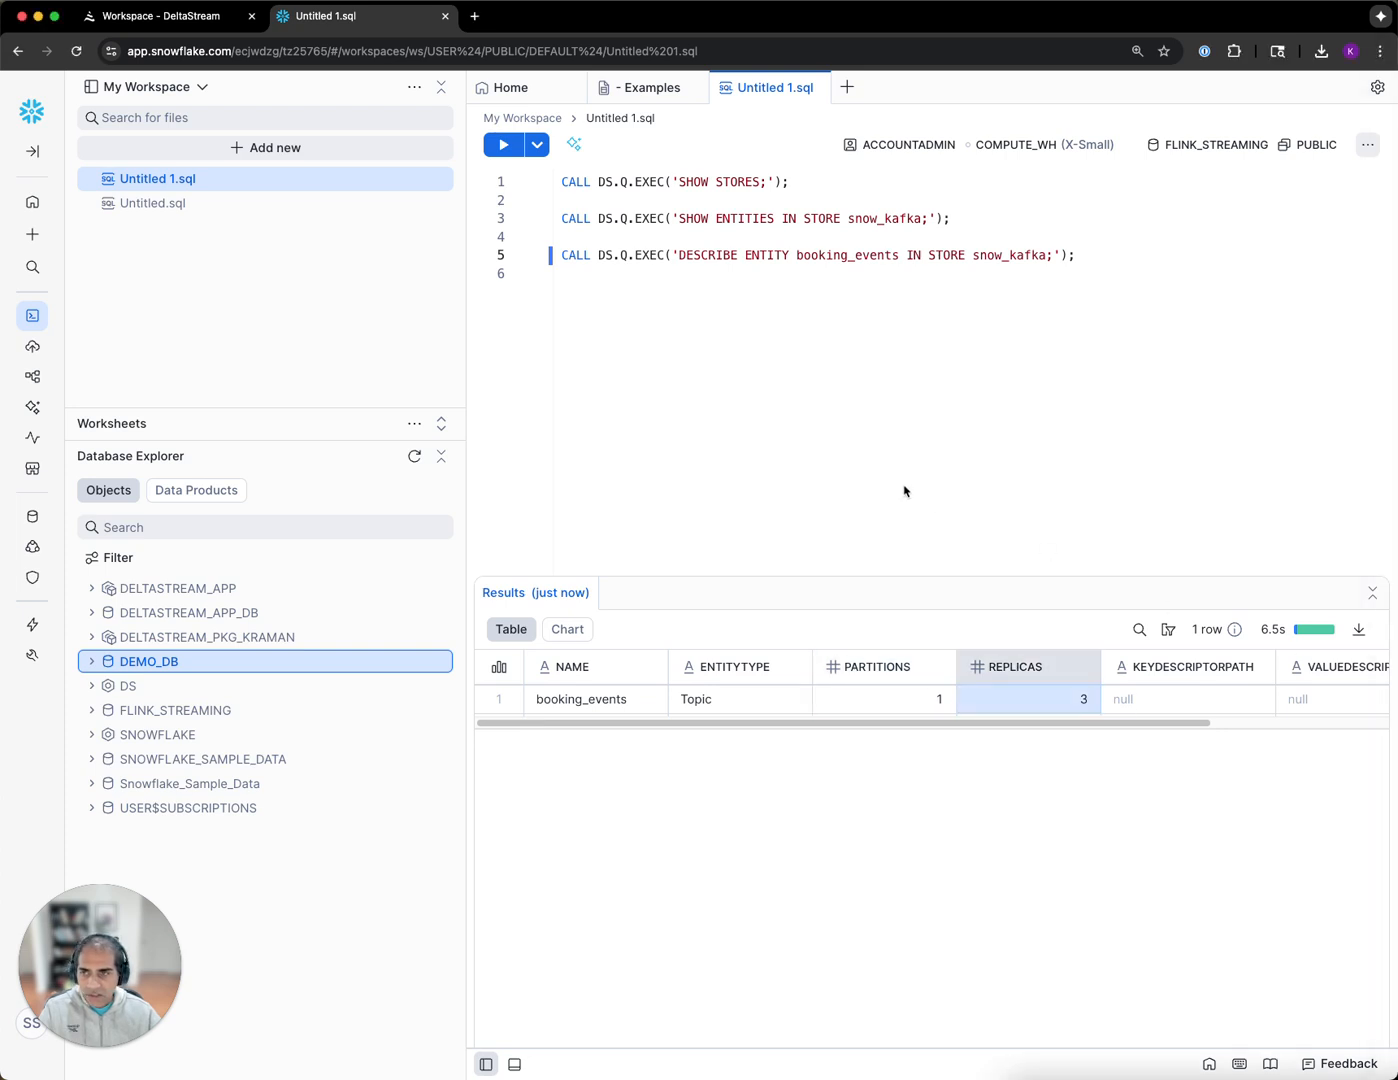
- Run PRINT ENTITY booking_events IN STORE snow_kafka, returning 17 messages keyed by UA2322/UA2323
text(CALL DS.Q.EXEC('PRINT ENTITY booking_events IN STORE snow_kafka;');)
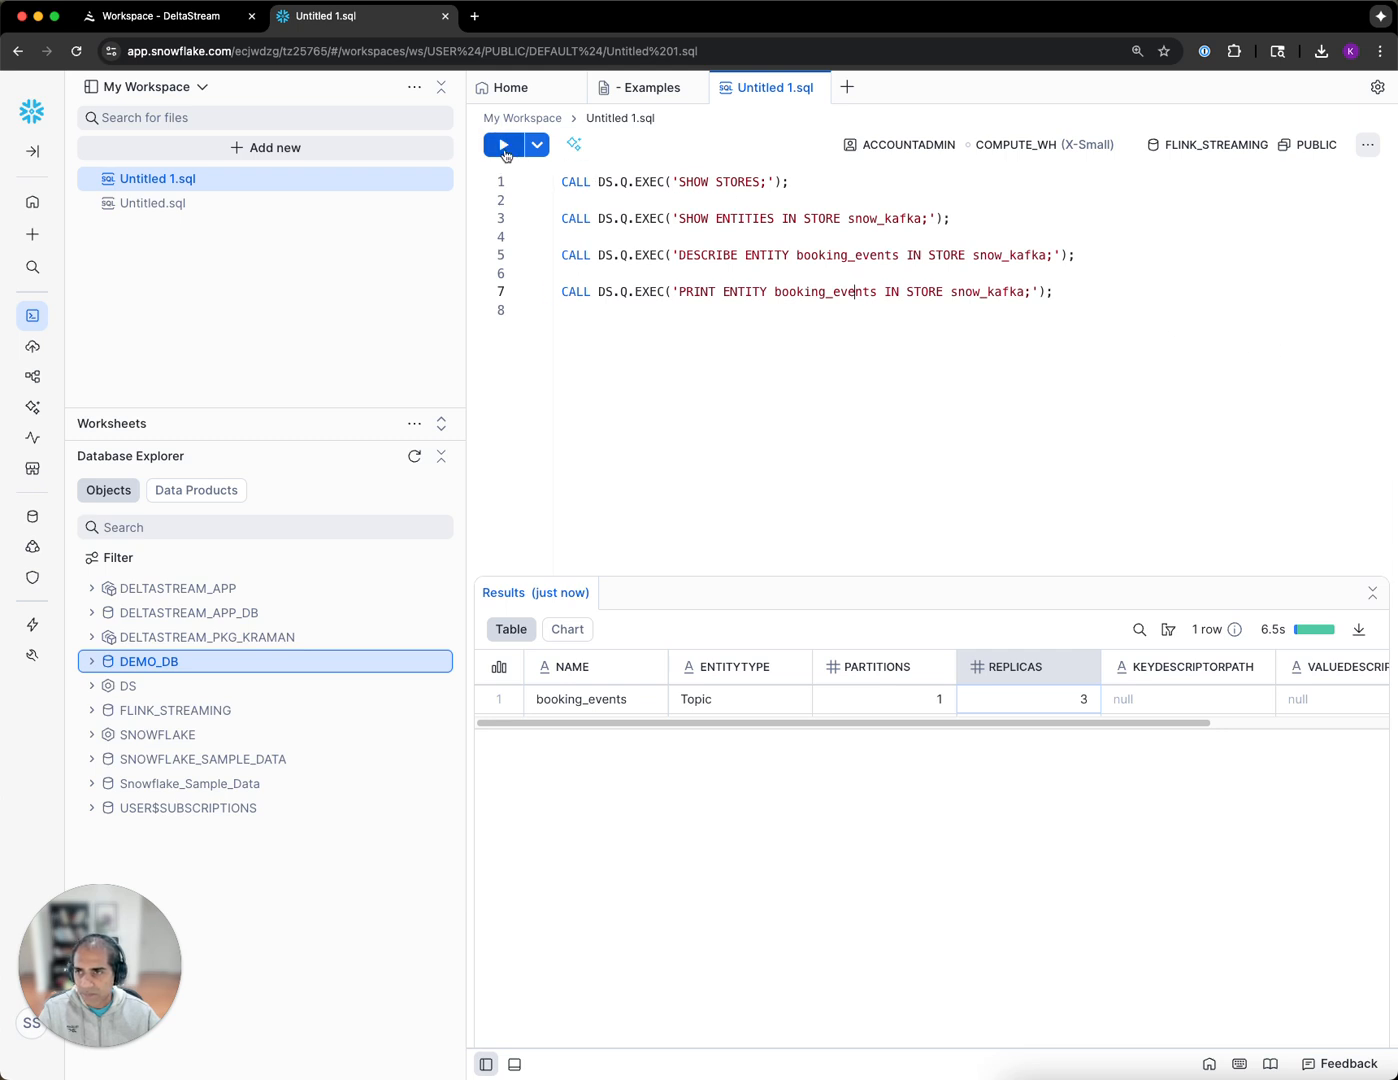
click(504, 144)
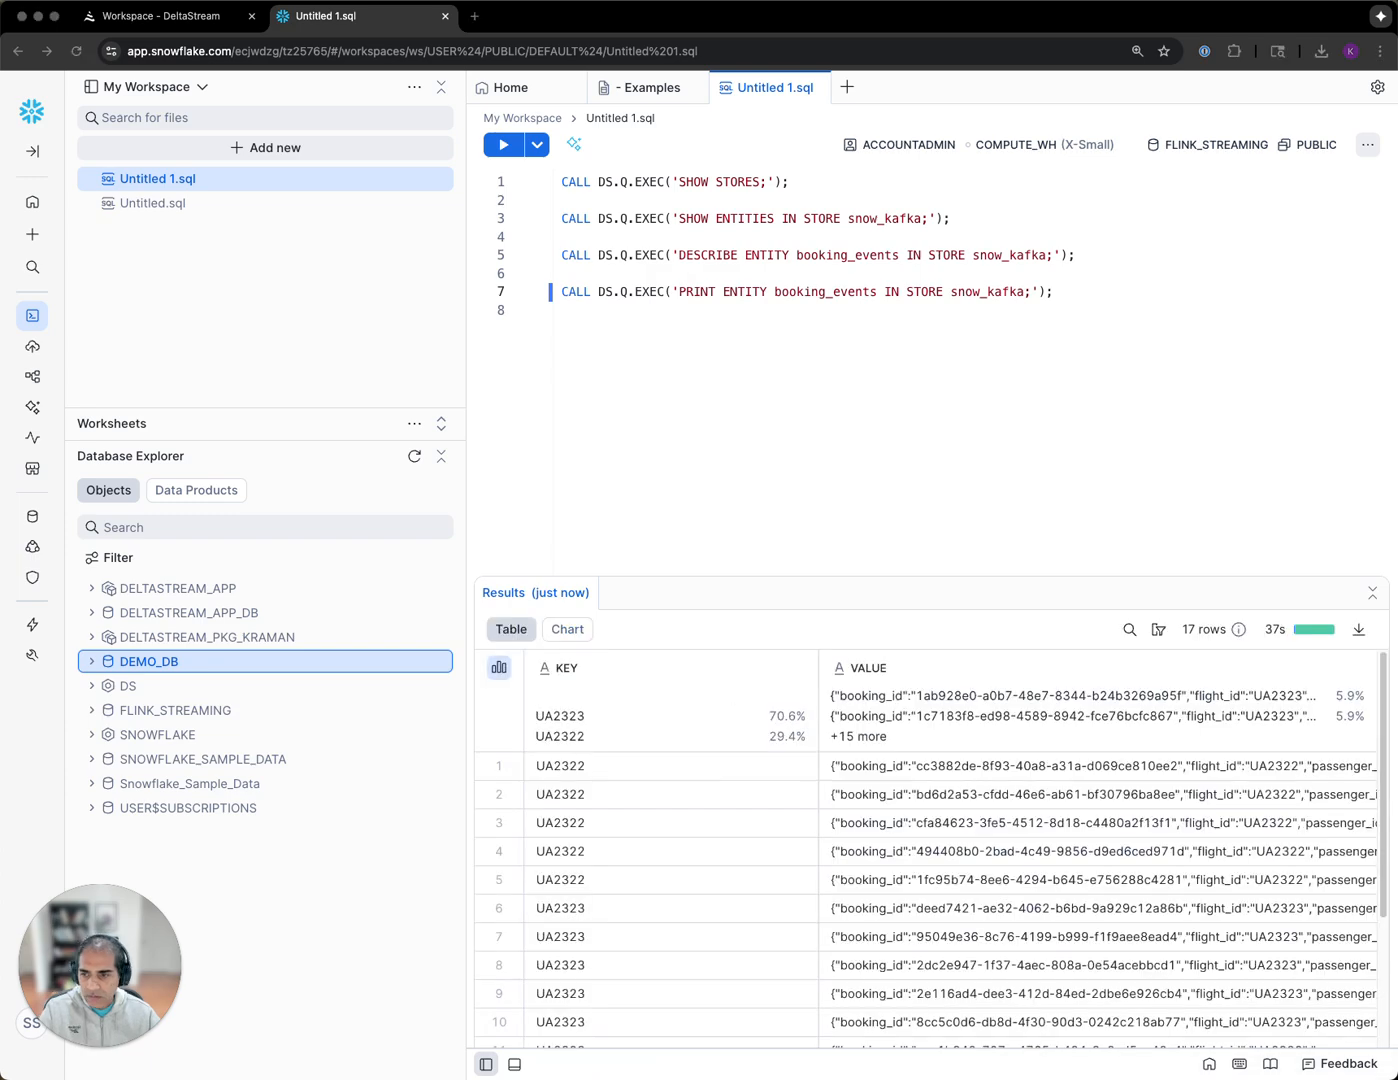
mouse_move(636, 778)
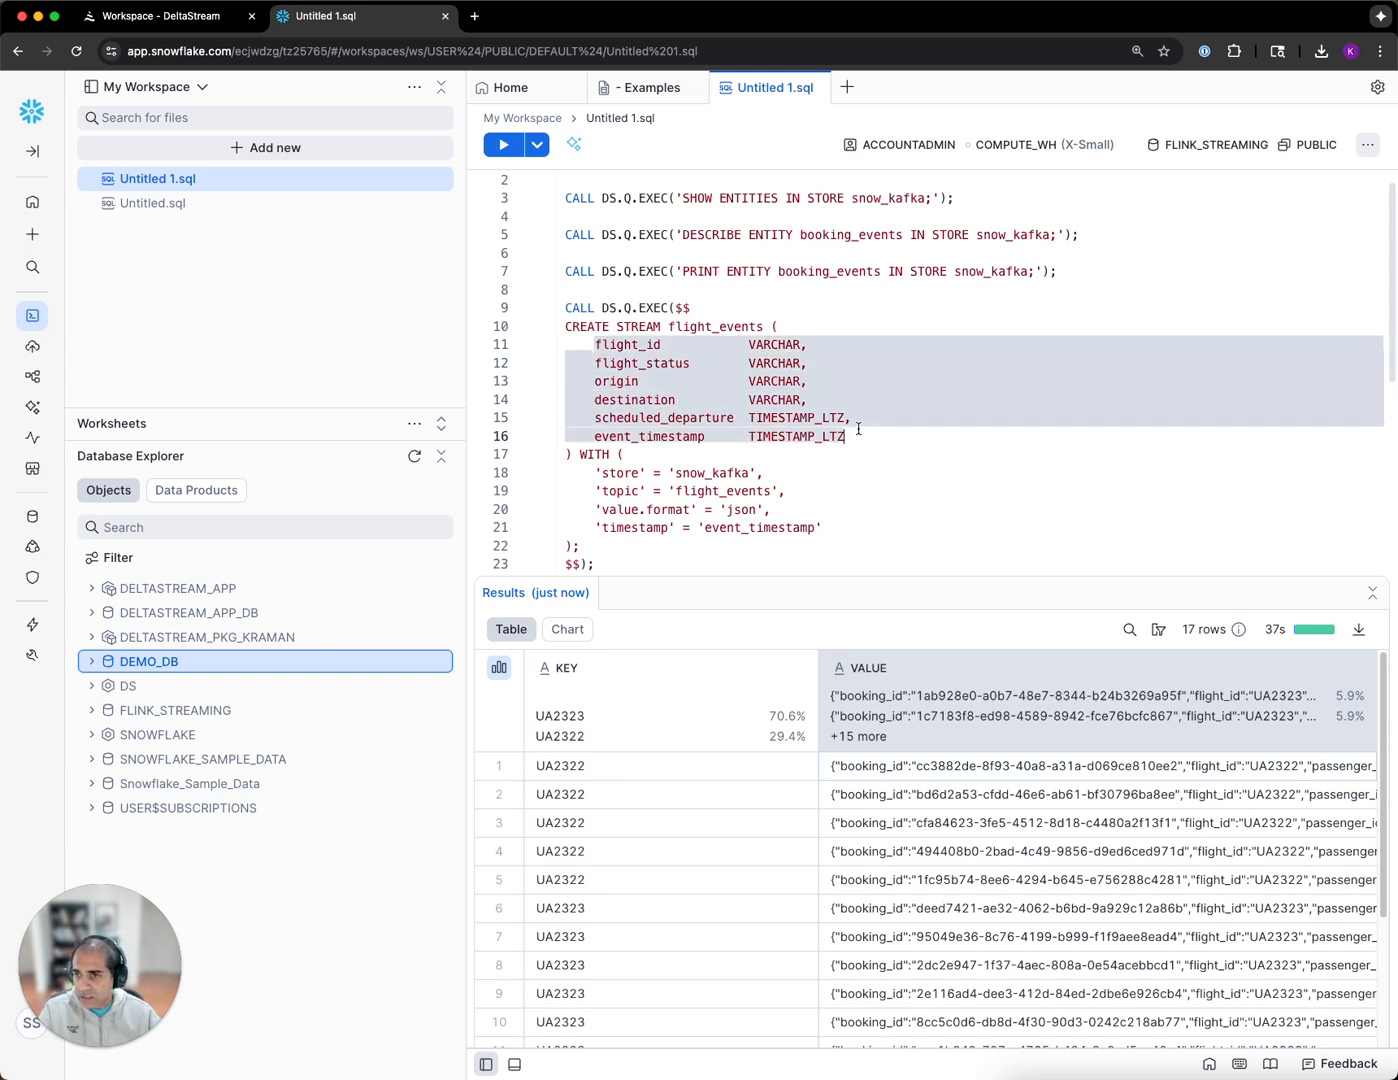
- Create the flight_events stream and select from it, returning two UA2336 DFW-to-ORD rows
click(712, 472)
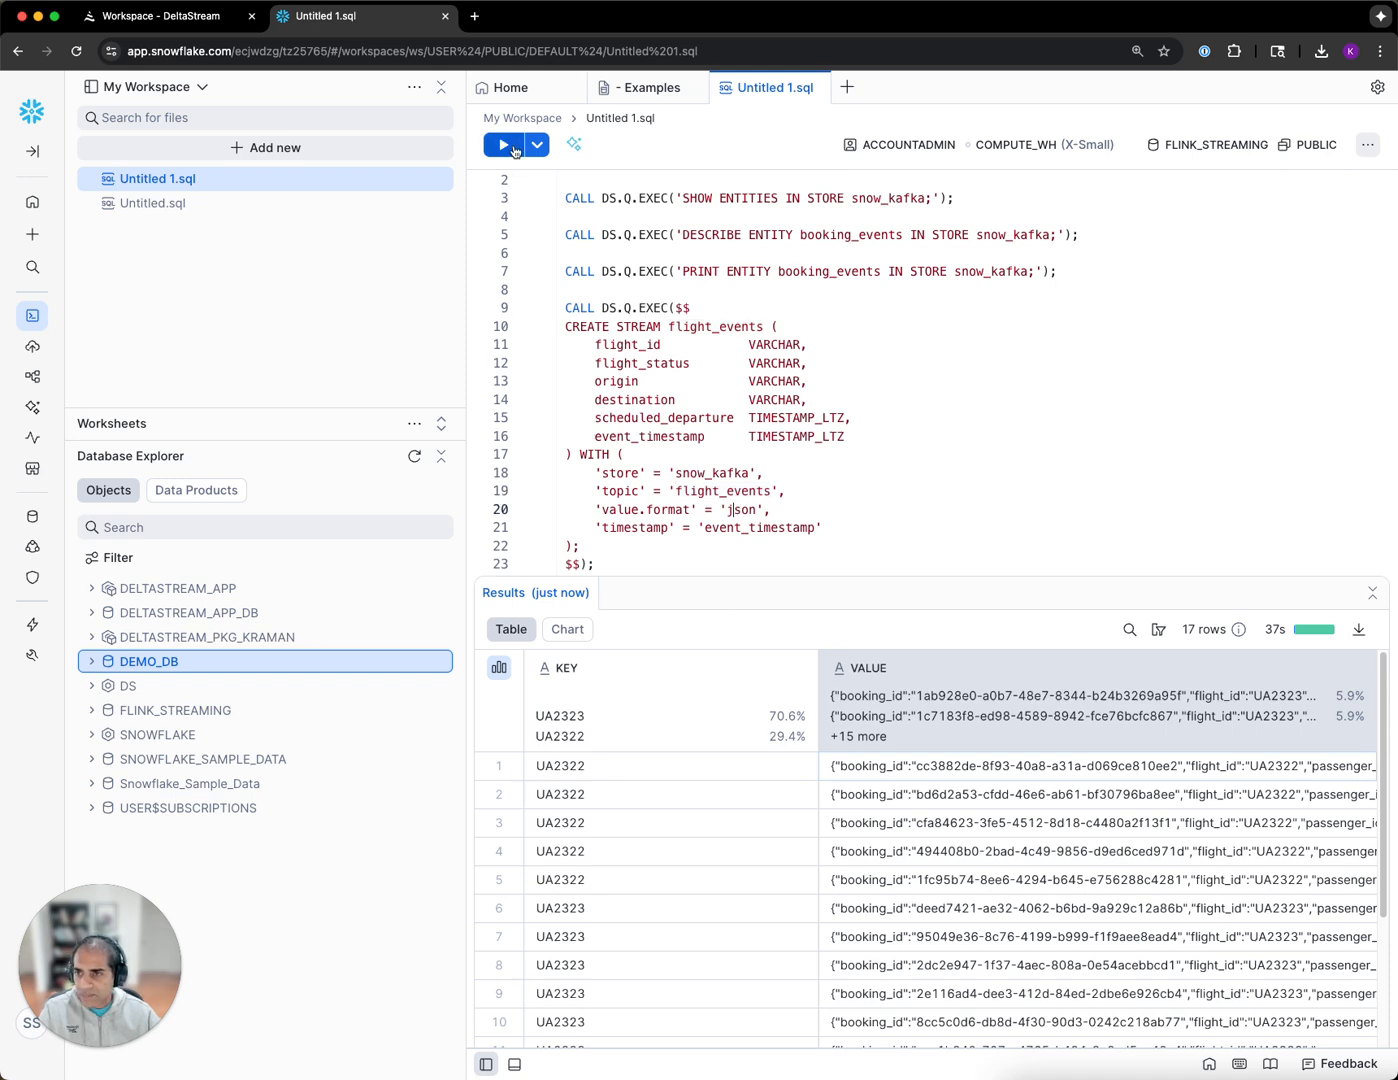
click(504, 144)
text(SELECT * FROM flight_events;)
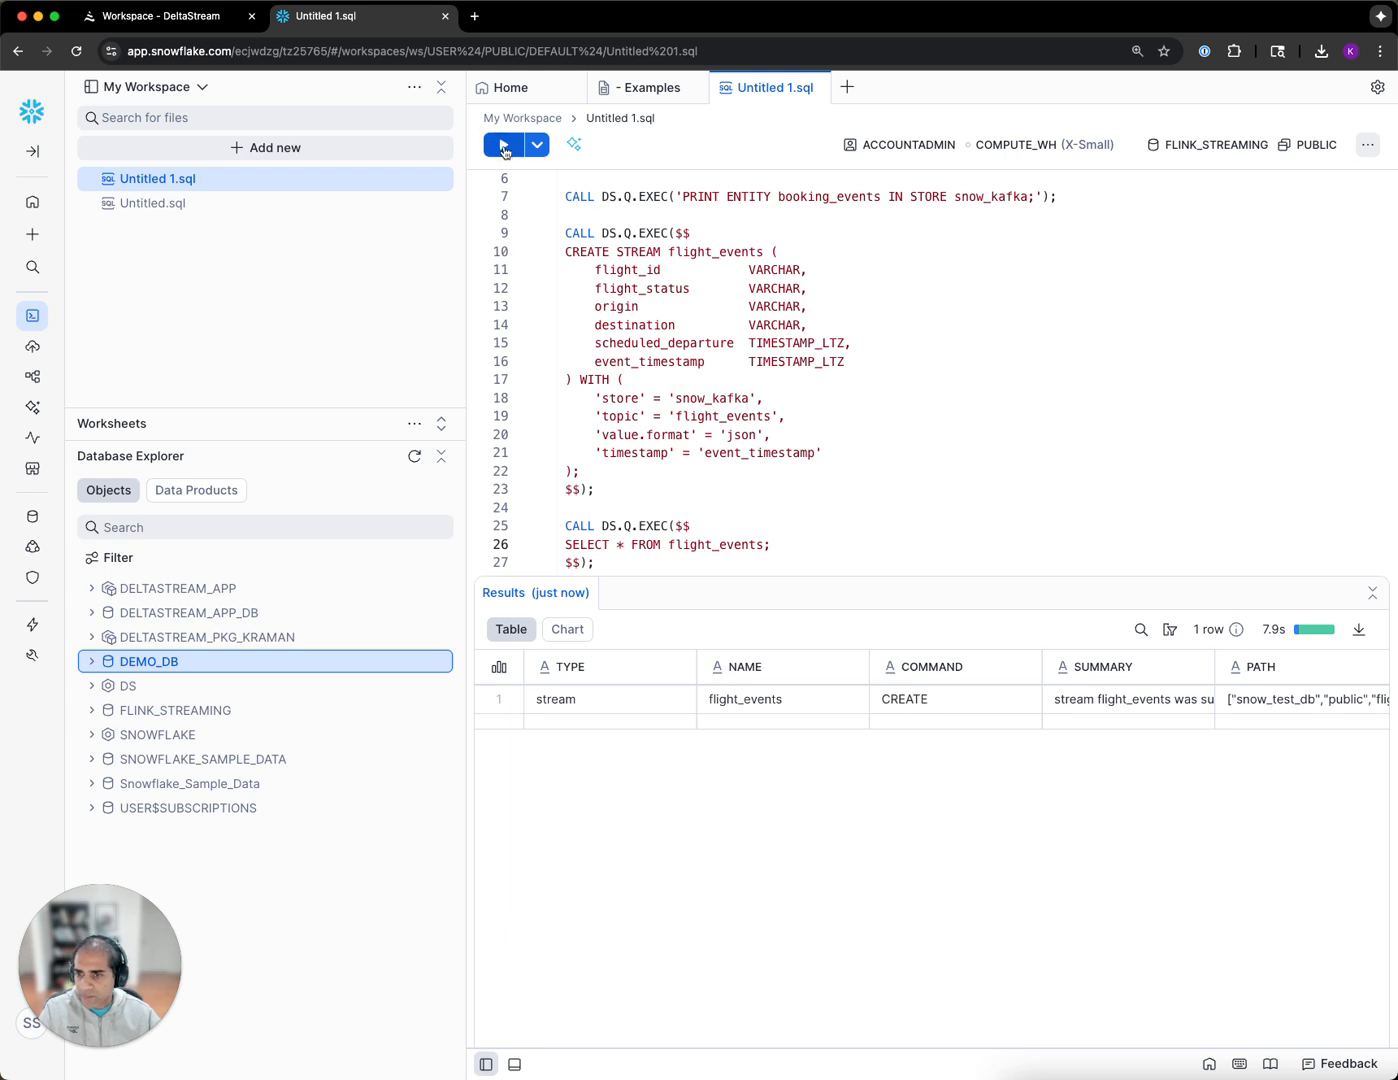
click(504, 144)
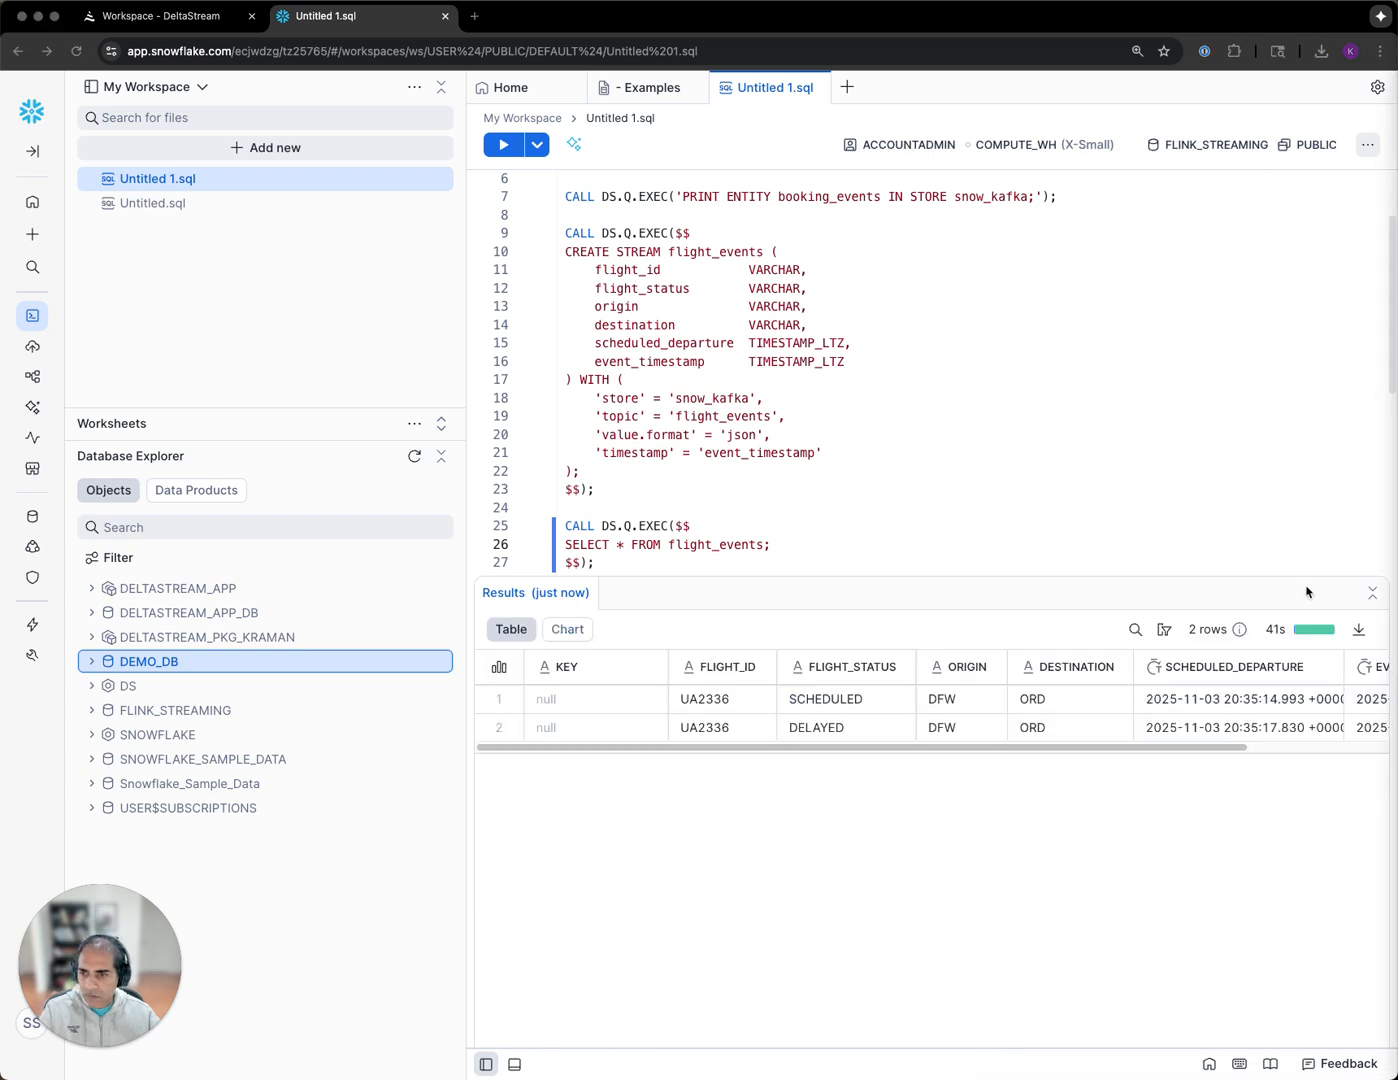
mouse_move(718, 552)
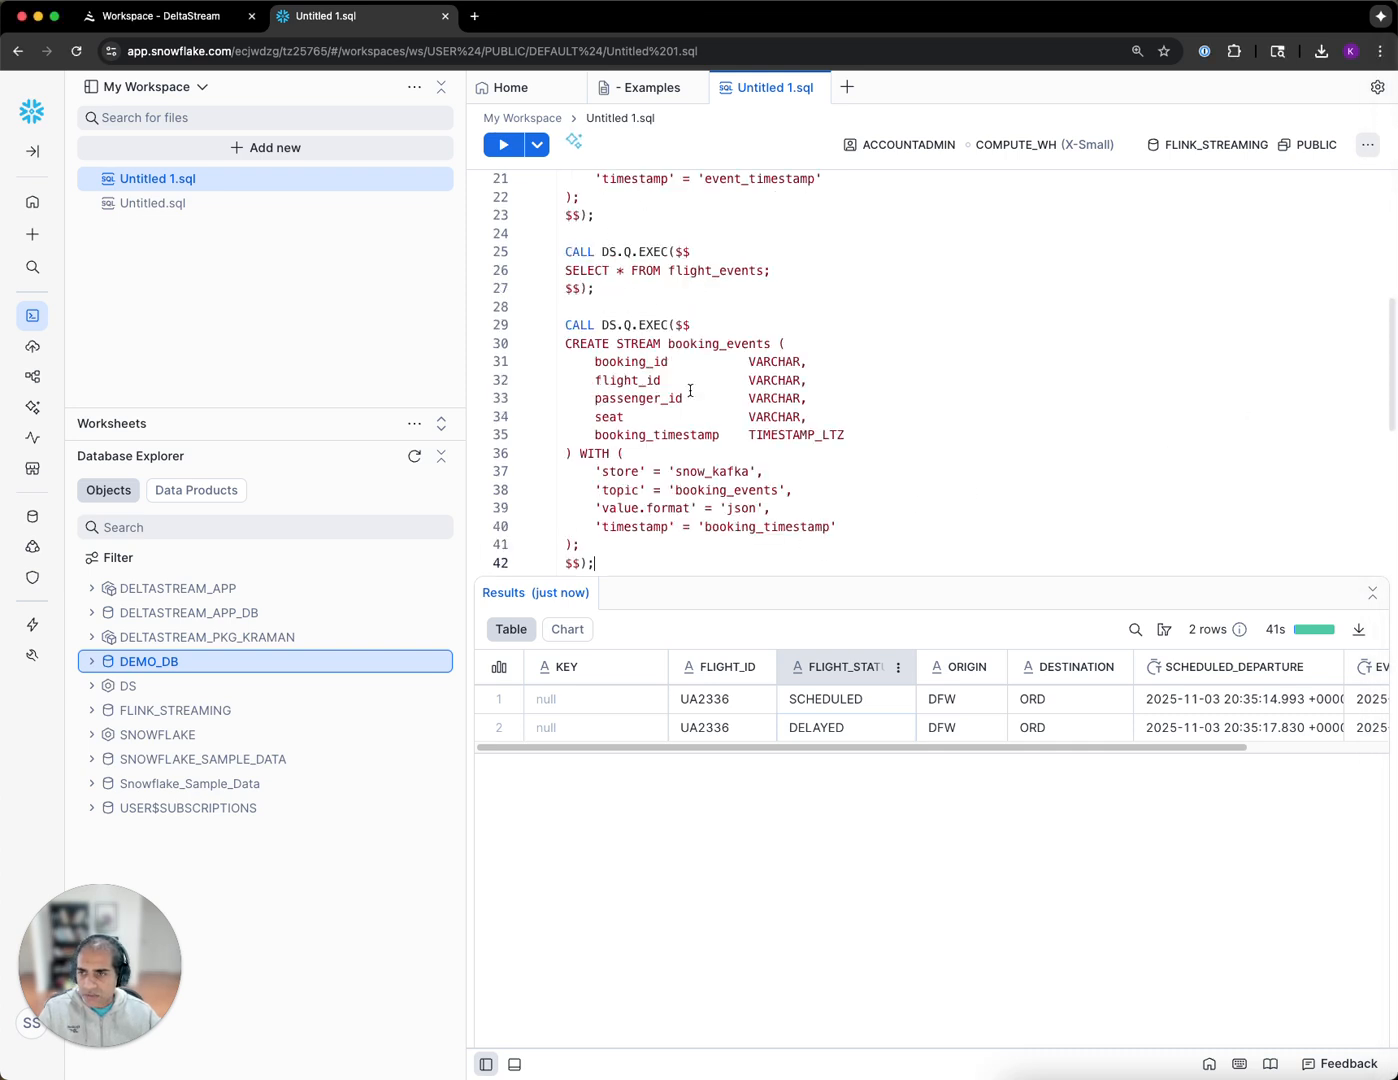
- Create the booking_events stream and the customer_profiles_changelog changelog, rerunning after the selection error
click(504, 144)
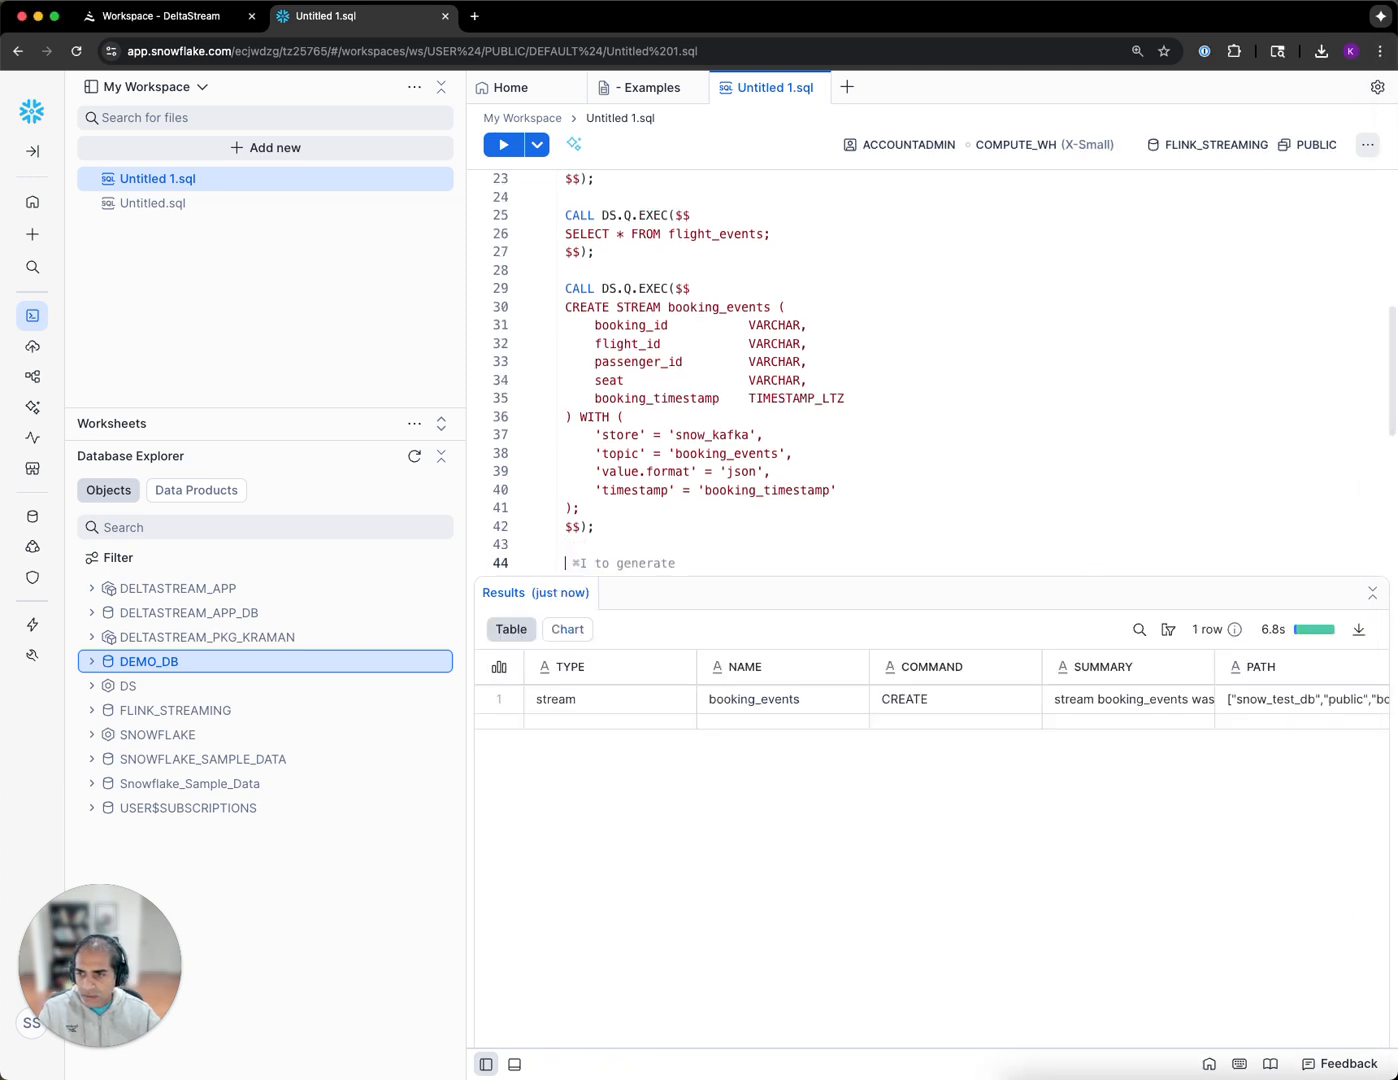
scroll(down, 3)
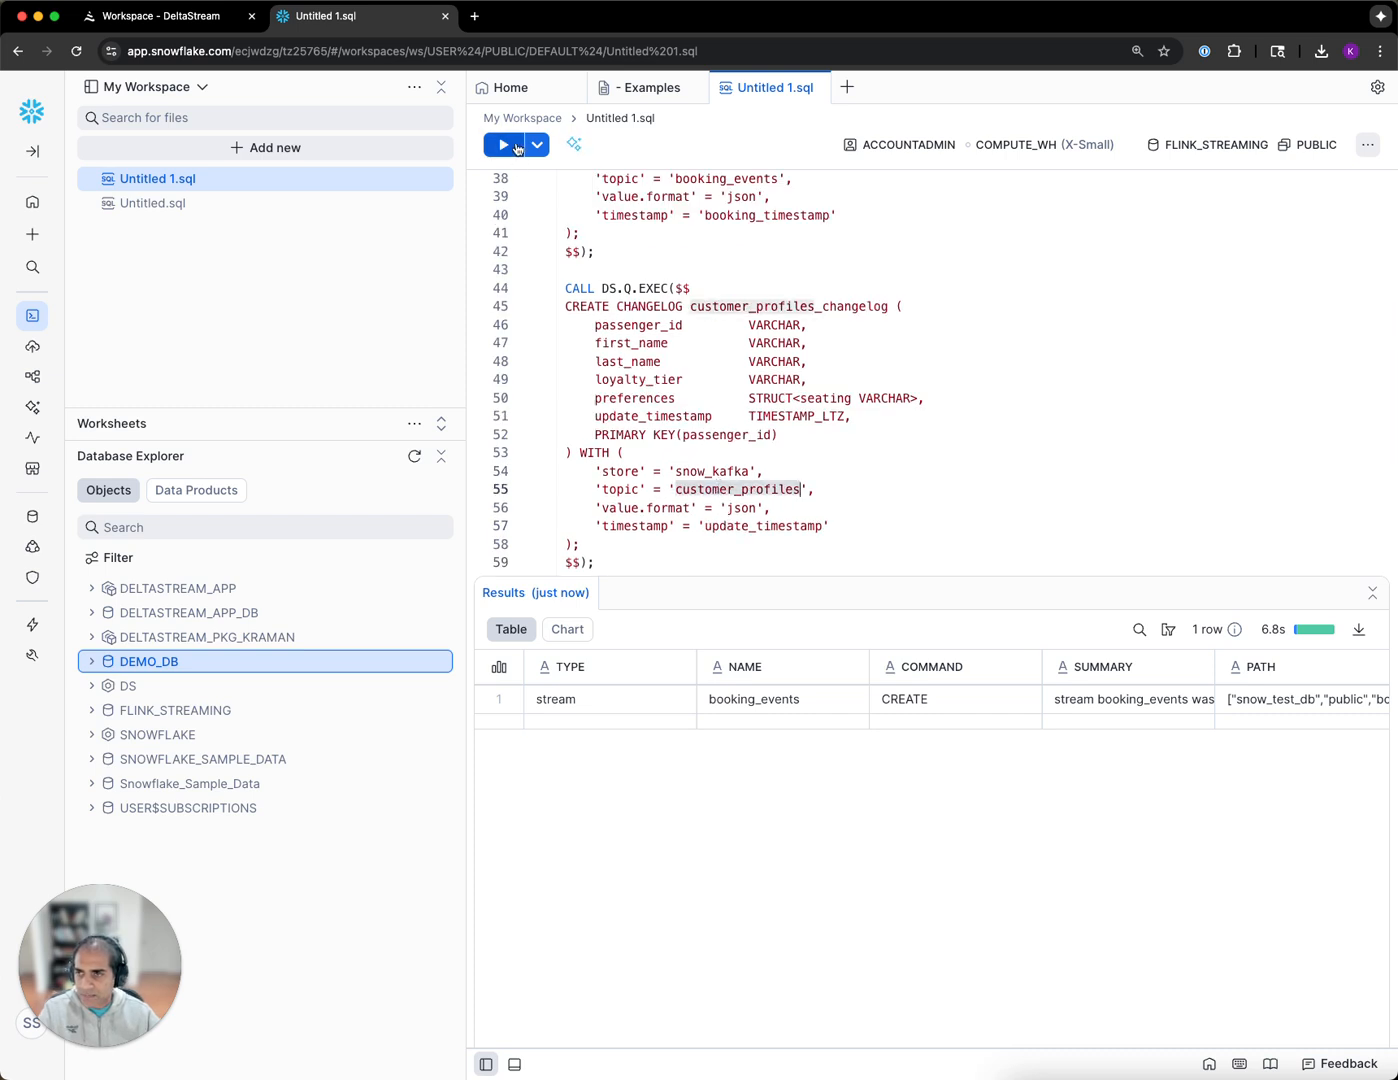
click(504, 146)
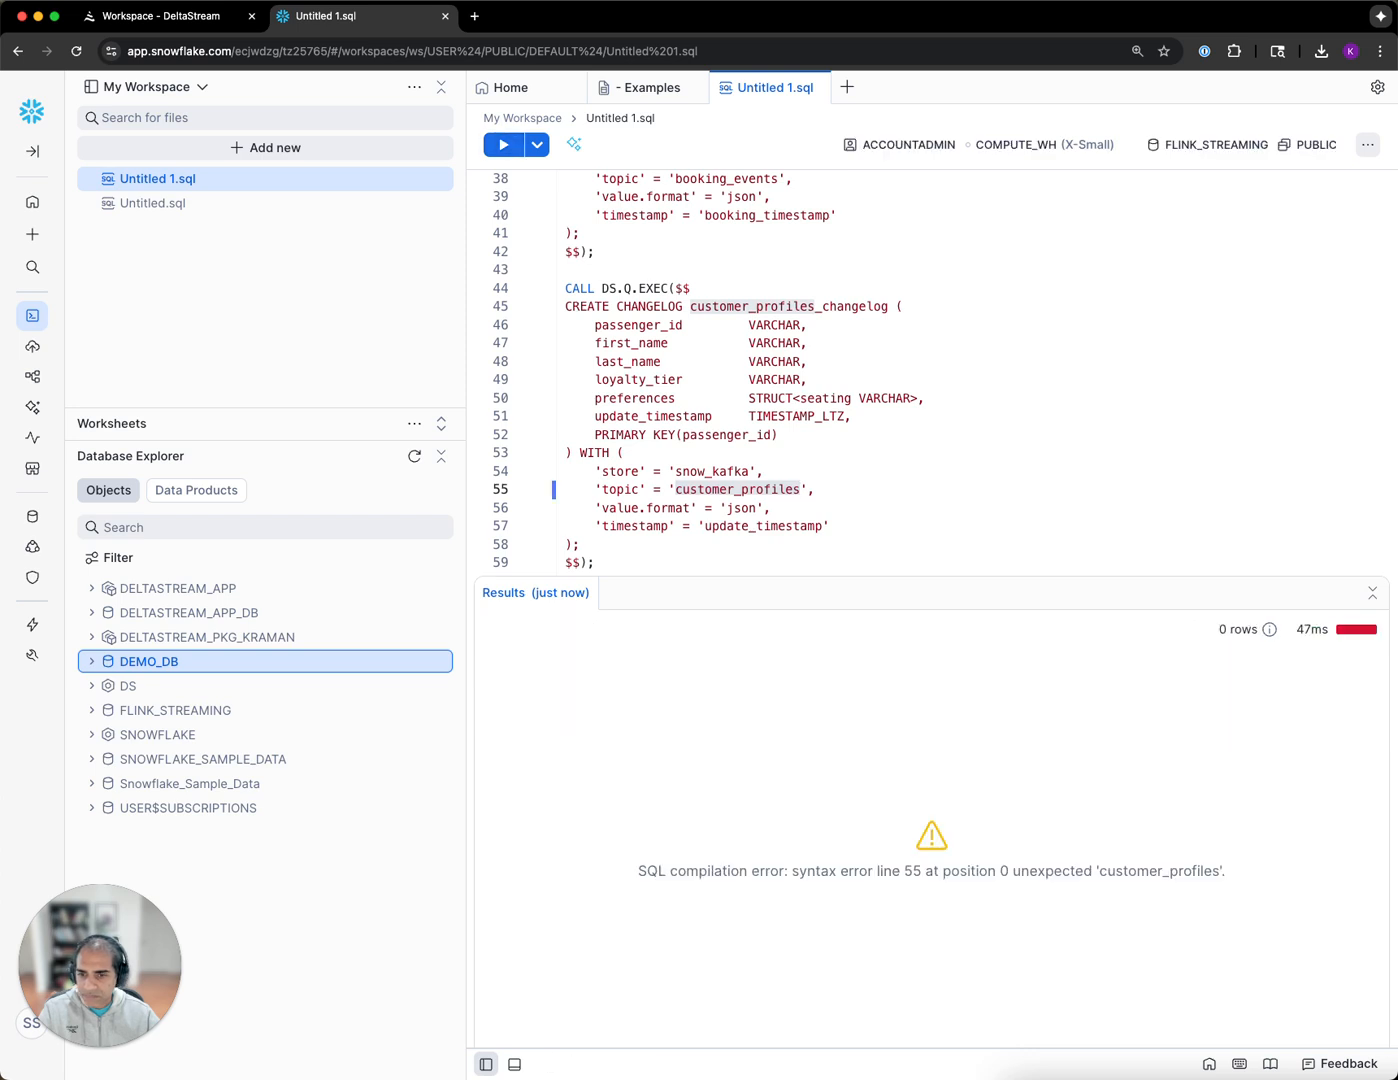
click(504, 144)
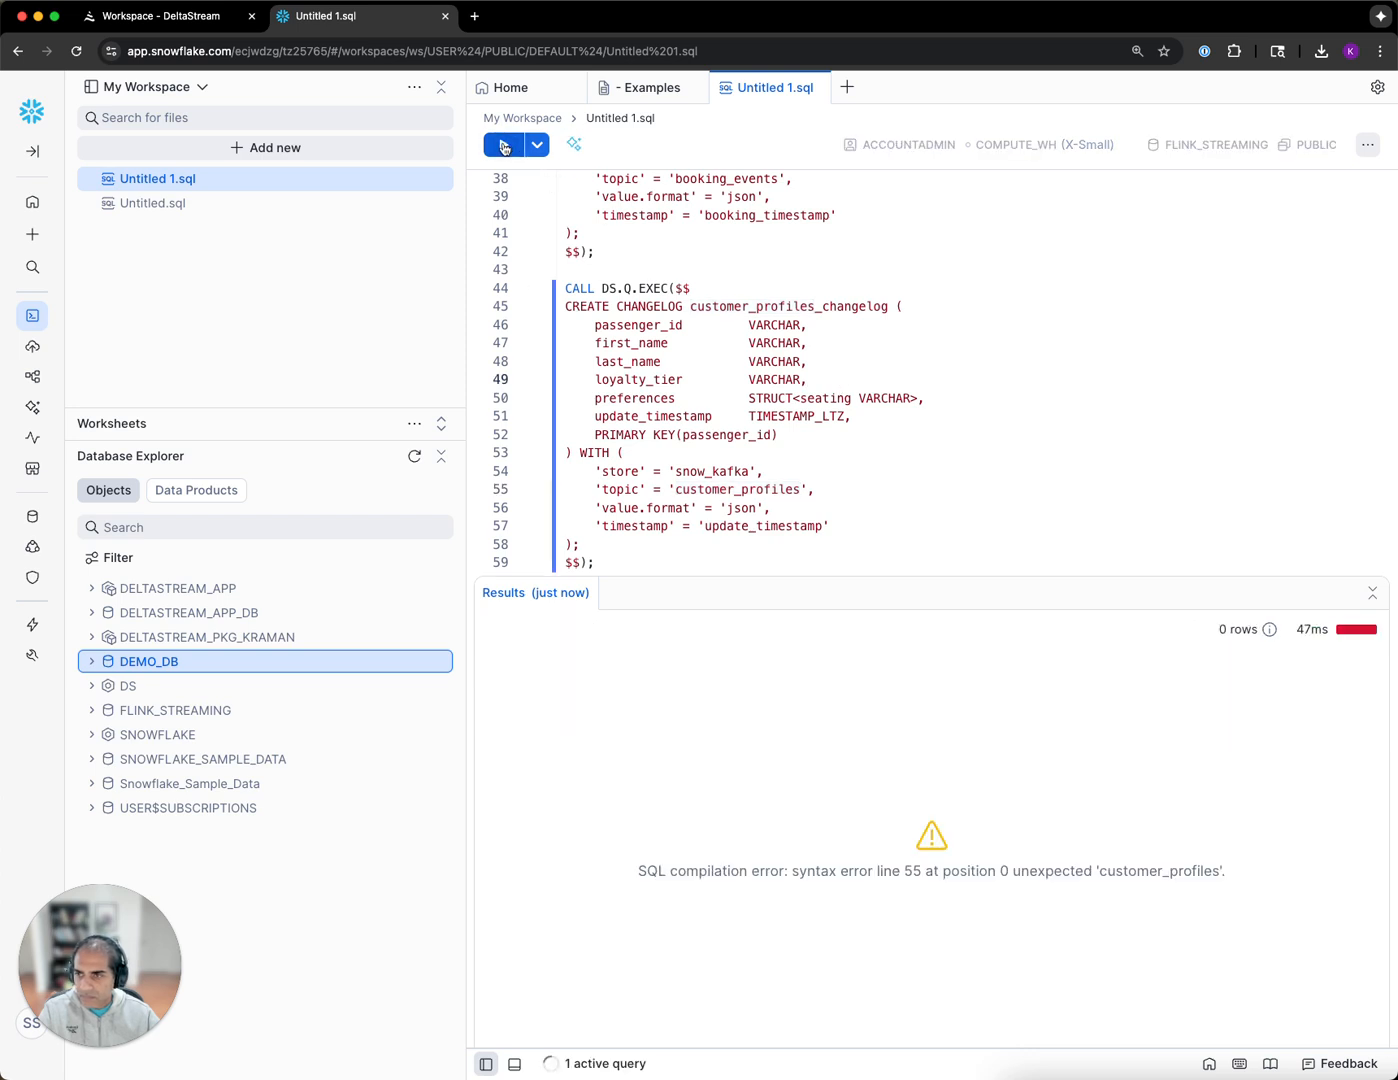
click(504, 144)
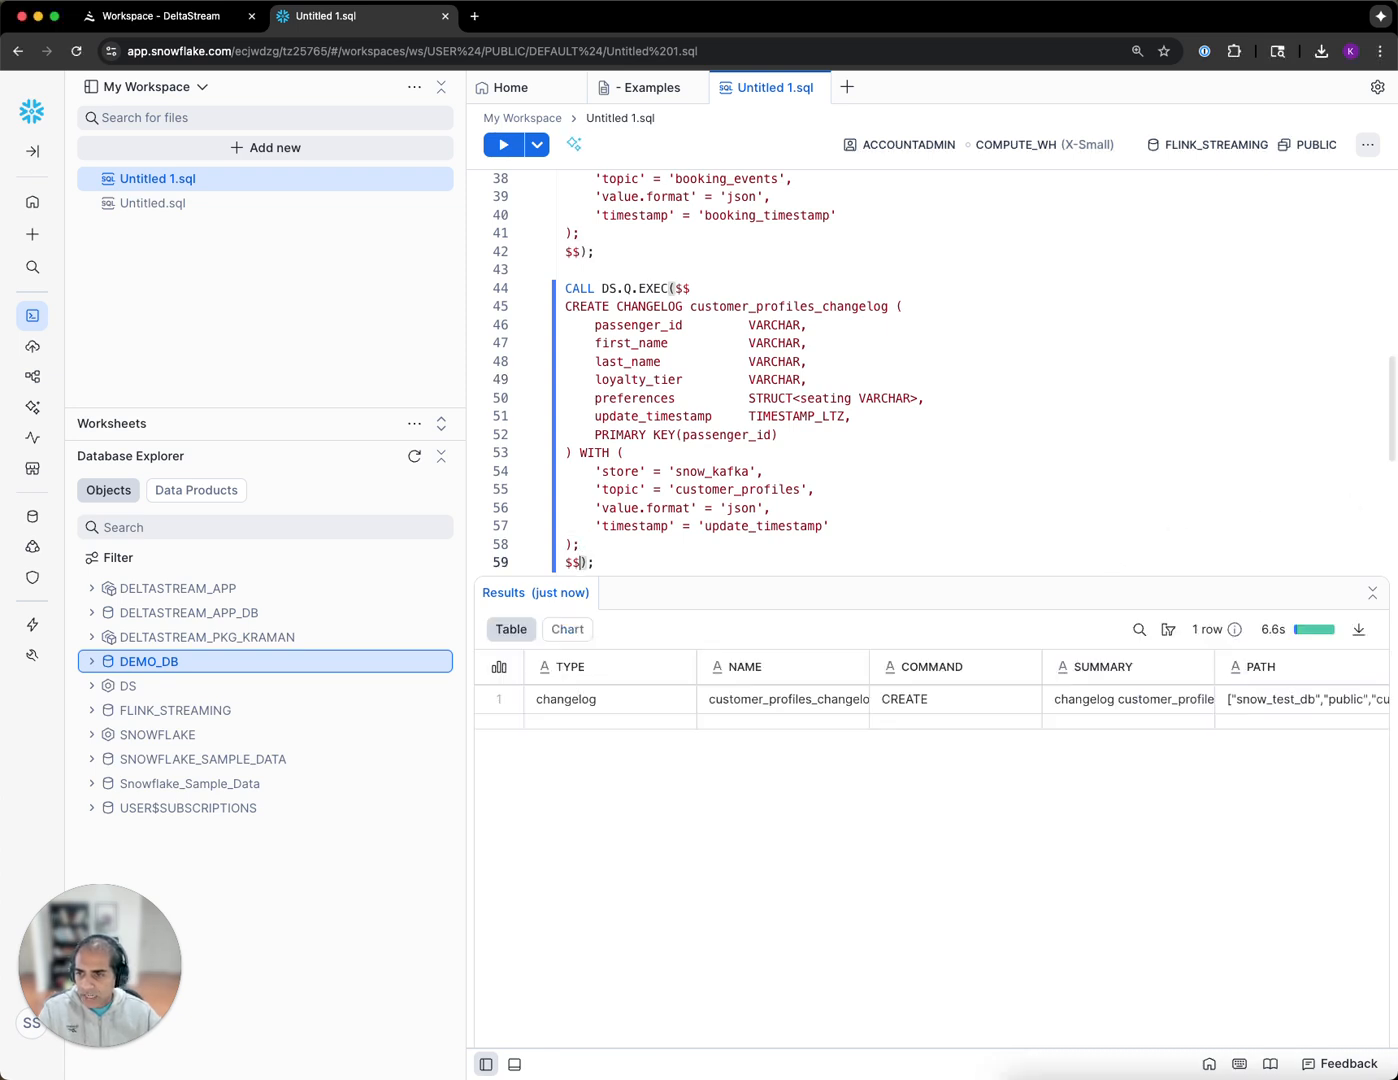
- Create the enriched_booking_events stream left-joining booking_events with customer_profiles_changelog on passenger_id
scroll(down, 3)
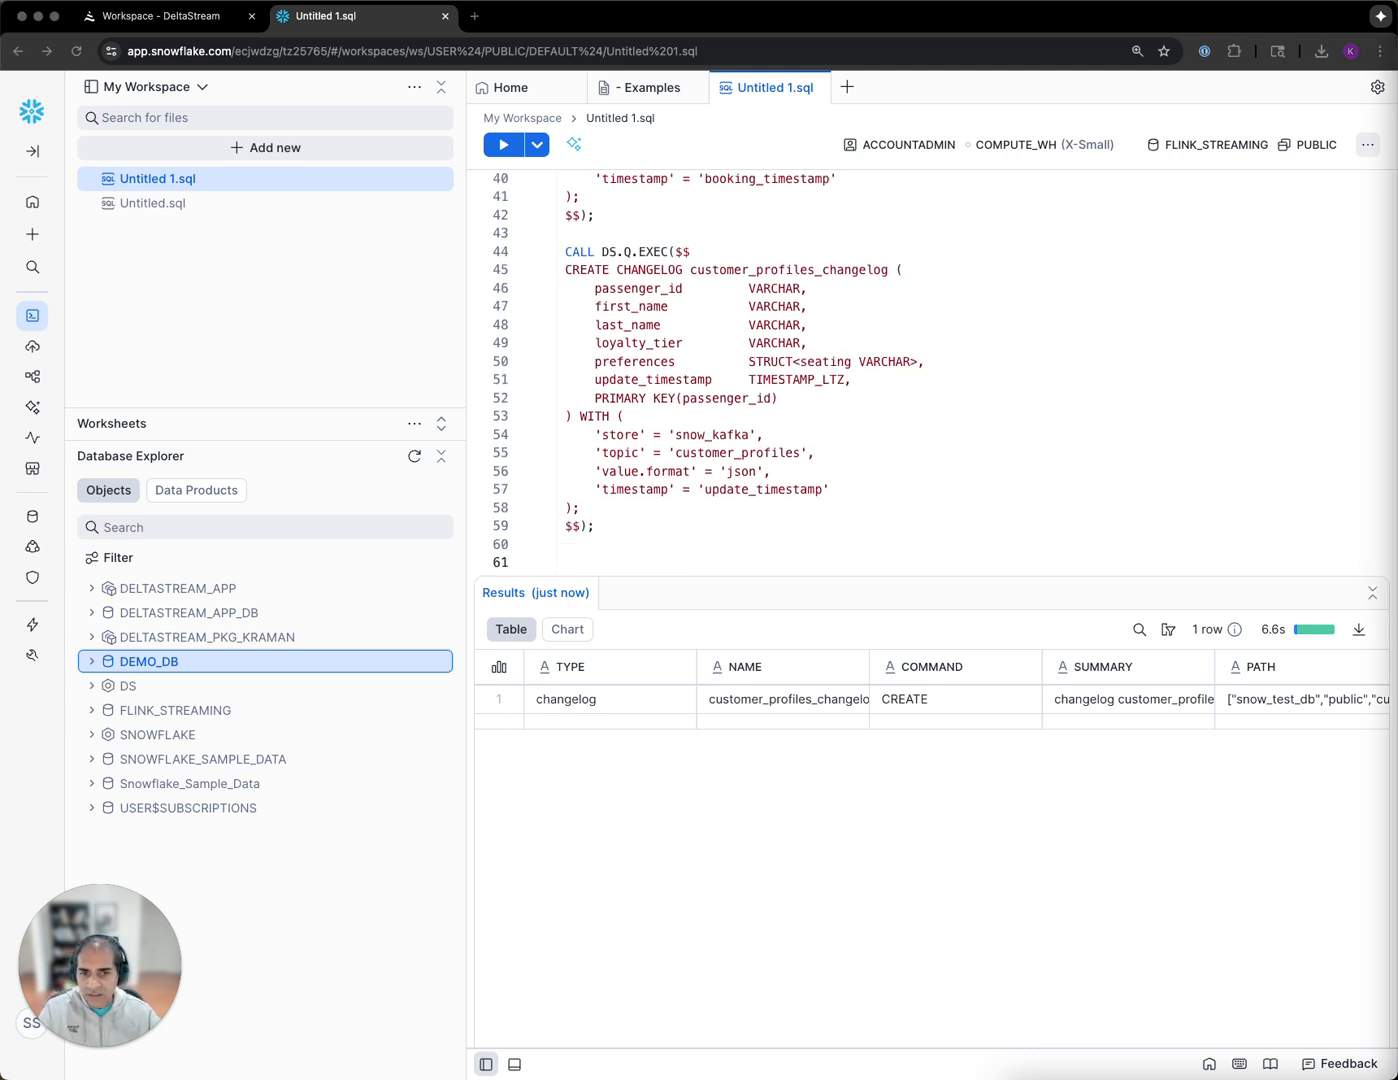
mouse_move(1204, 446)
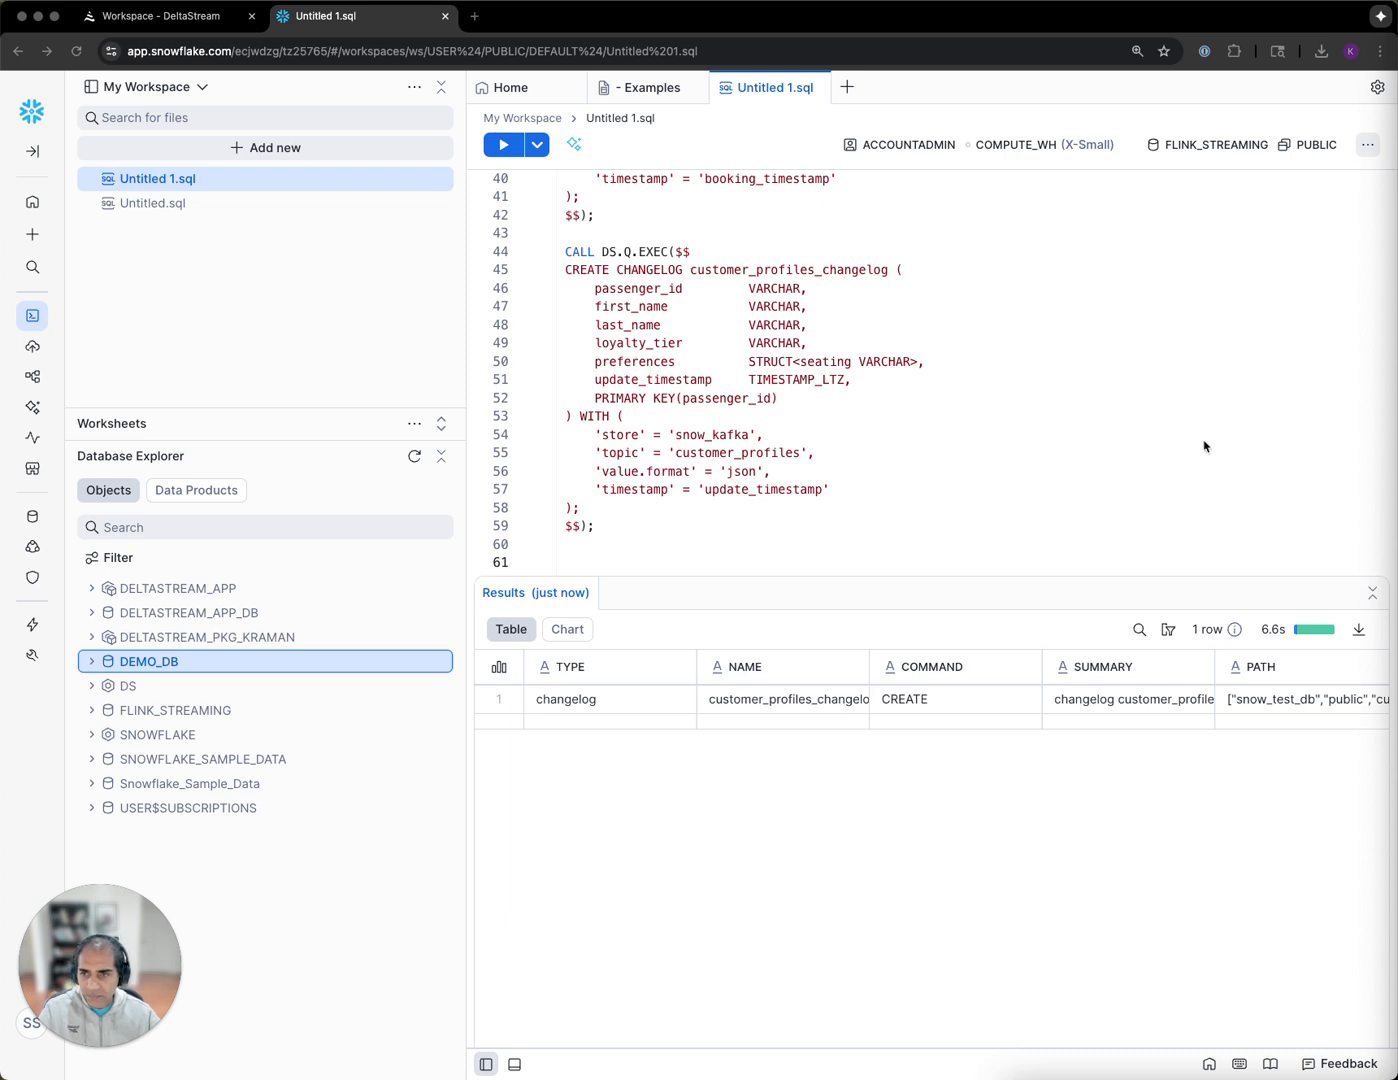
scroll(down, 3)
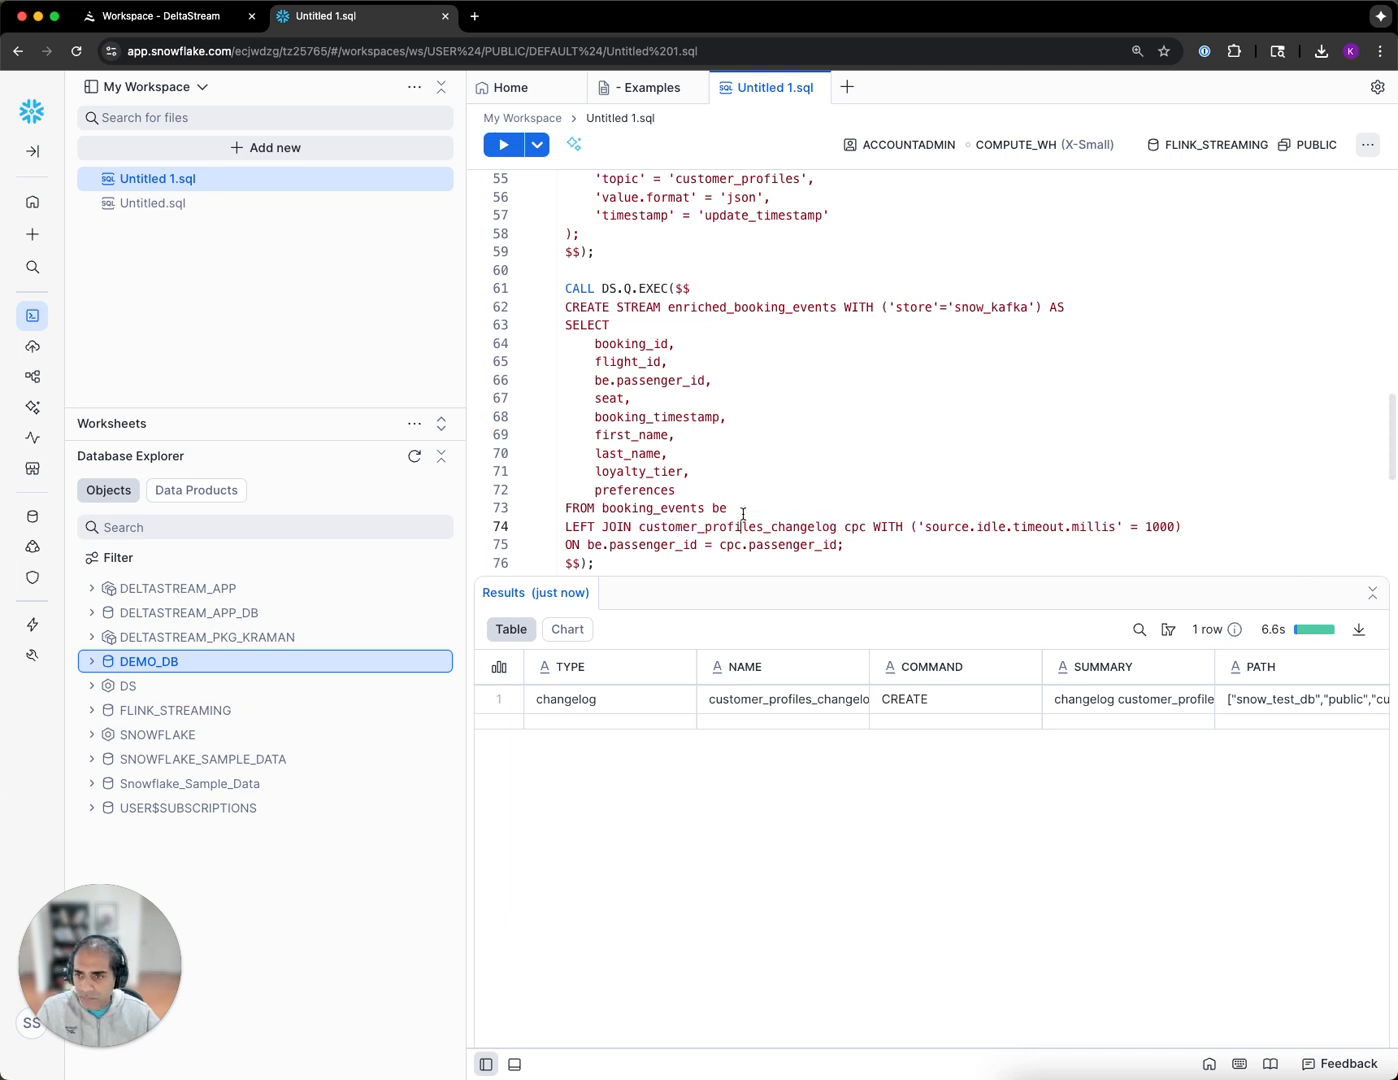
click(504, 144)
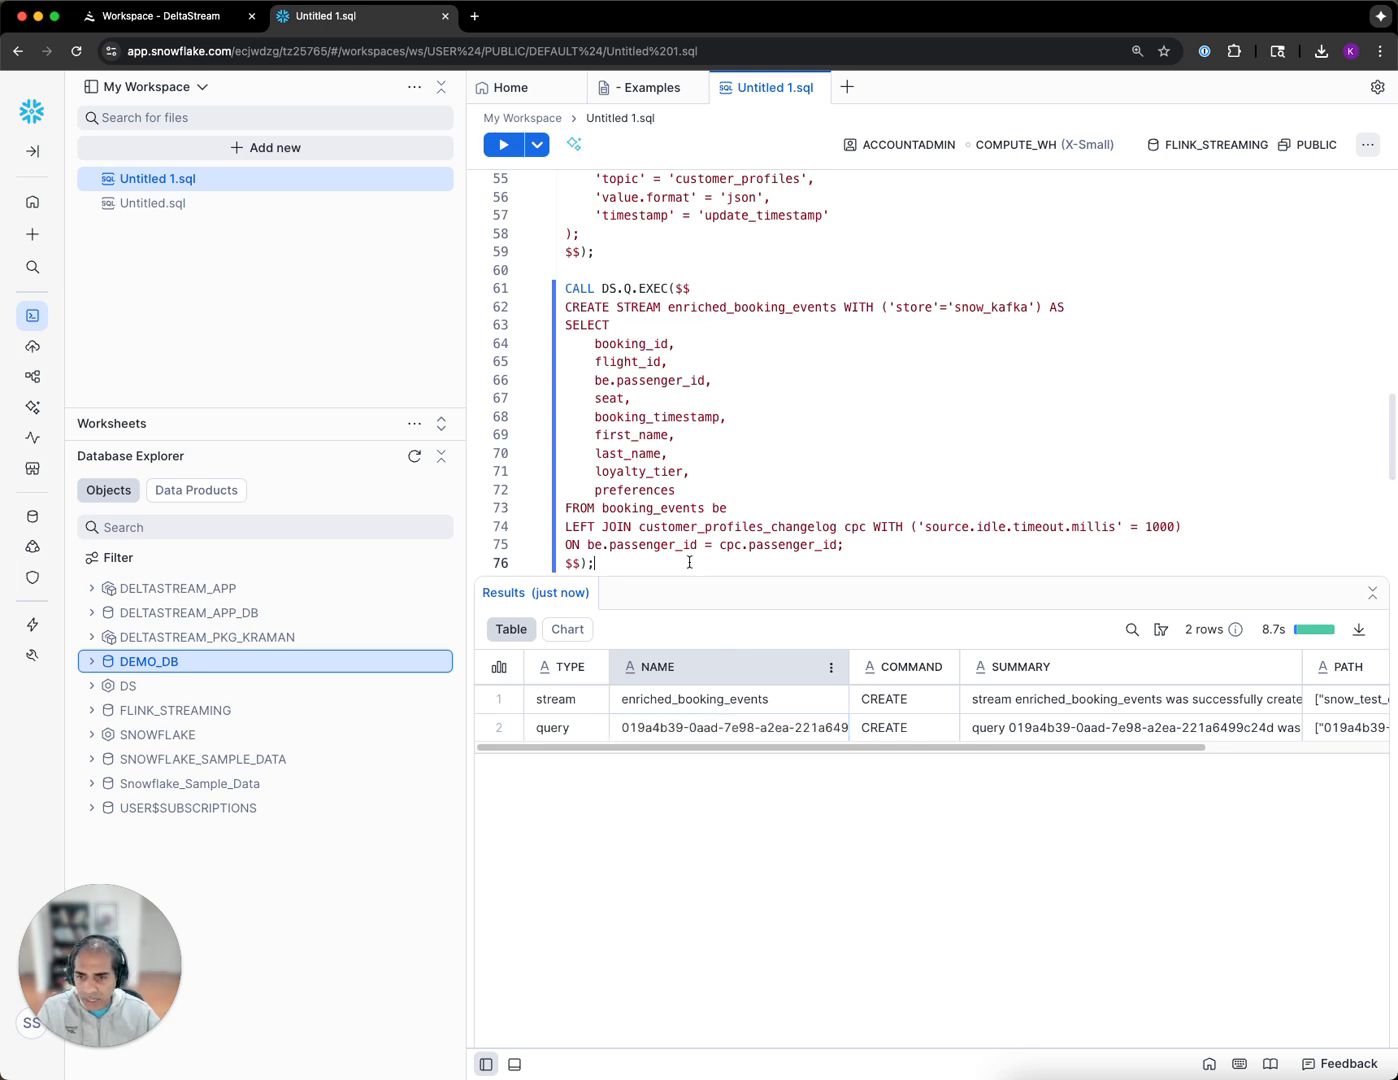
scroll(down, 3)
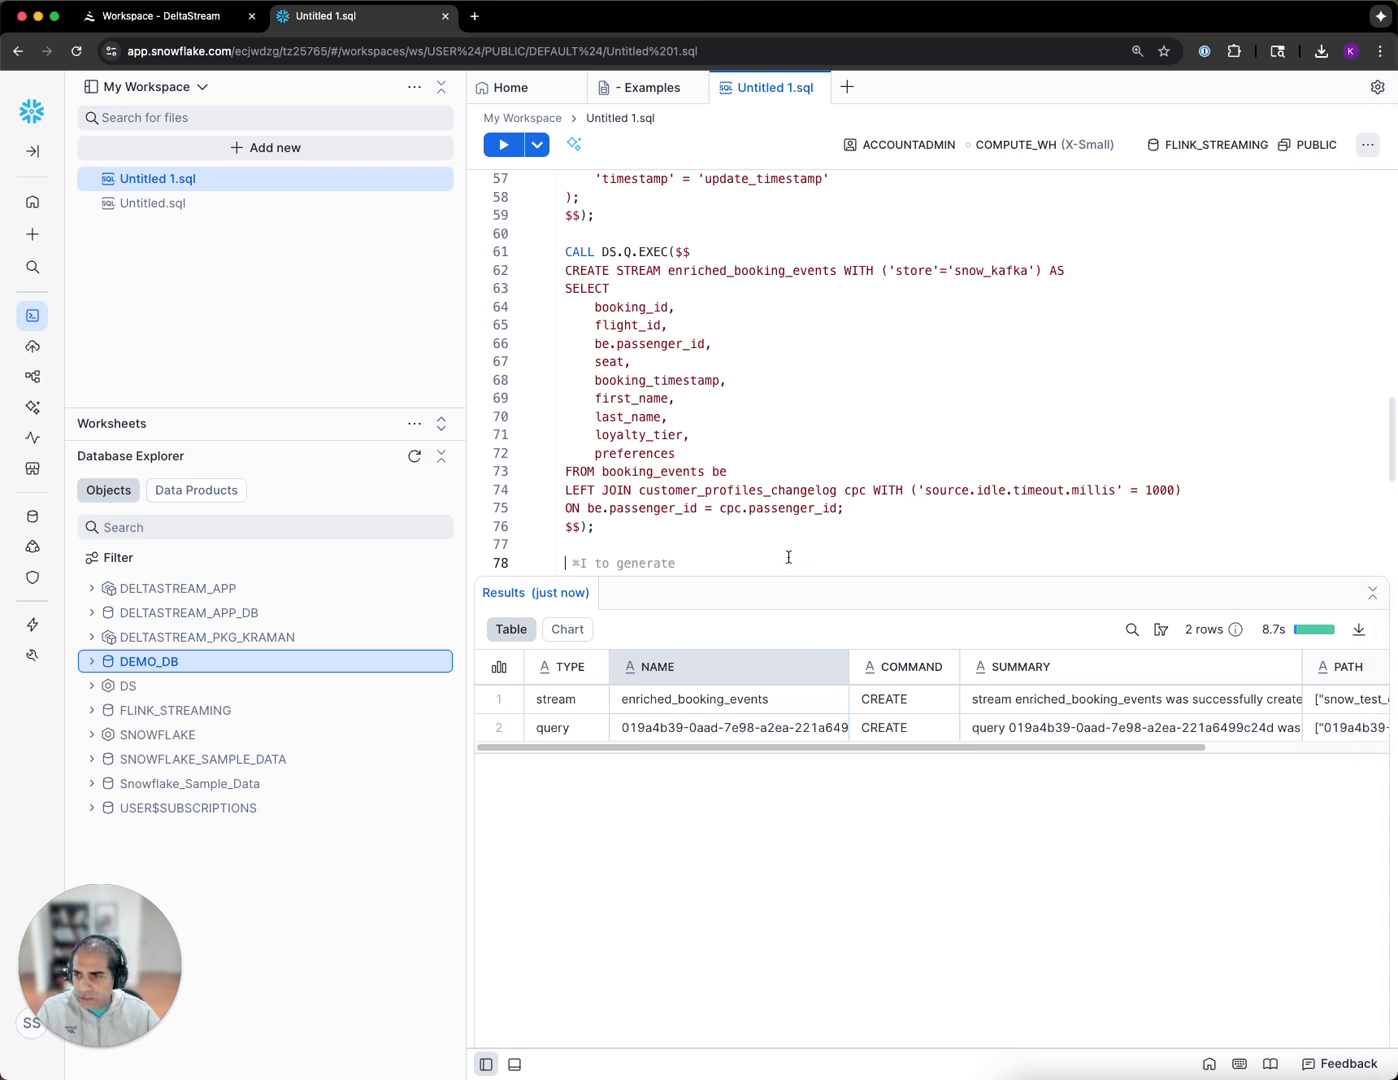
- Run SHOW QUERIES twice, confirming the enriched_booking_events query moves from starting to running
text(CALL DS.Q.EXEC('SHOW QUERIES;');)
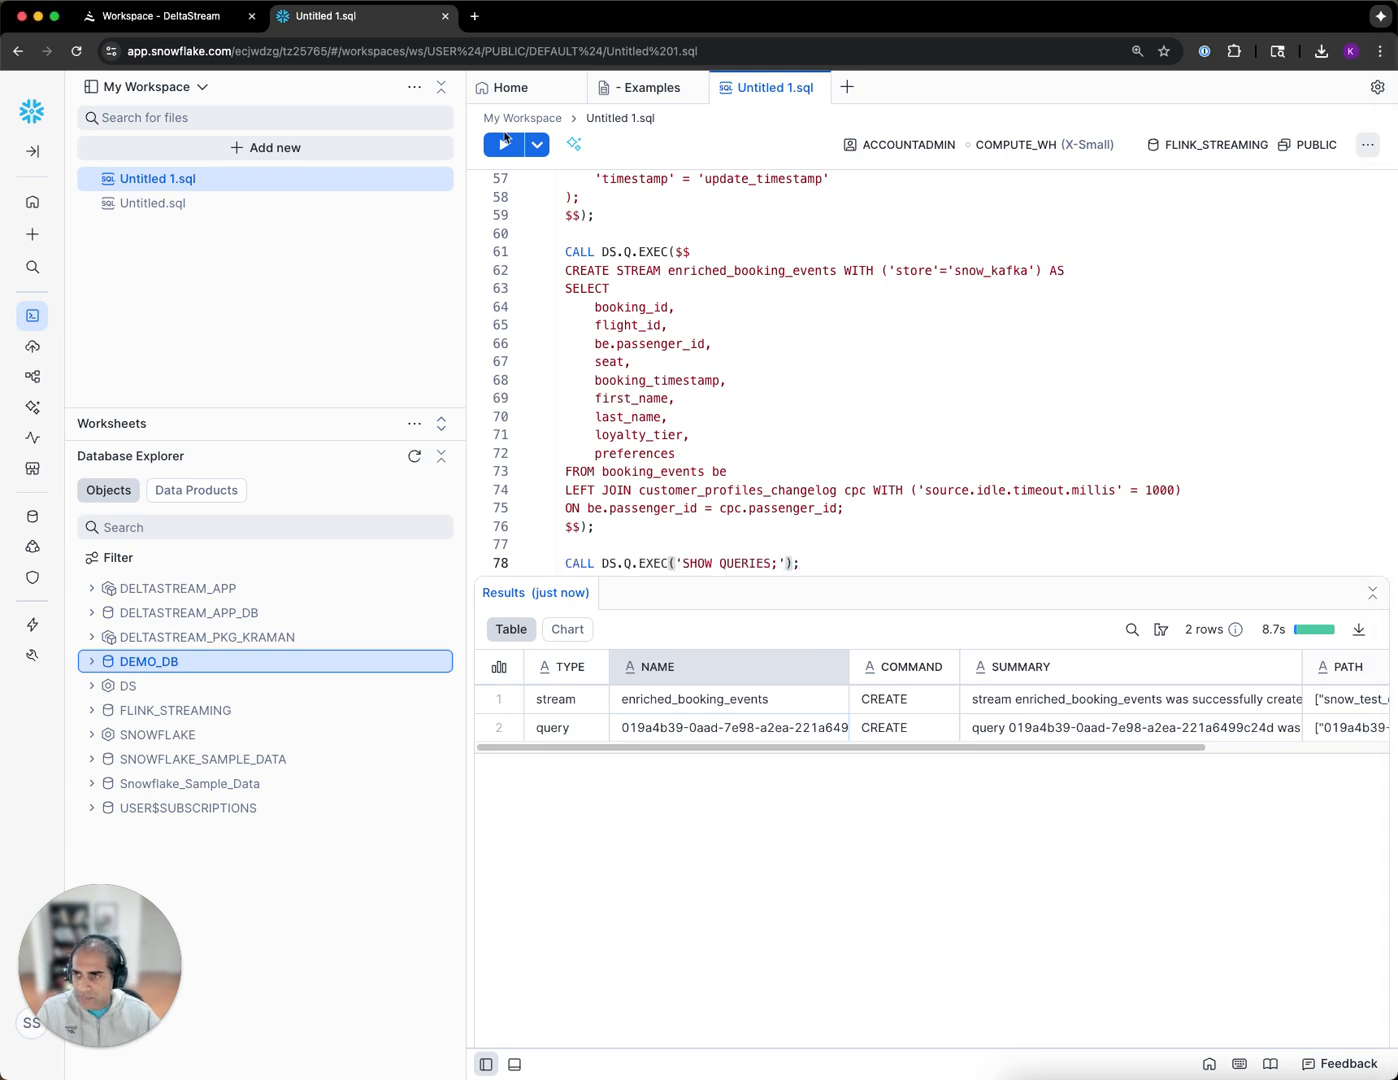
click(504, 144)
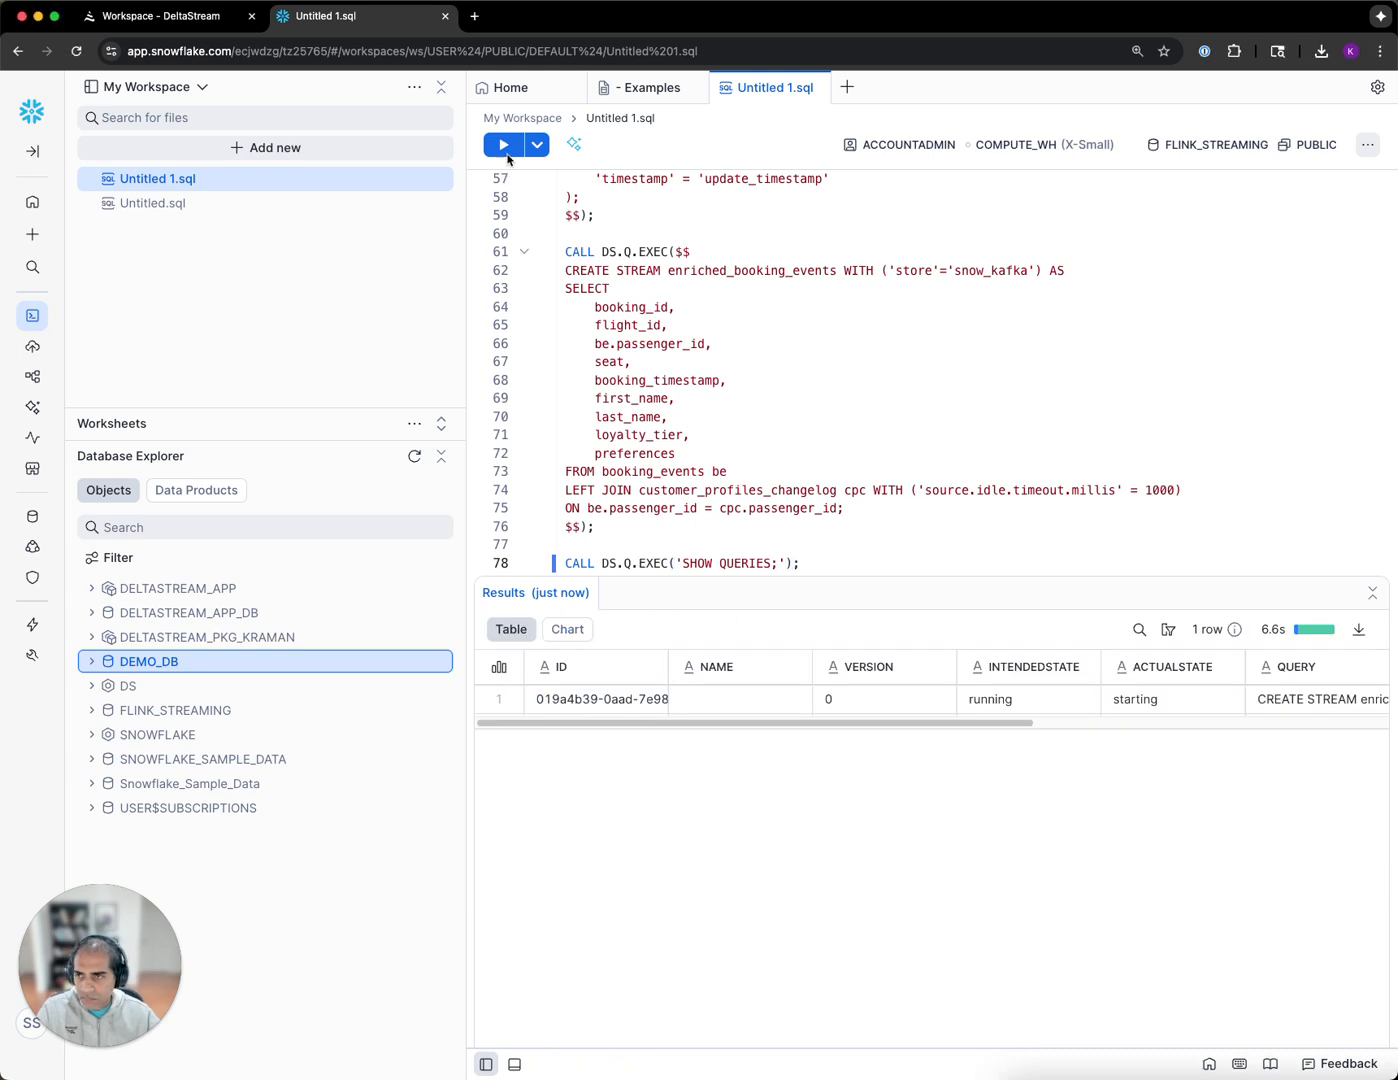
click(502, 144)
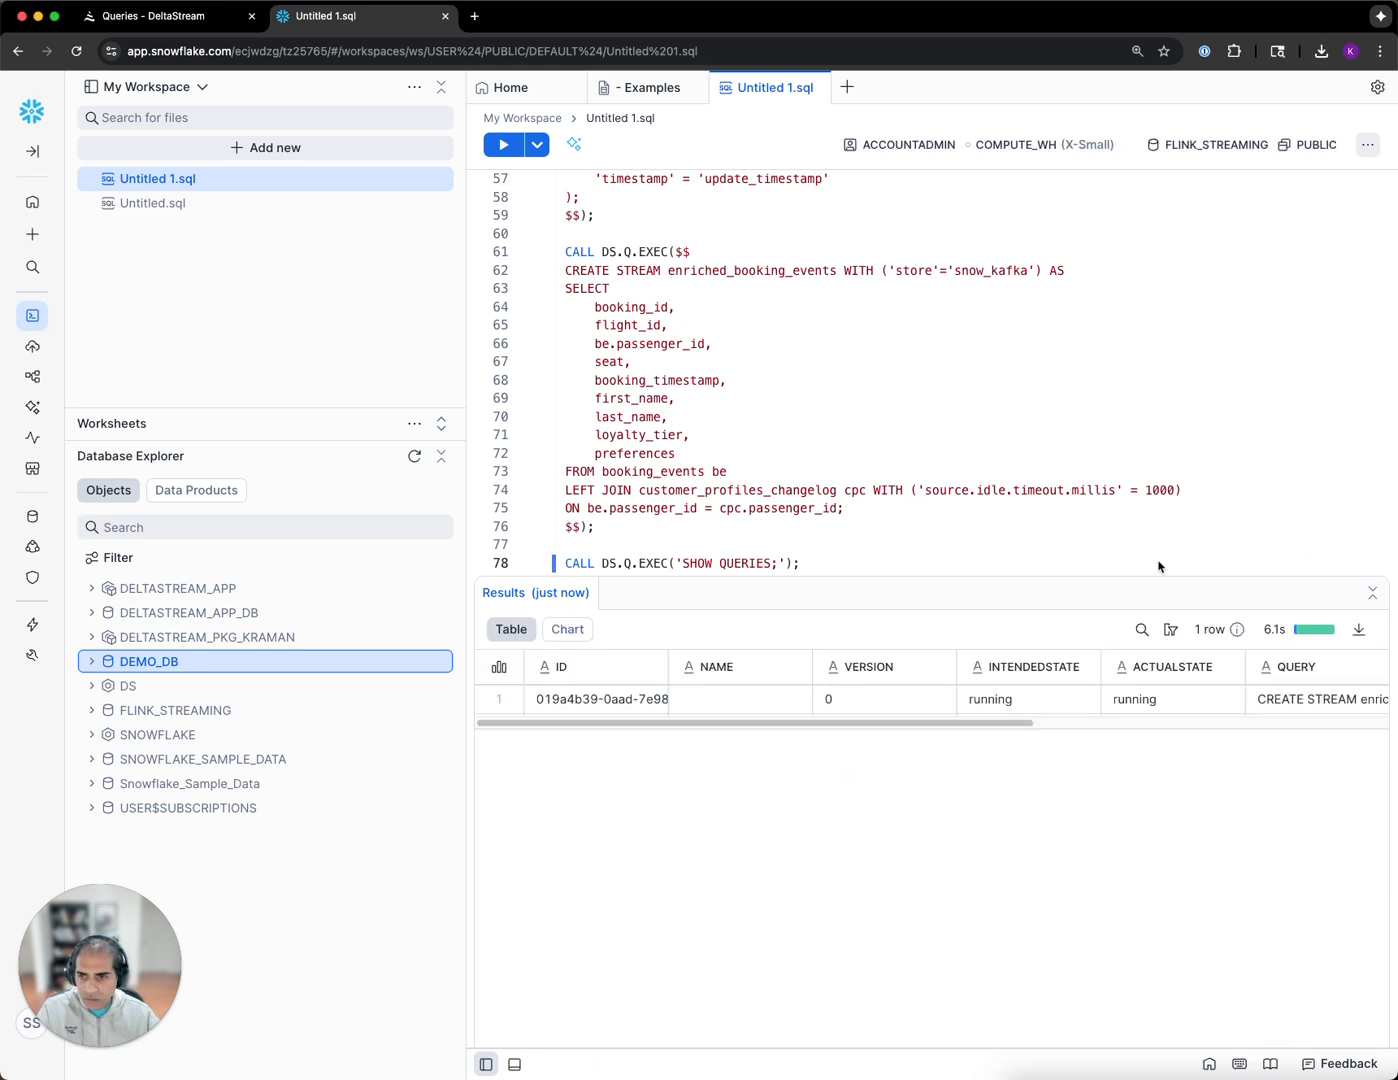
scroll(down, 3)
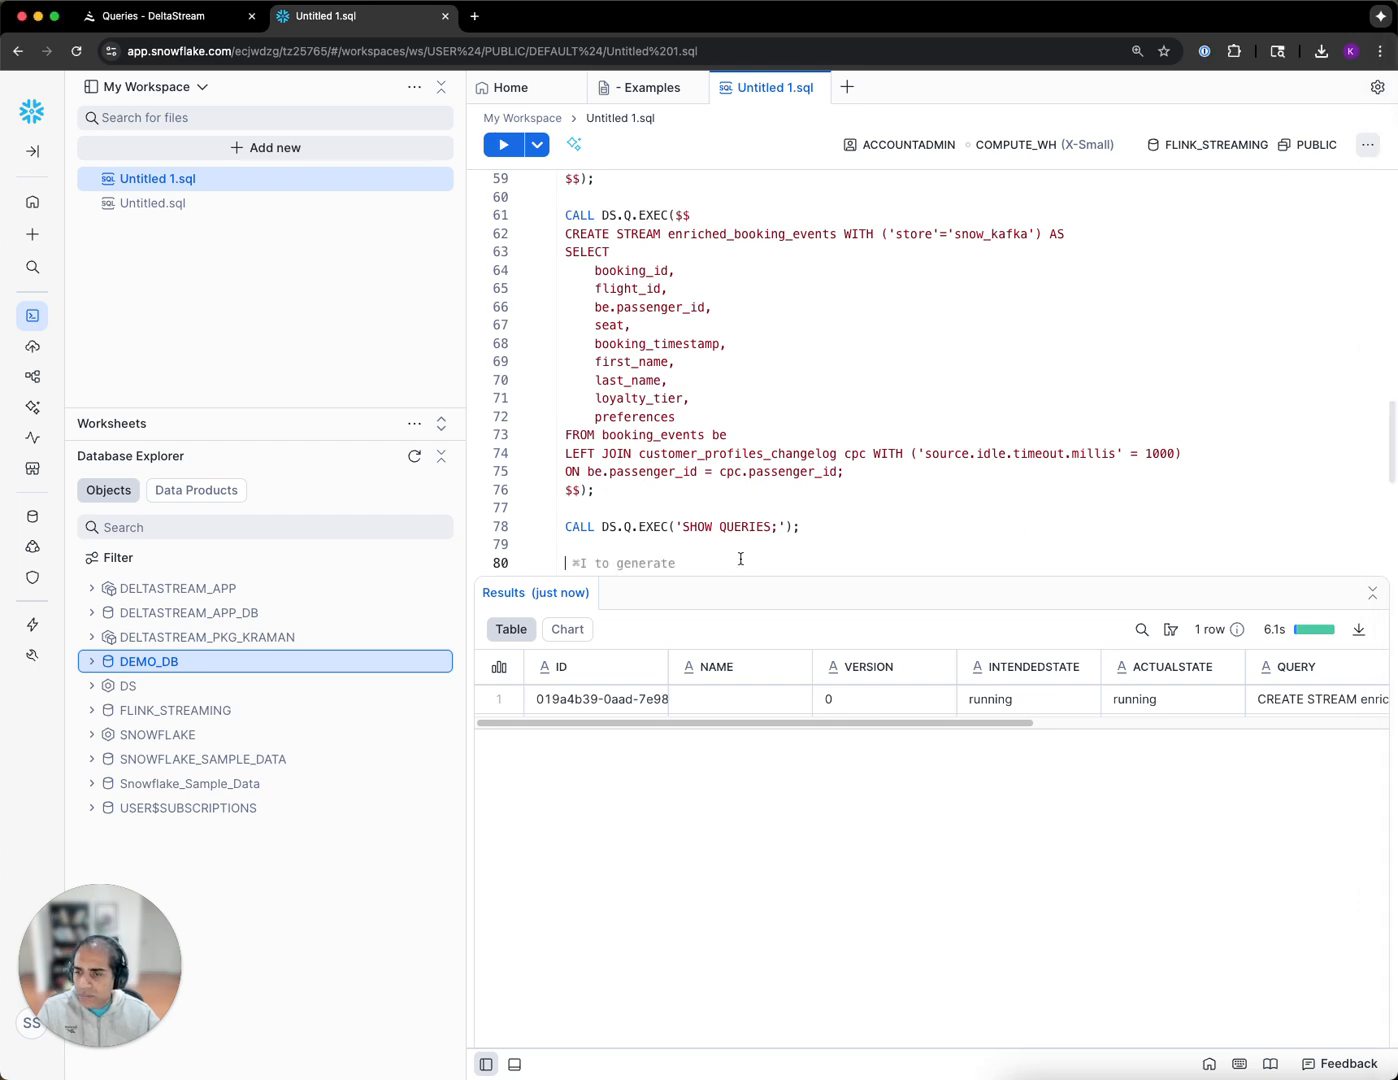
- Expand DEMO_DB and run the CREATE TABLE disrupted_premium_passengers statement into my_snowflake_store
scroll(down, 3)
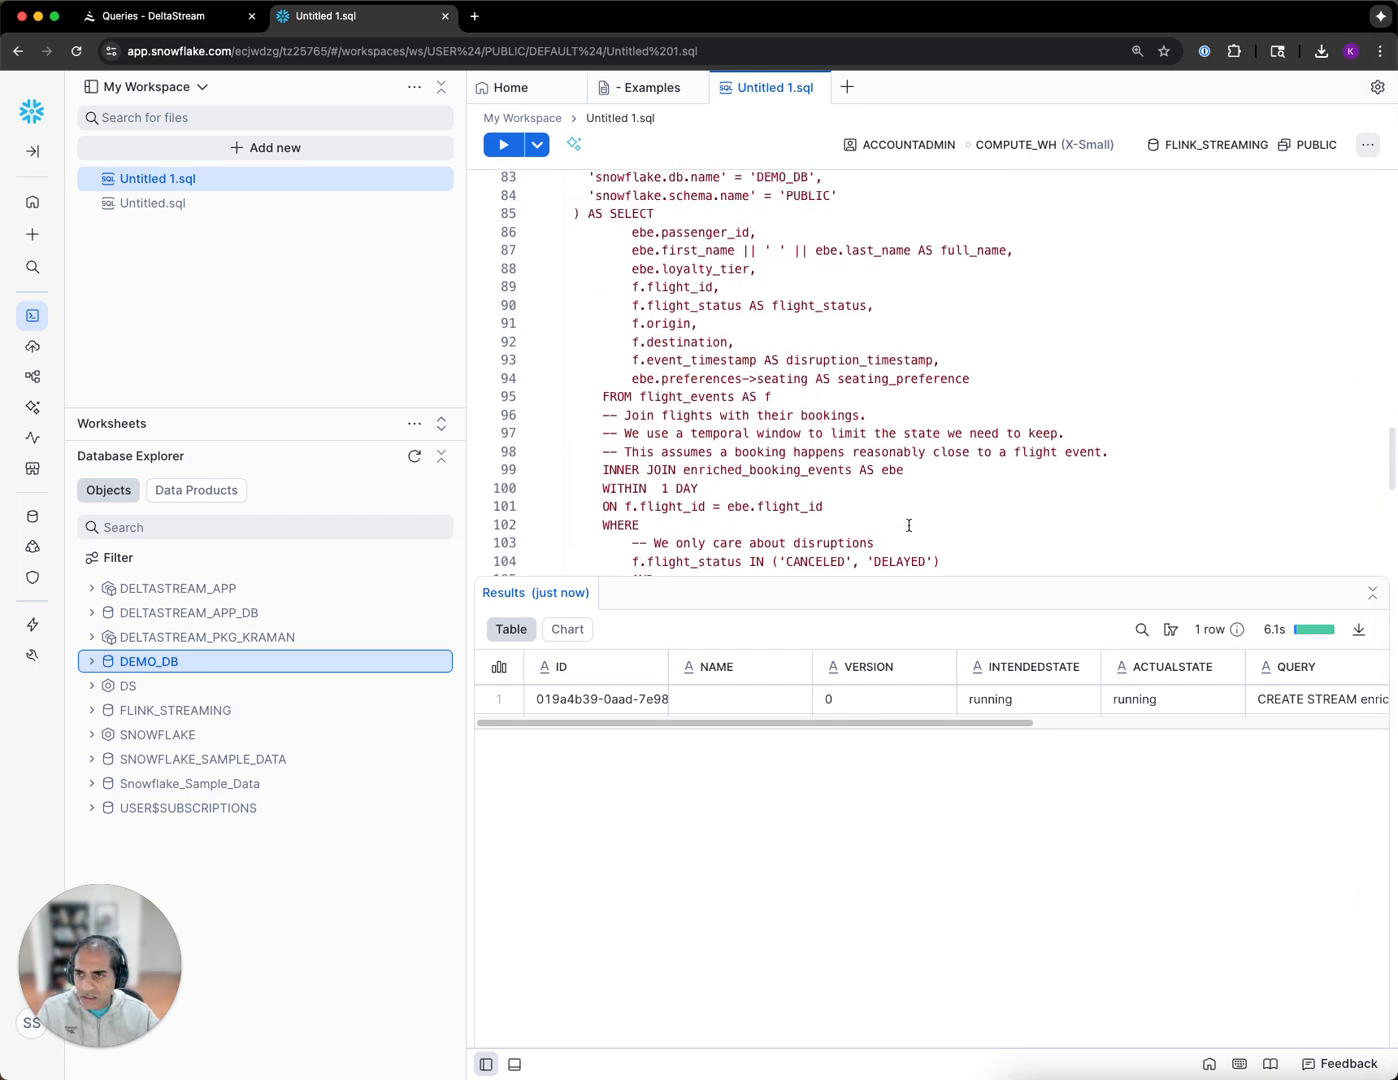
scroll(up, 3)
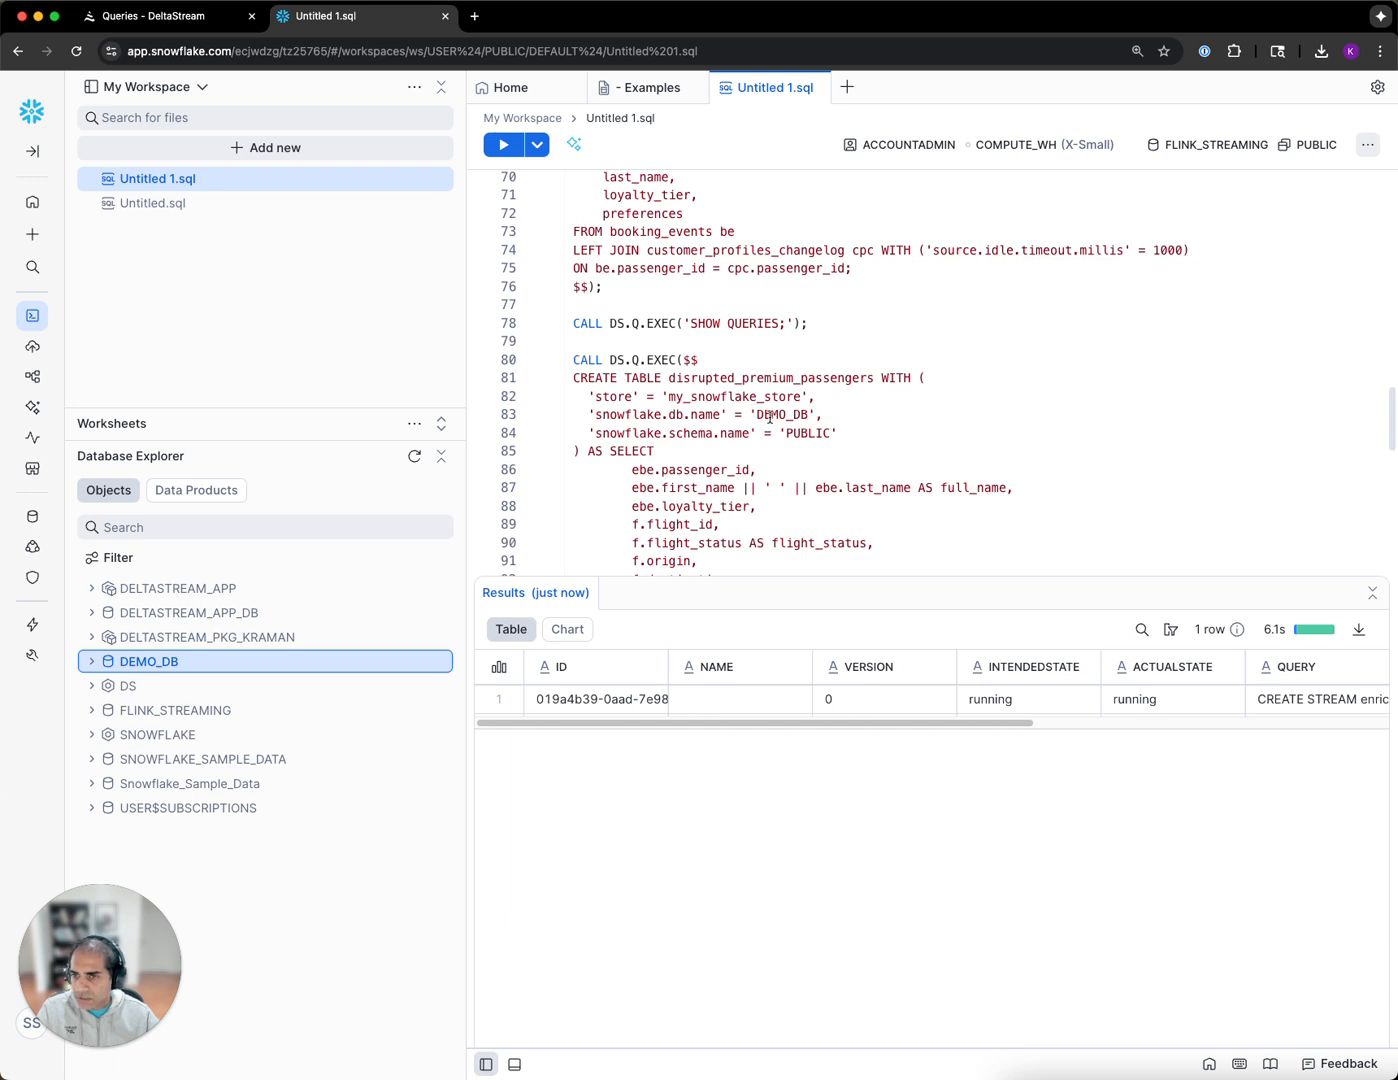
click(92, 660)
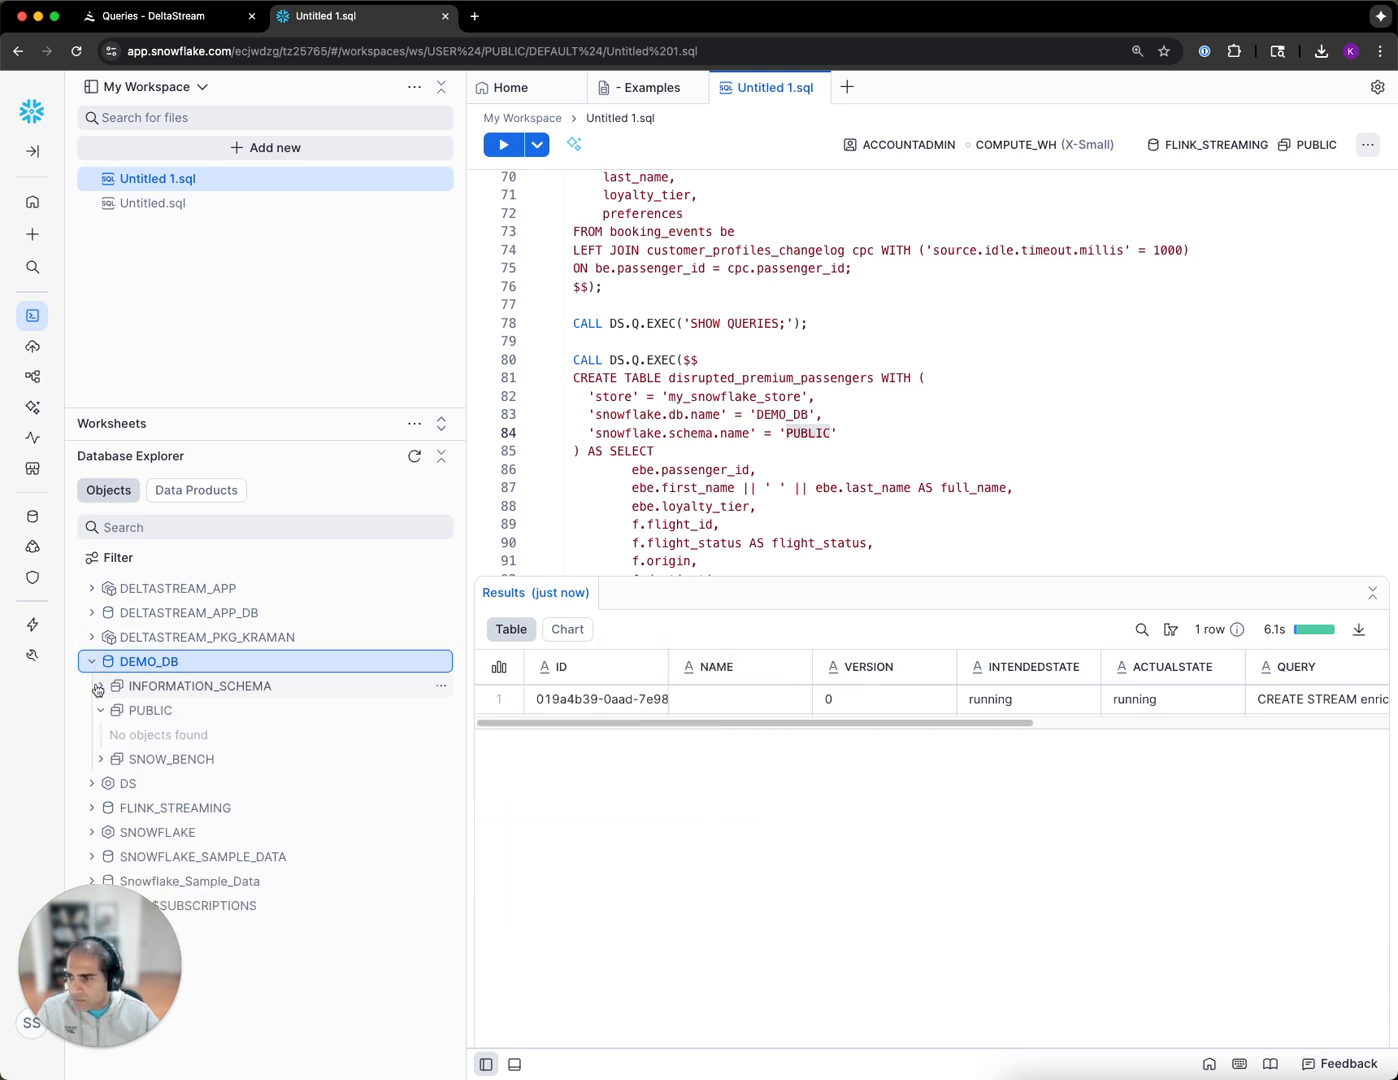
click(100, 710)
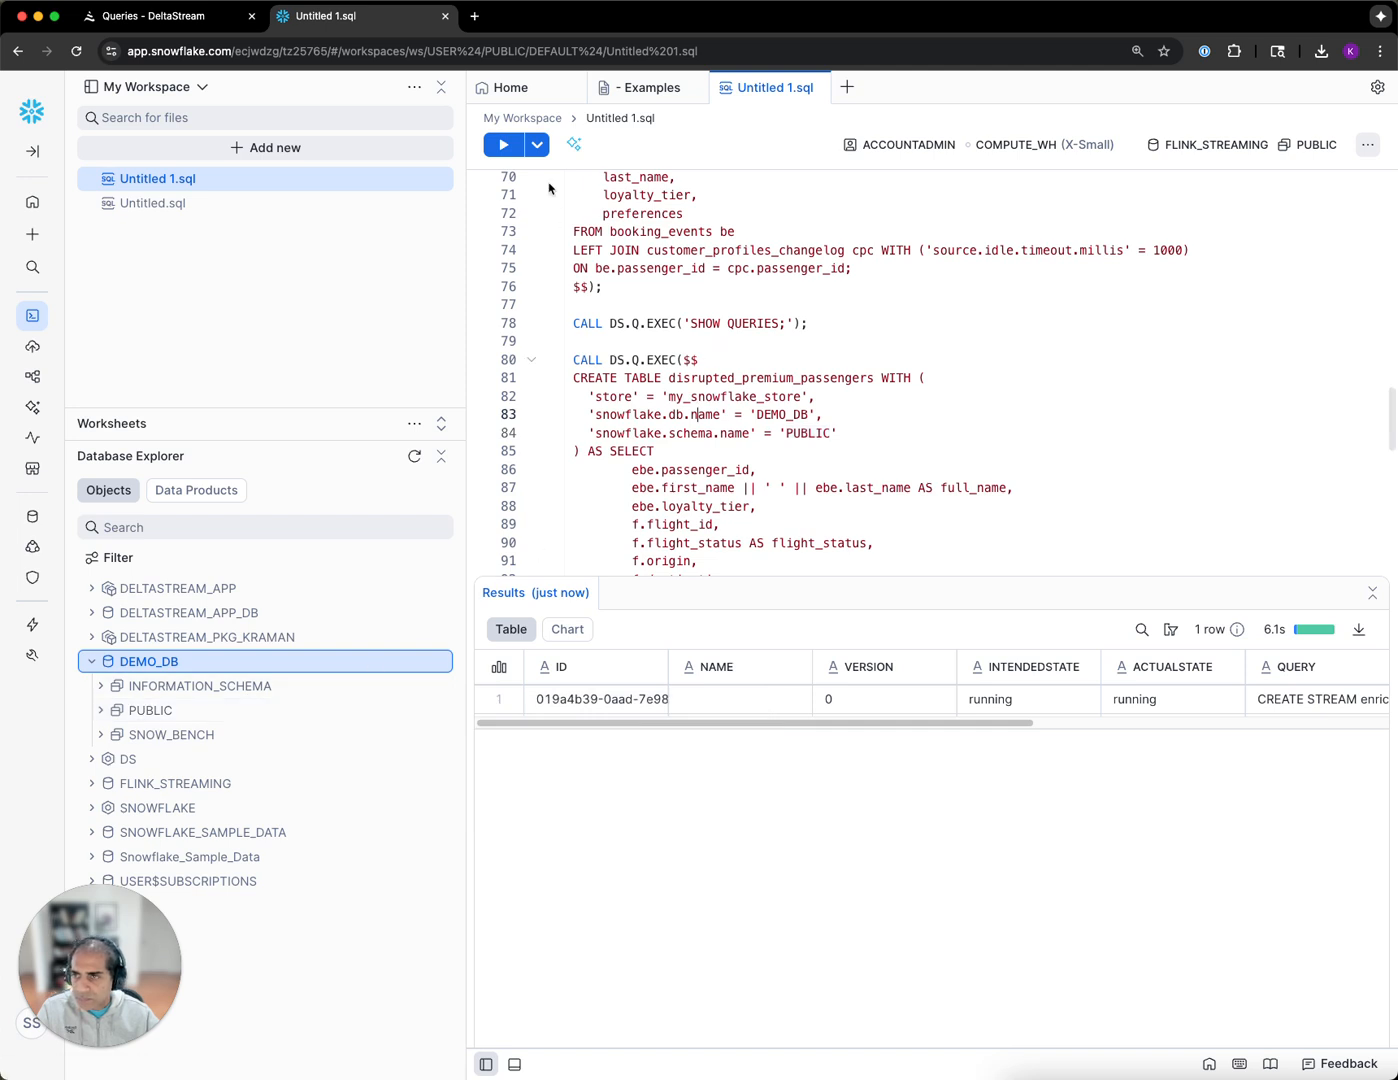
click(504, 146)
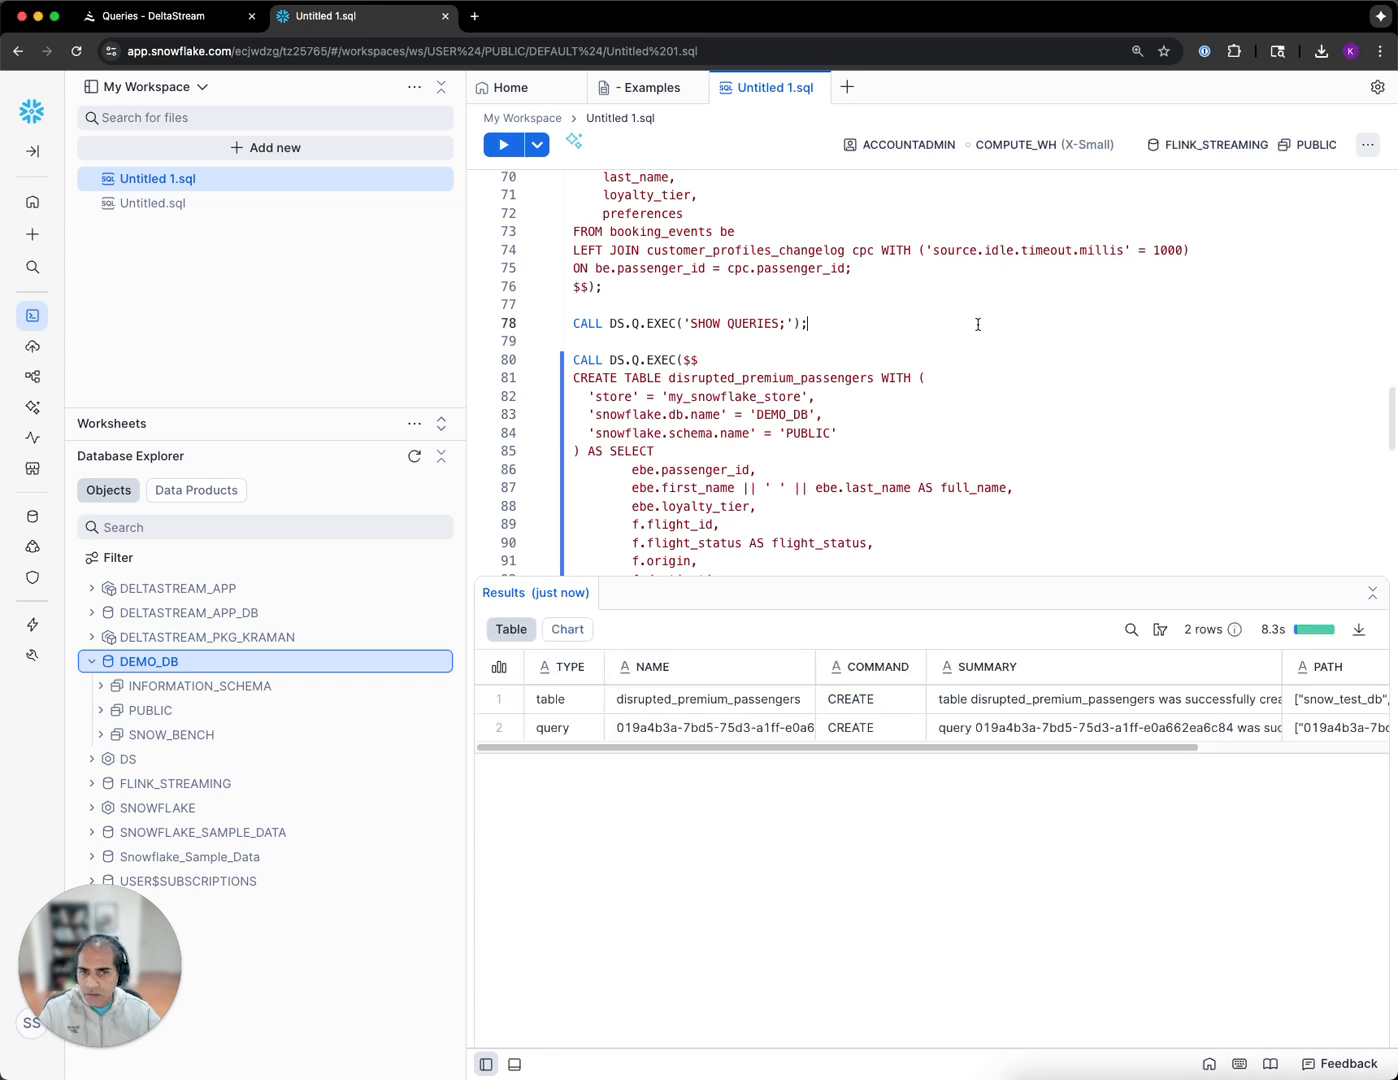
- Rerun SHOW QUERIES, listing the CREATE TABLE and CREATE STREAM queries both running
scroll(down, 3)
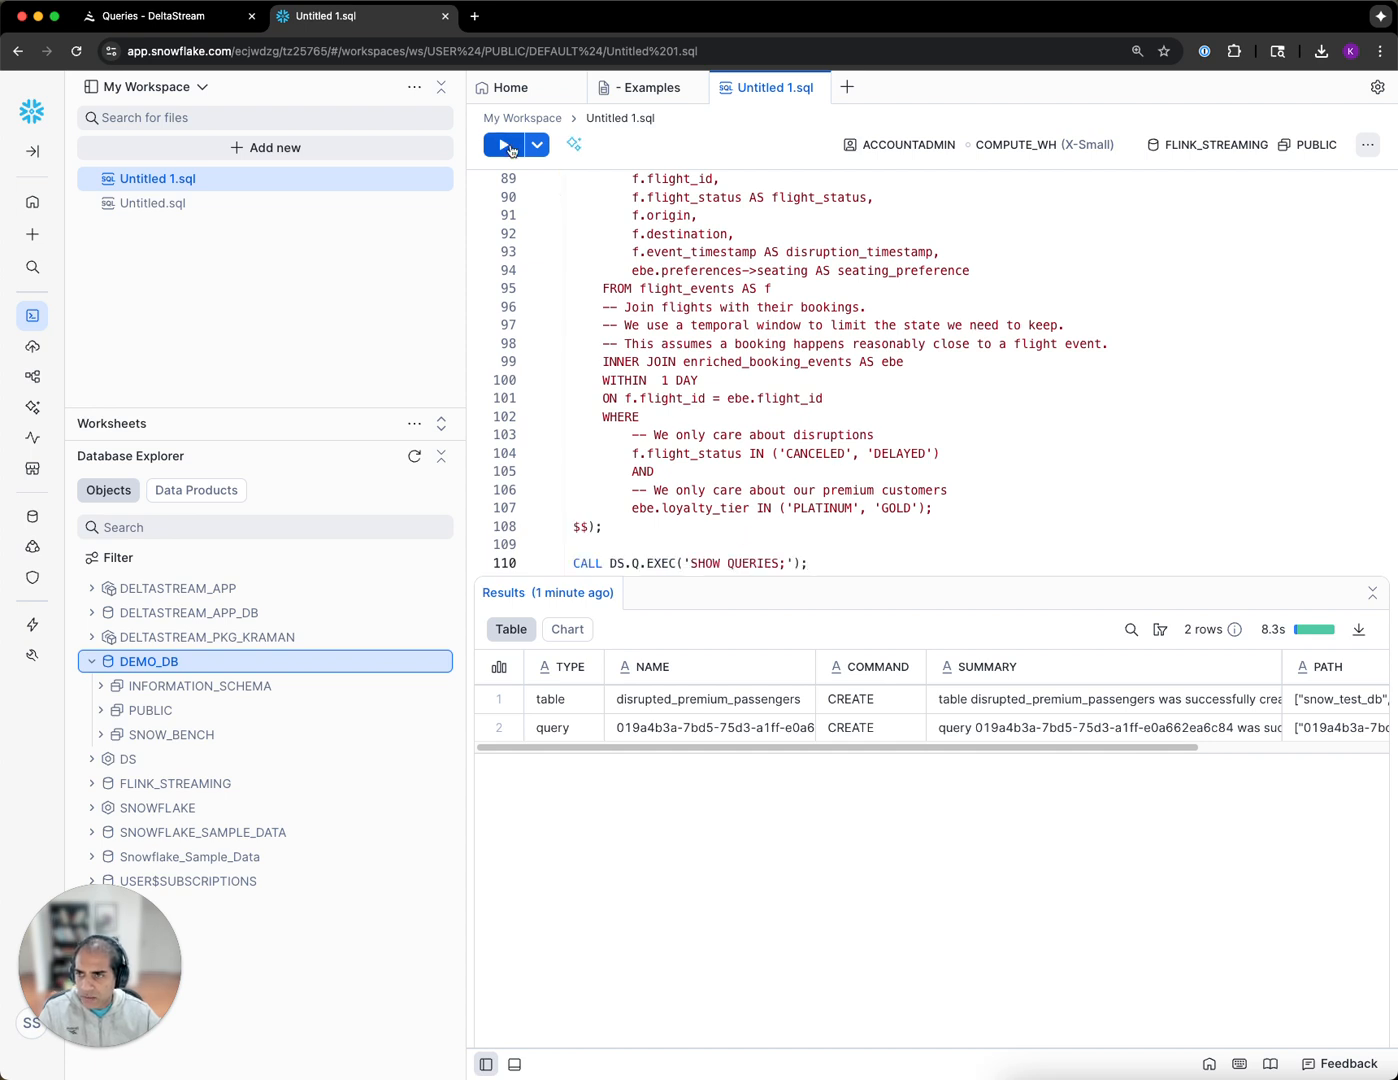
click(504, 144)
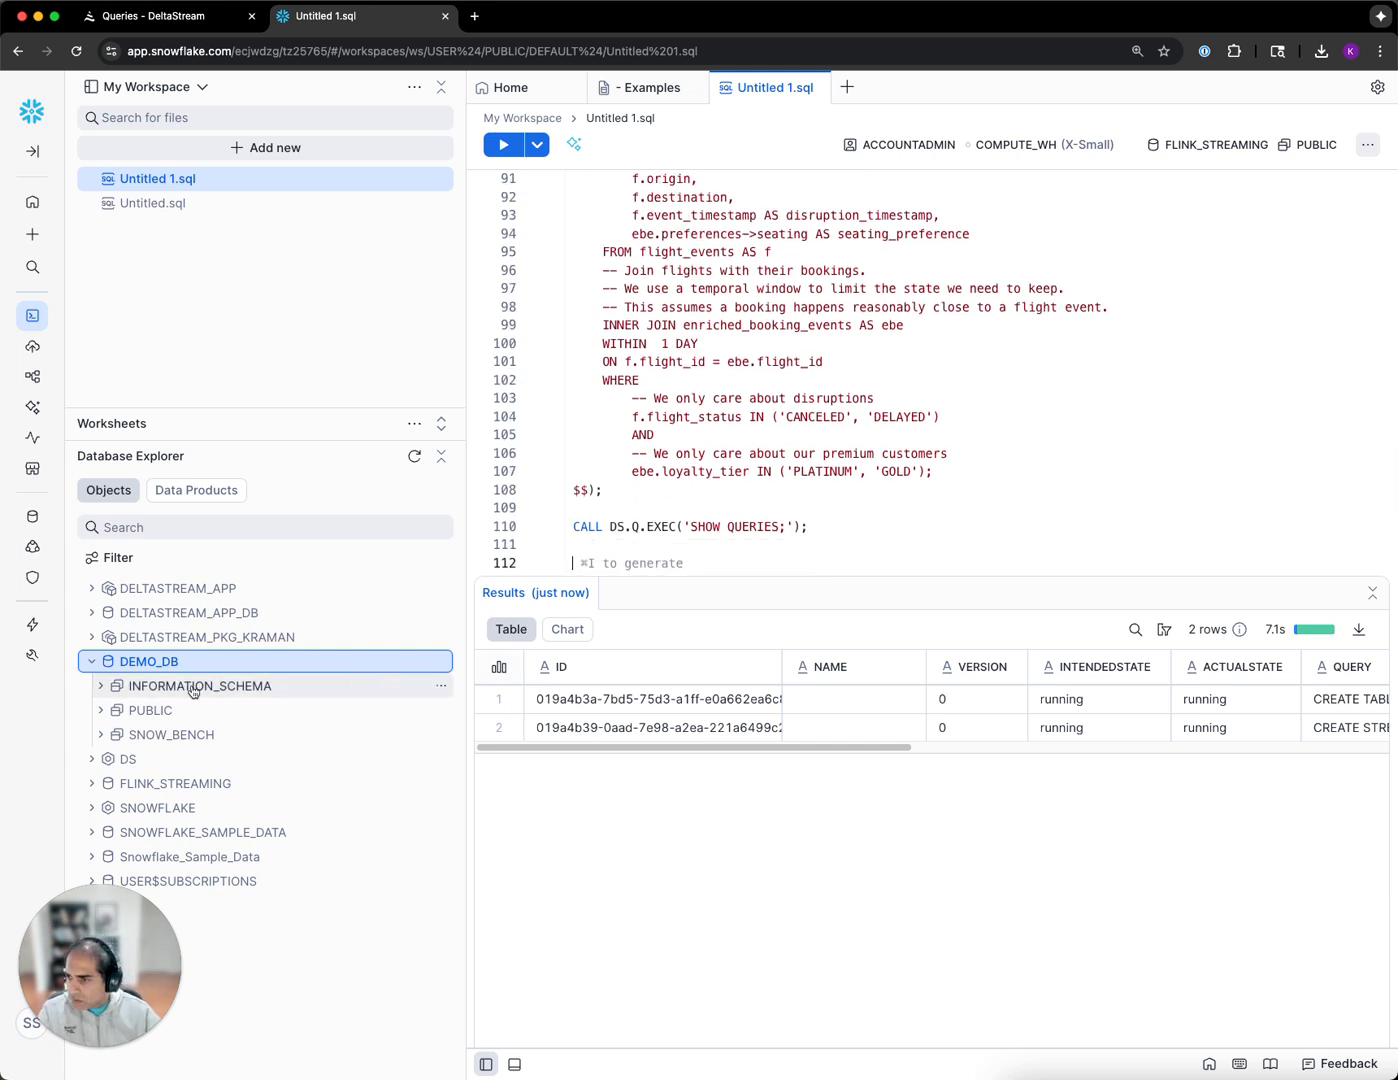
- Expand DEMO_DB > PUBLIC > Tables and view disrupted_premium_passengers' nine columns, passenger_id to seating_preference
click(152, 710)
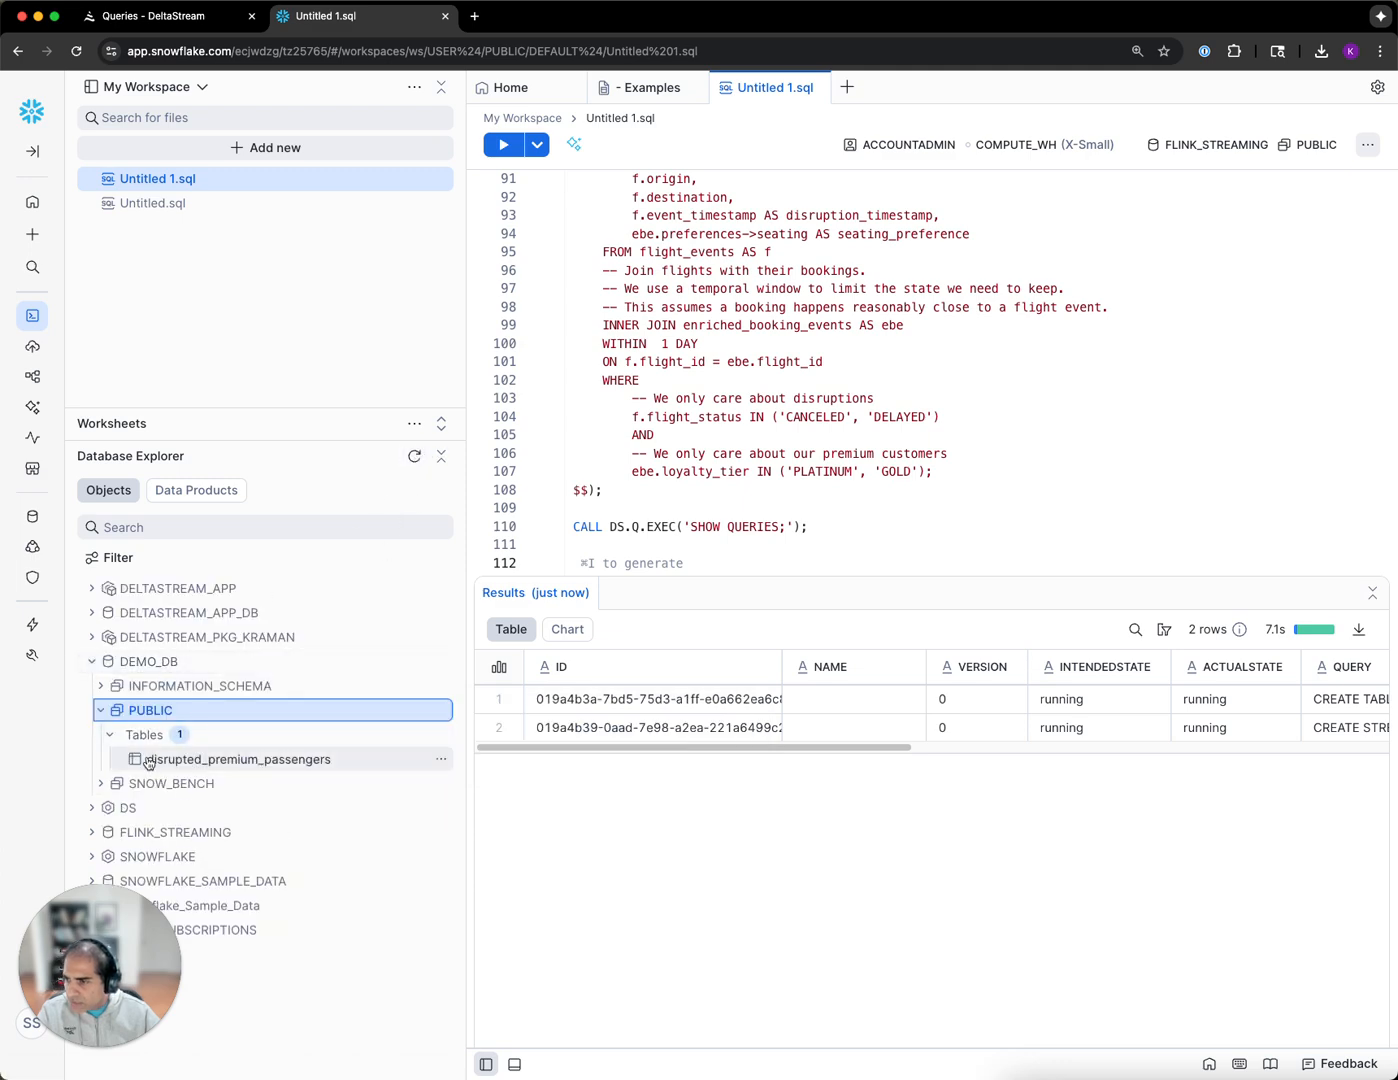
click(238, 758)
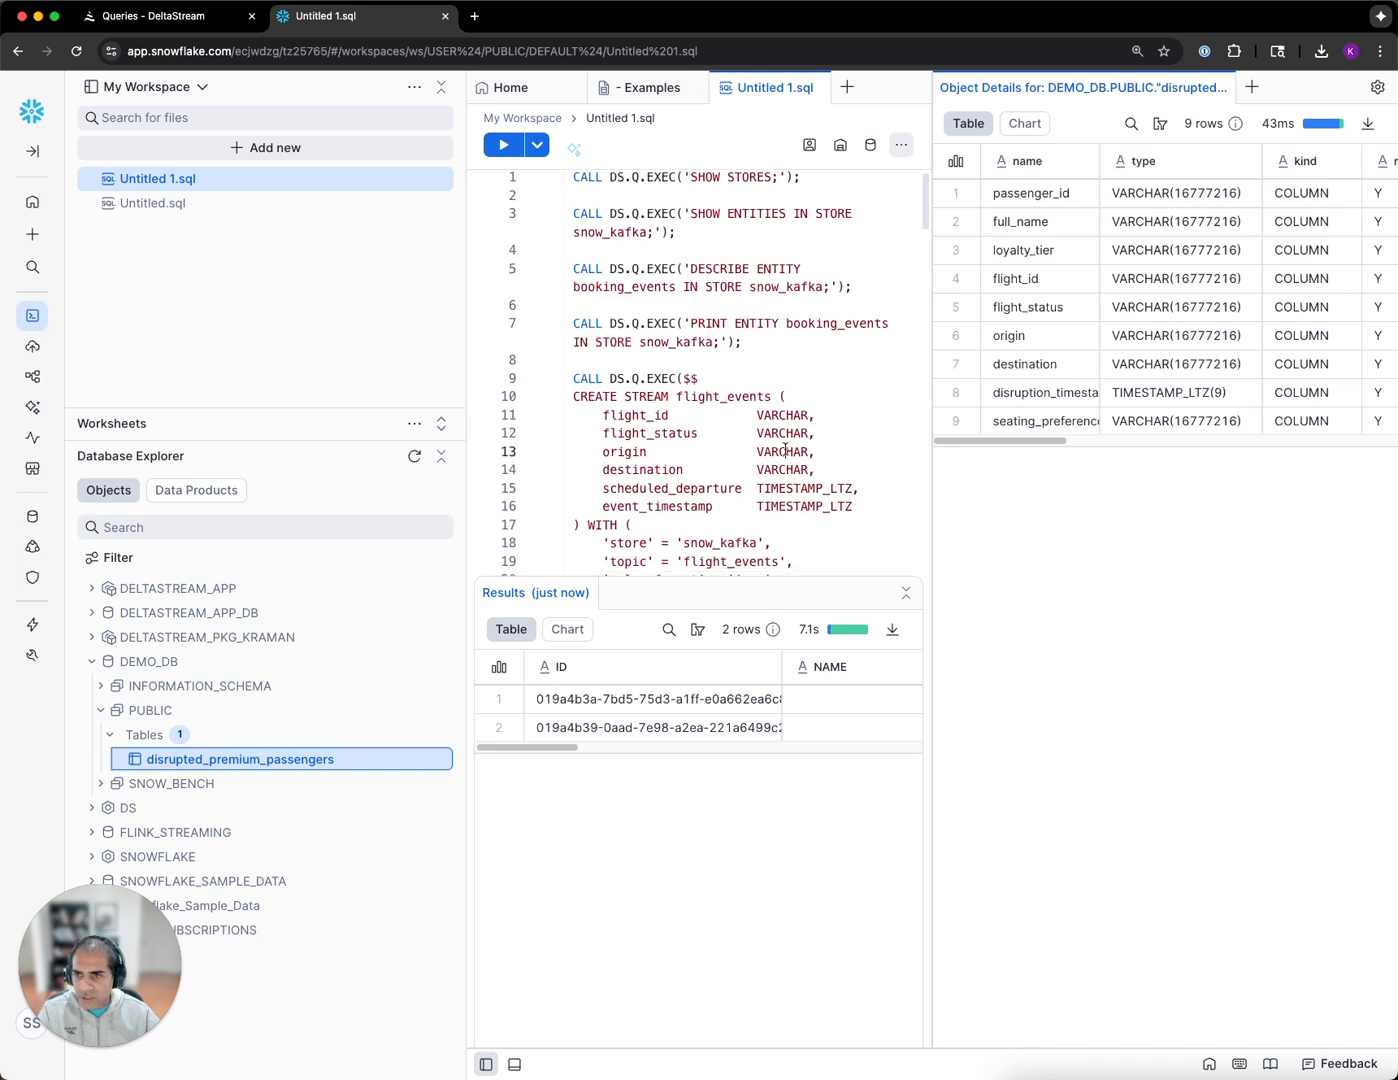
scroll(down, 3)
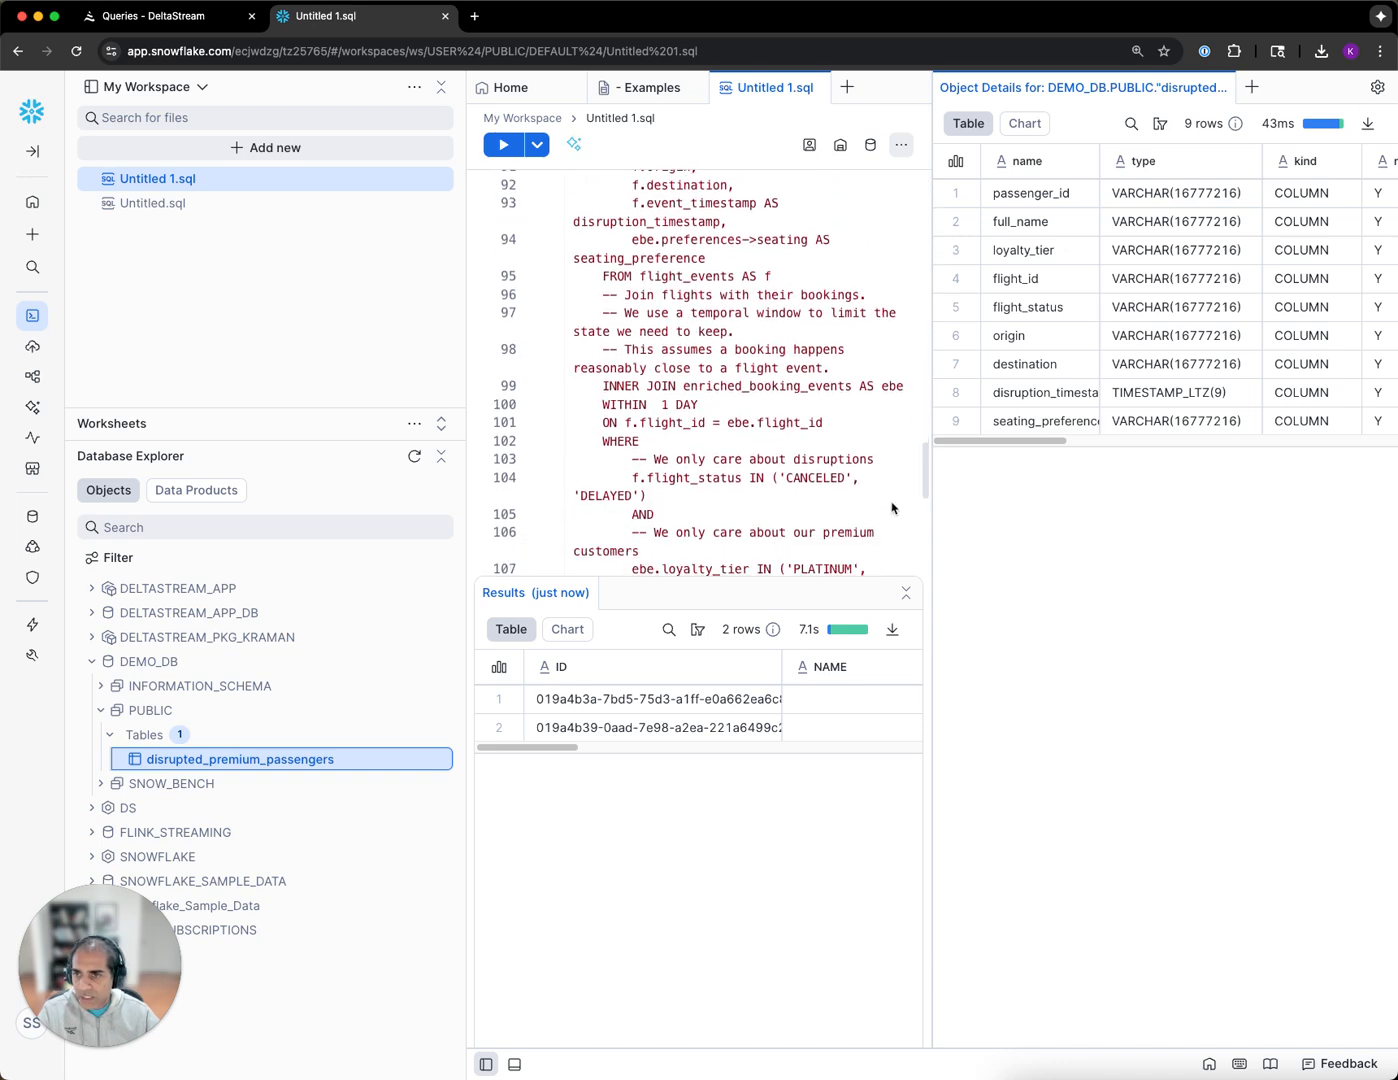
scroll(up, 3)
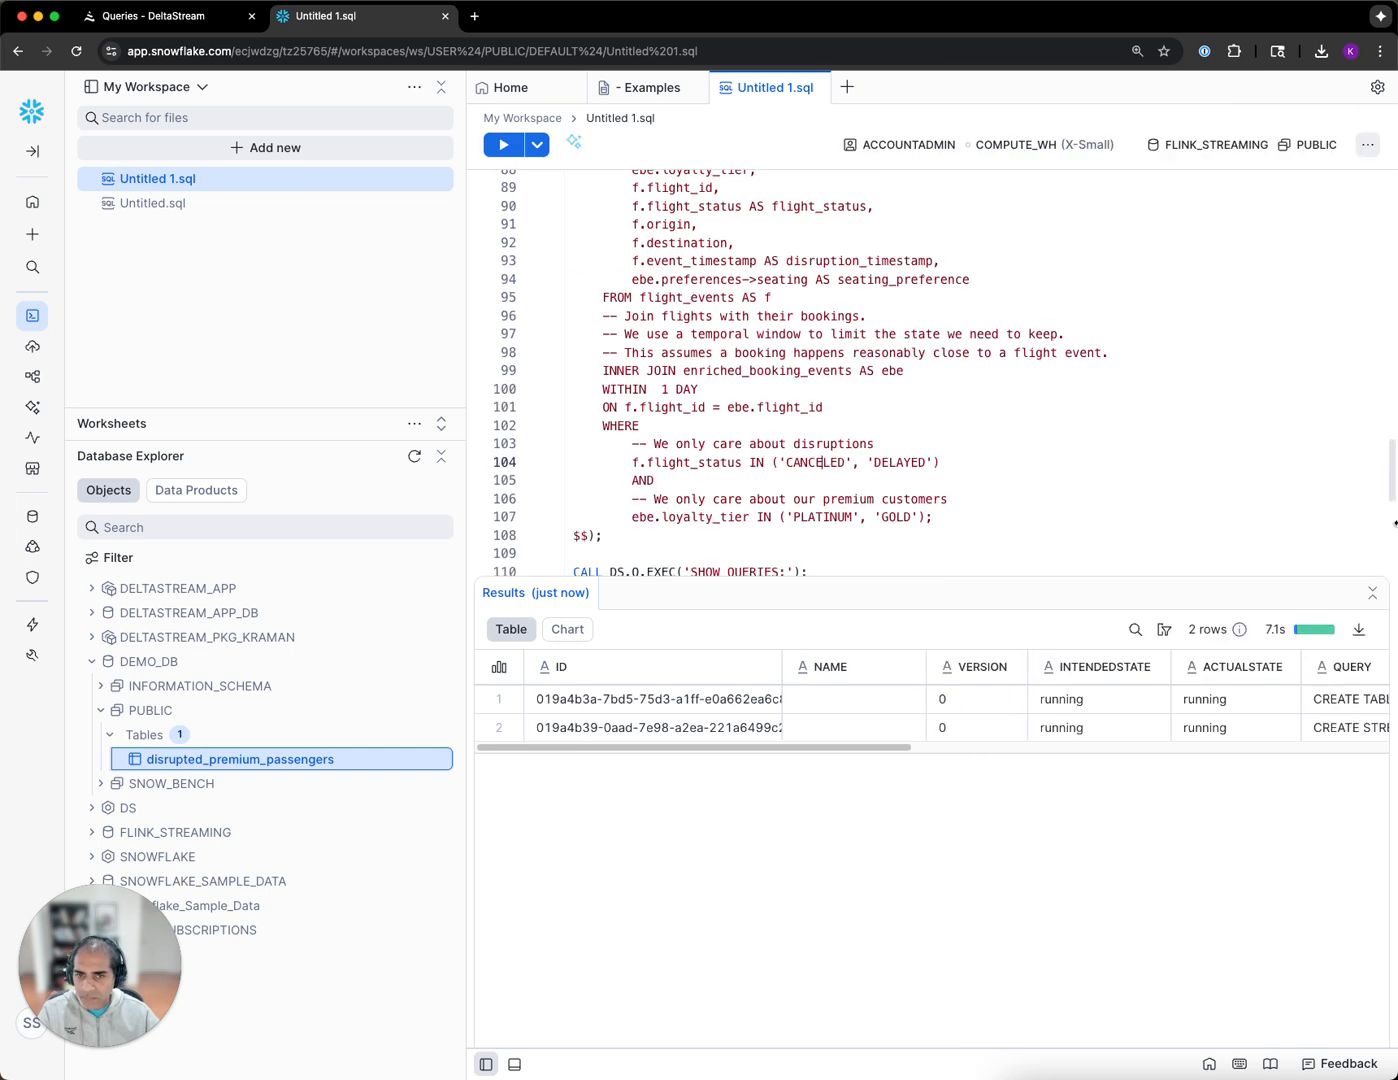
scroll(down, 3)
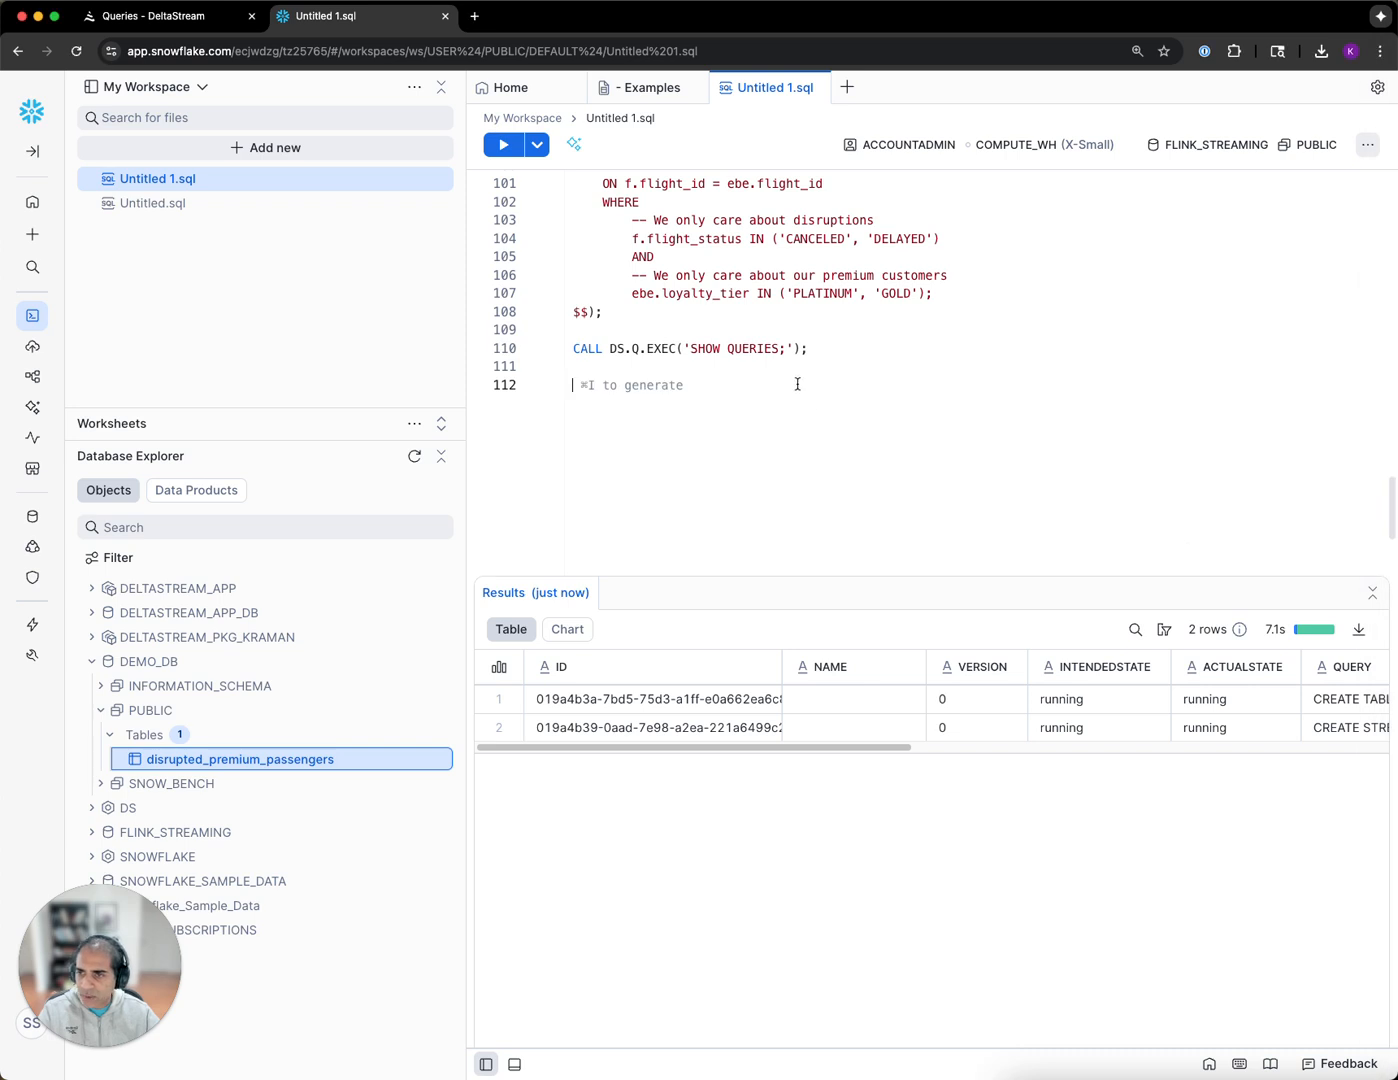
- Run a count(*) on DEMO_DB.PUBLIC."disrupted_premium_passengers" returning 16, then write a SELECT * LIMIT 10 query
text(SELECT count(*) AS CNT from DEMO_DB.PUBLIC."disrupted_premium_passengers";)
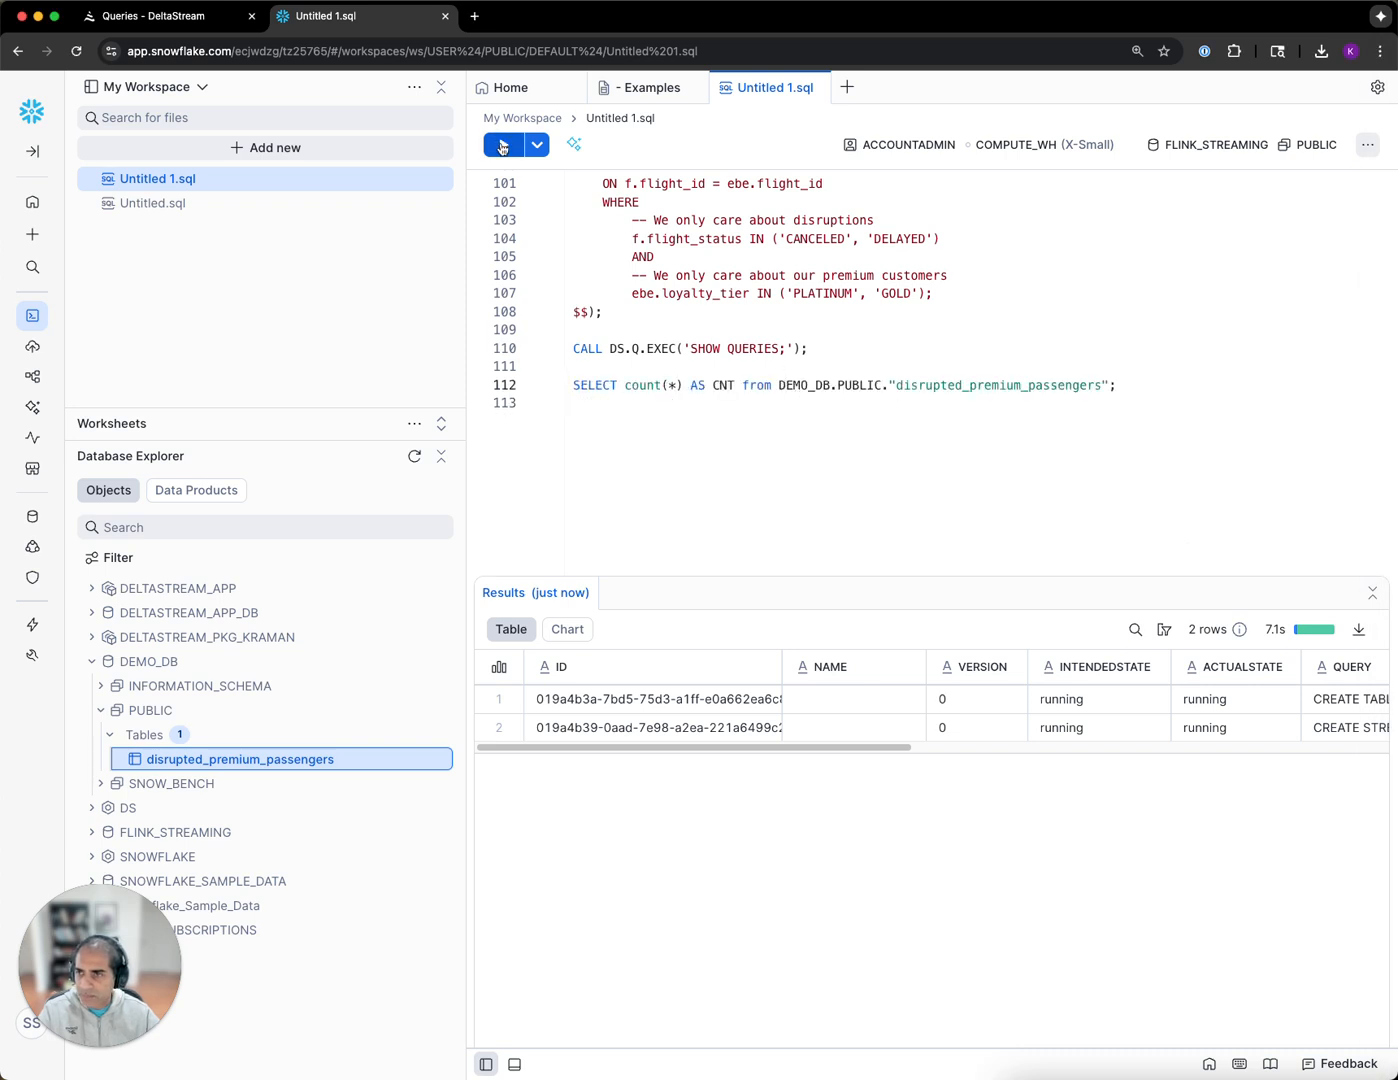
click(504, 146)
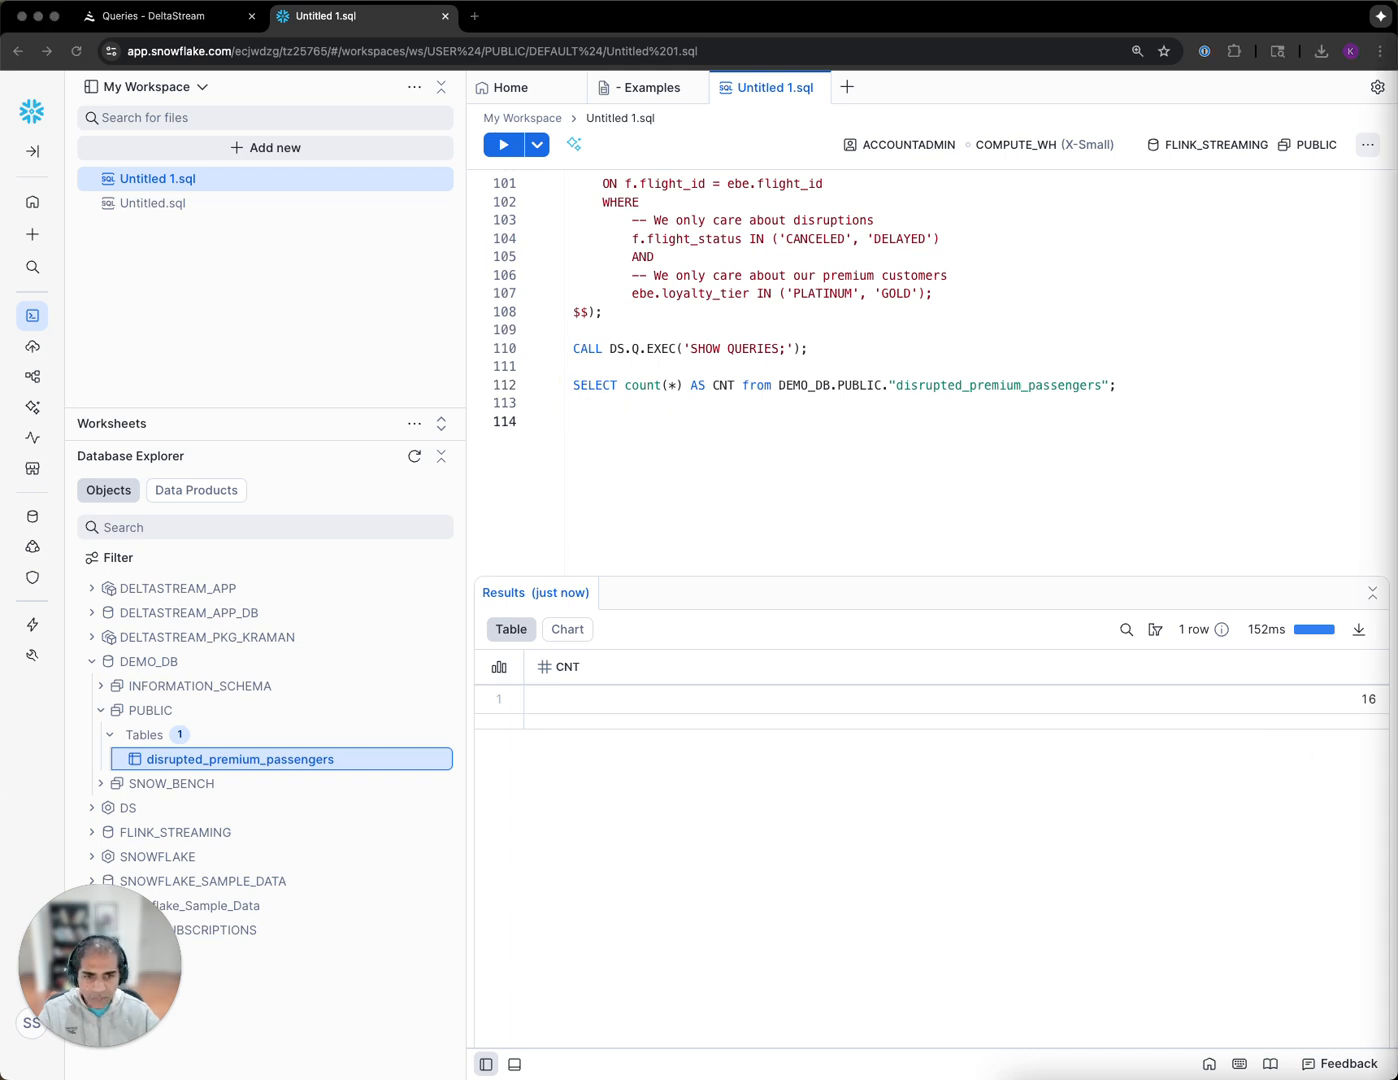
text(SELECT * from DEMO_DB.PUBLIC."disrupted_premium_passengers" LIMIT 10;)
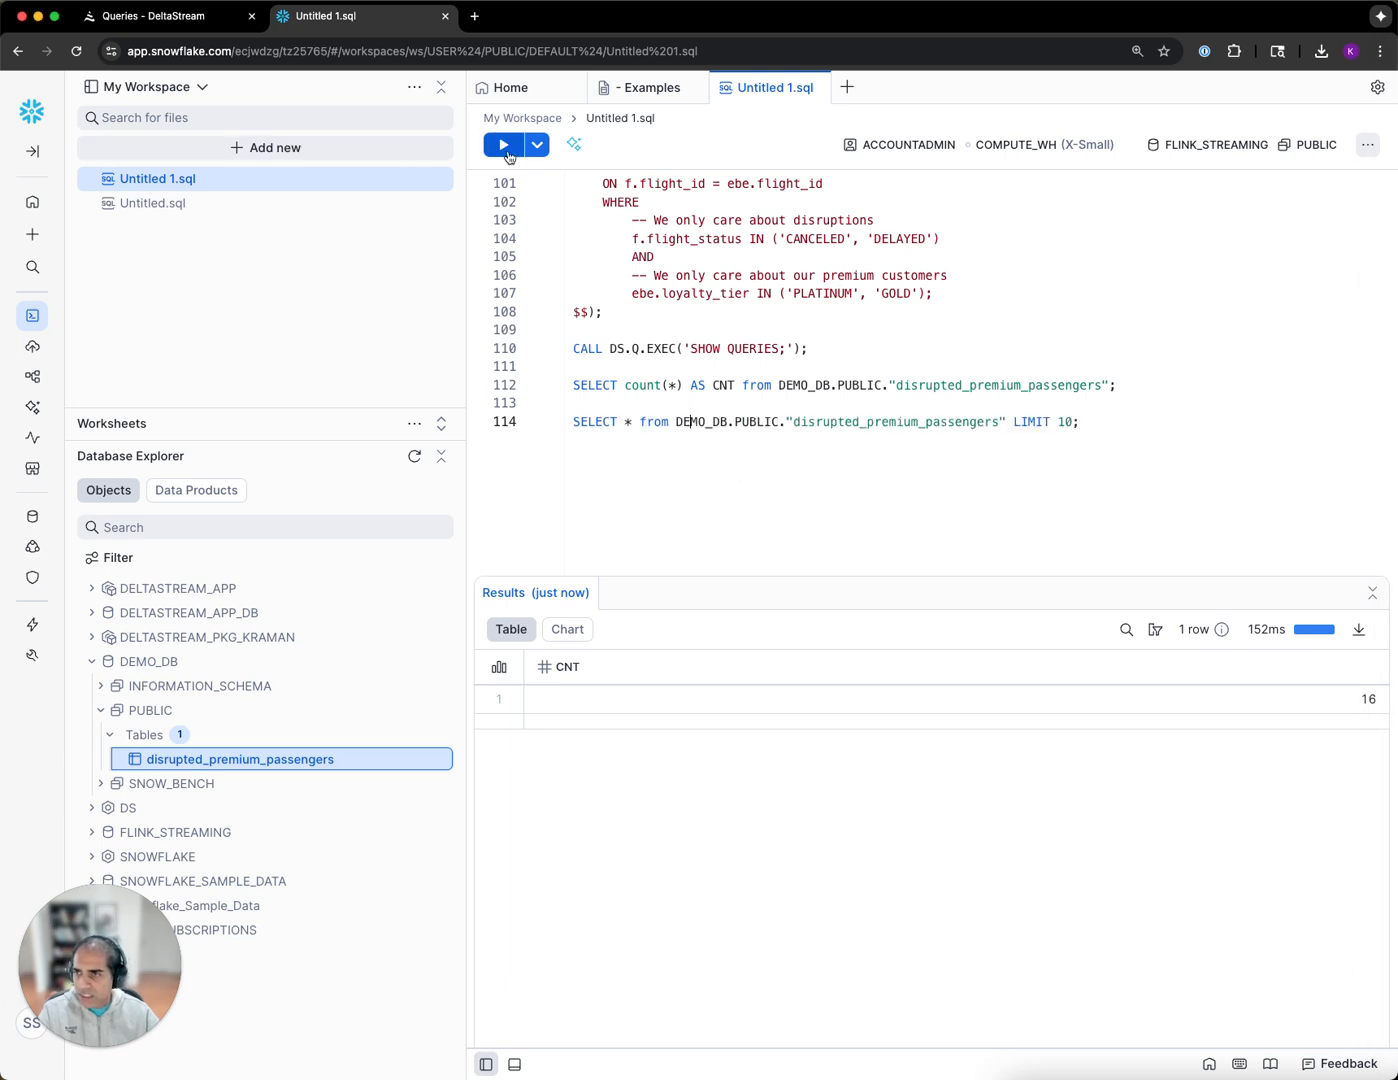
- Run the LIMIT 10 preview and review the ten passengers' names, loyalty tiers, flights, statuses and seating columns
click(502, 144)
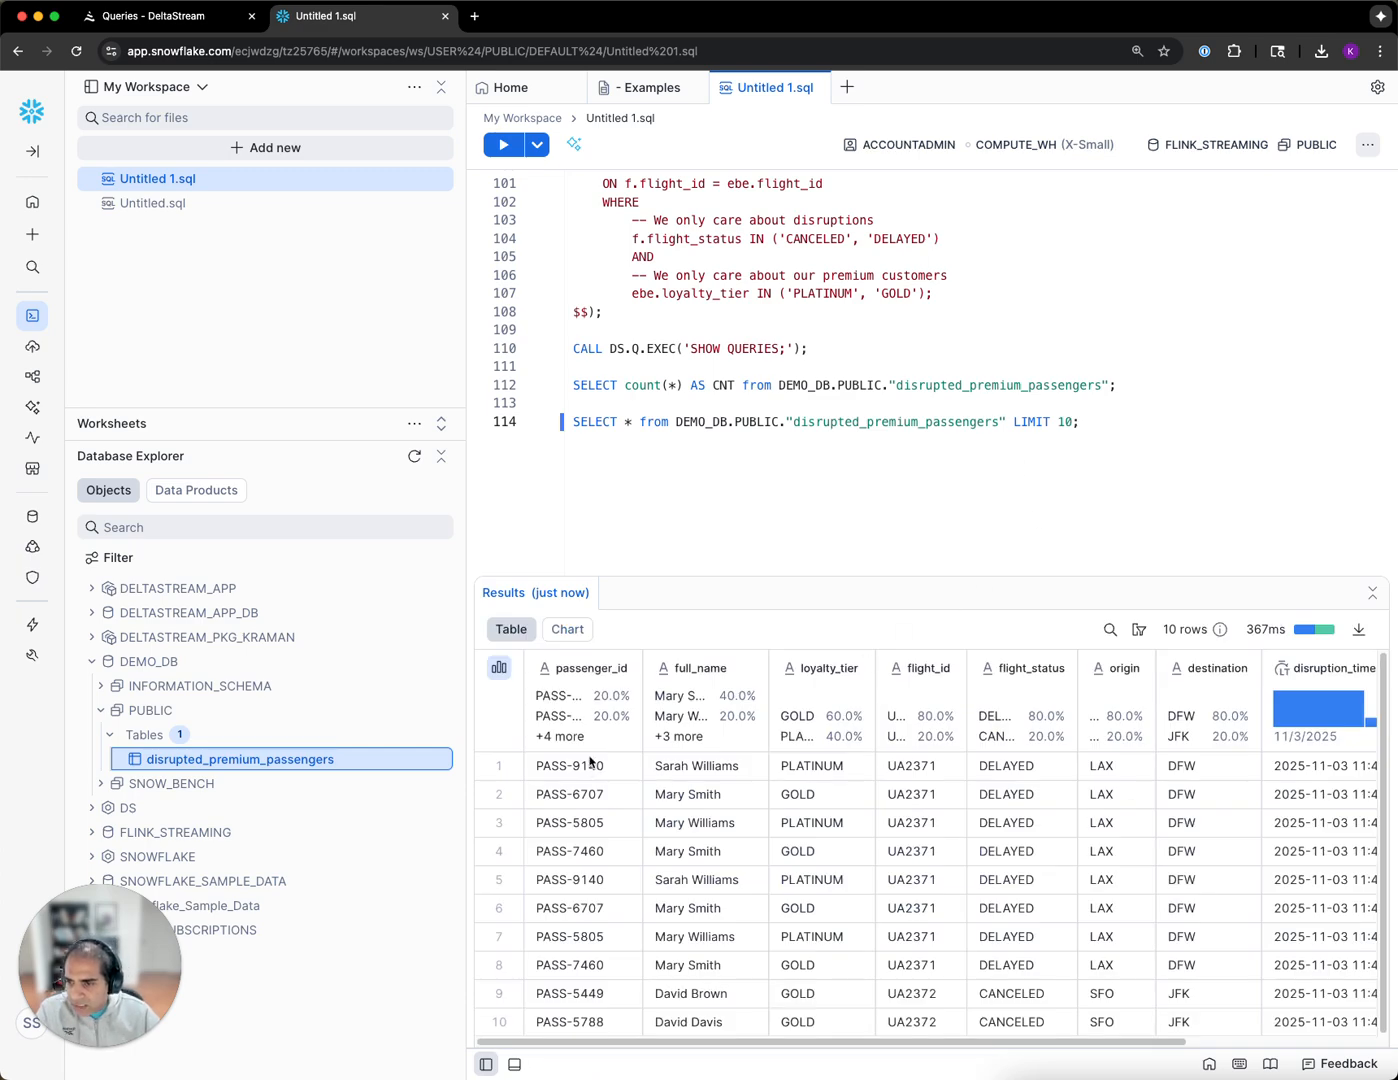
mouse_move(710, 776)
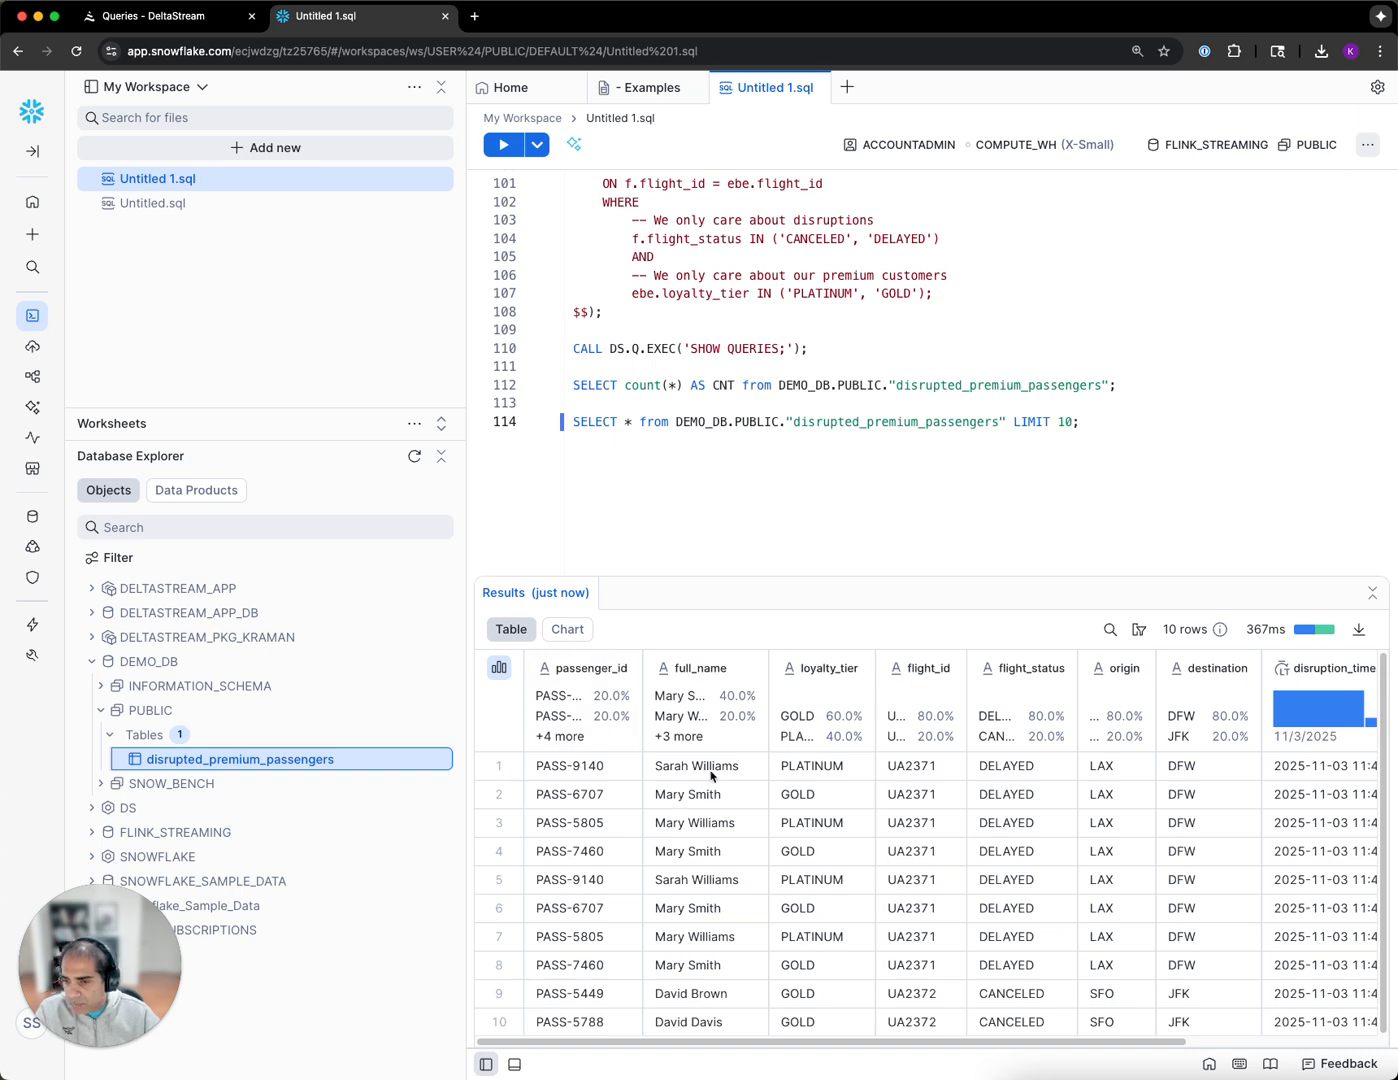
mouse_move(596, 776)
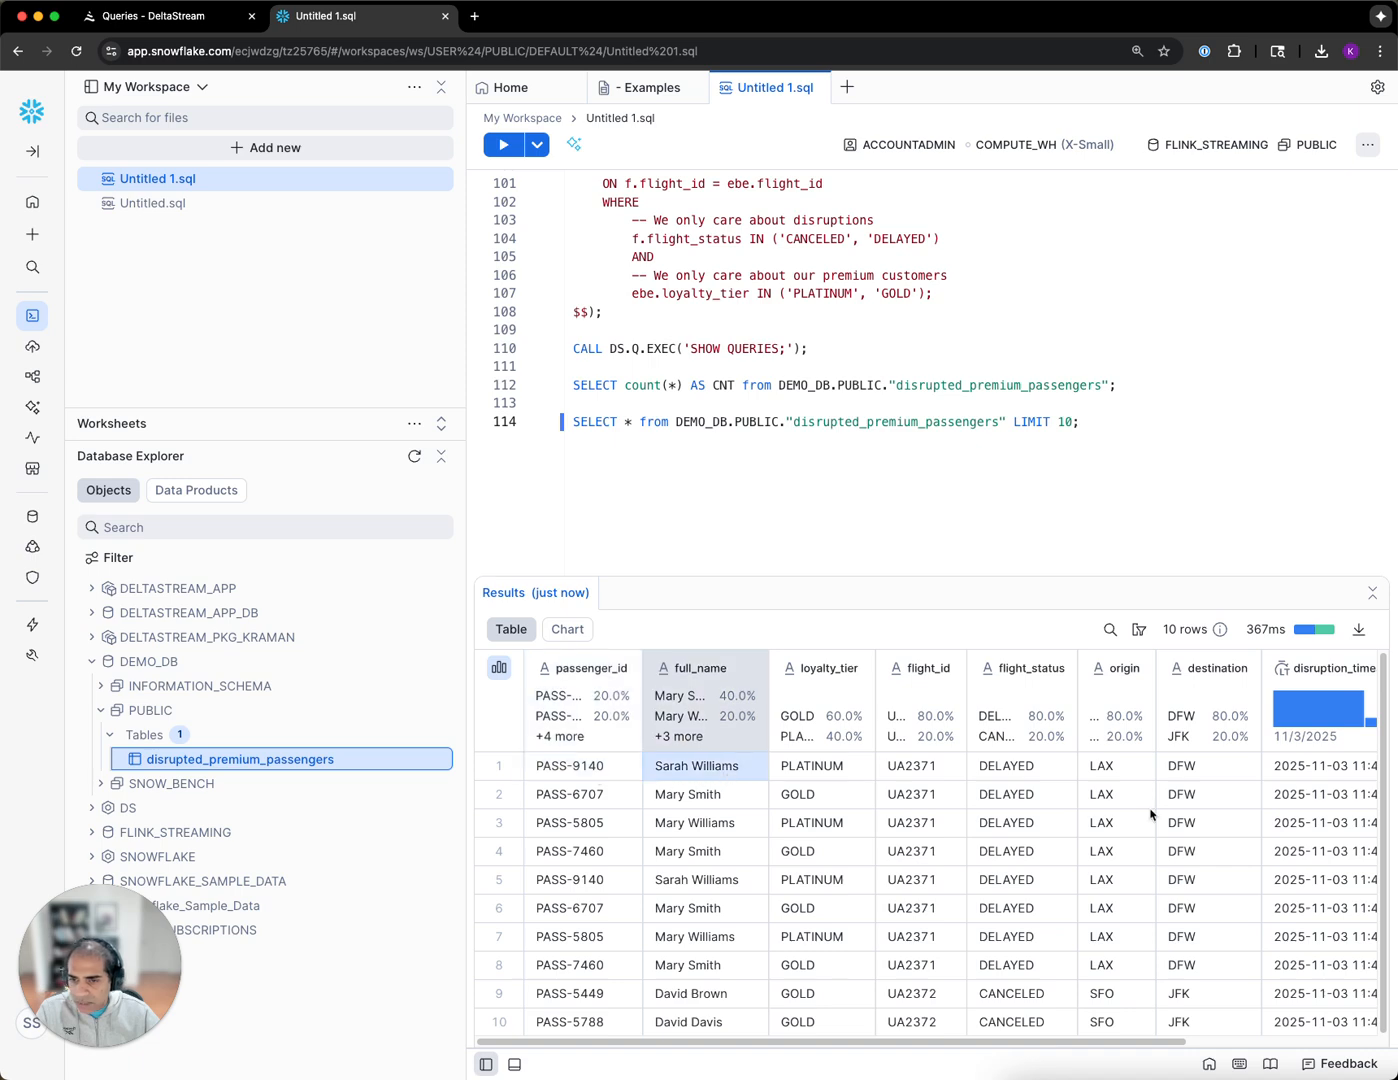
scroll(right, 3)
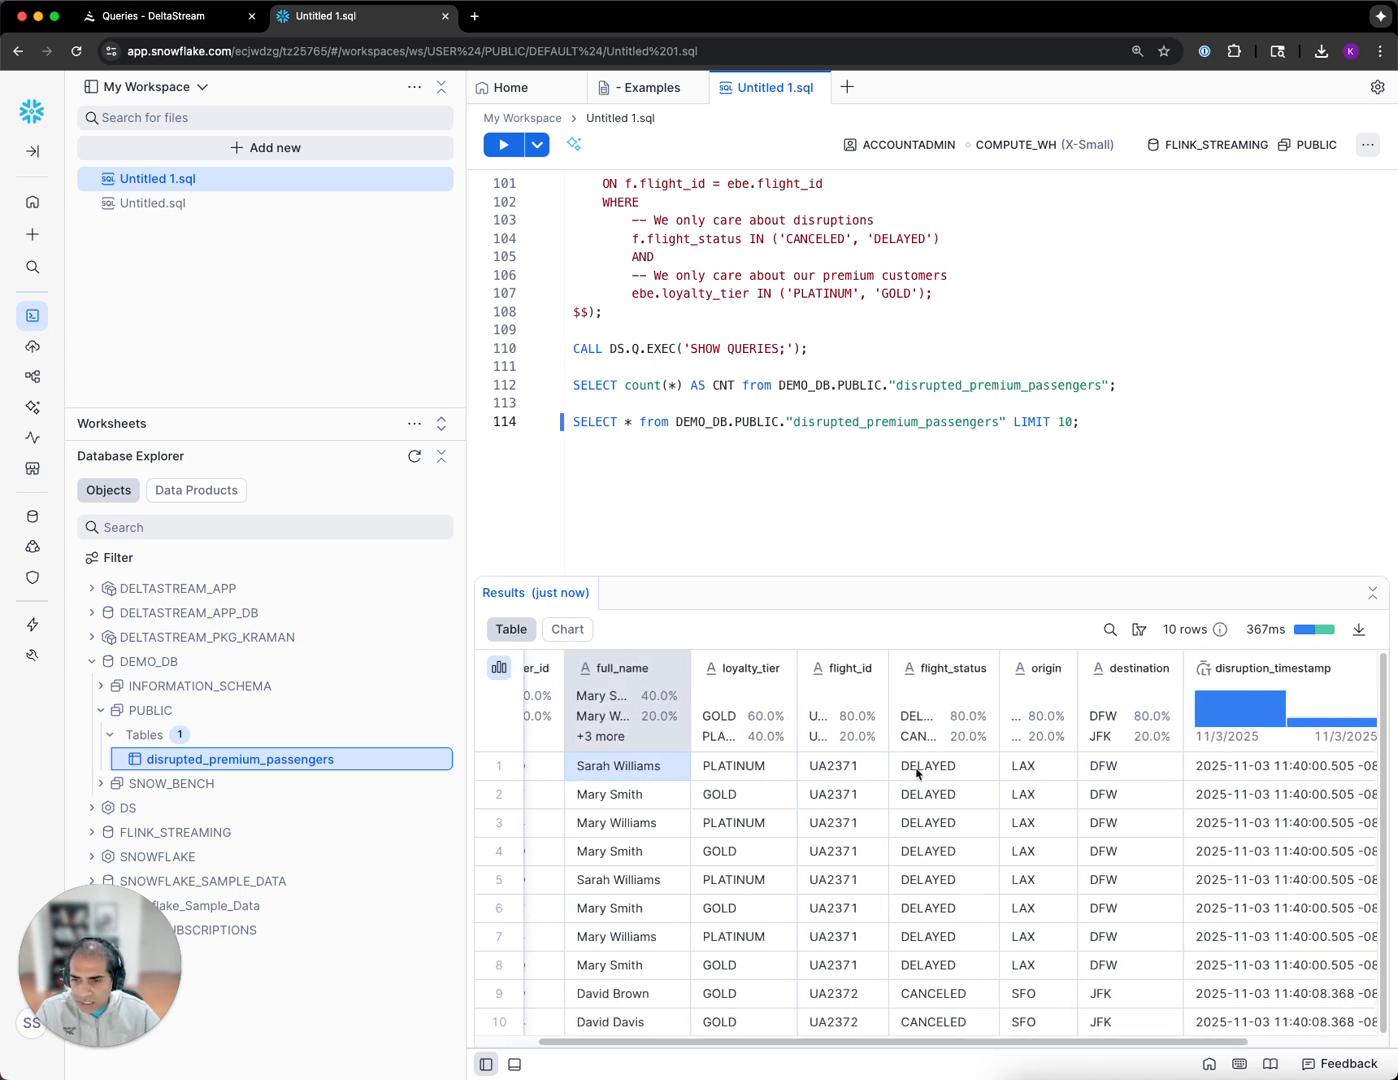
scroll(right, 3)
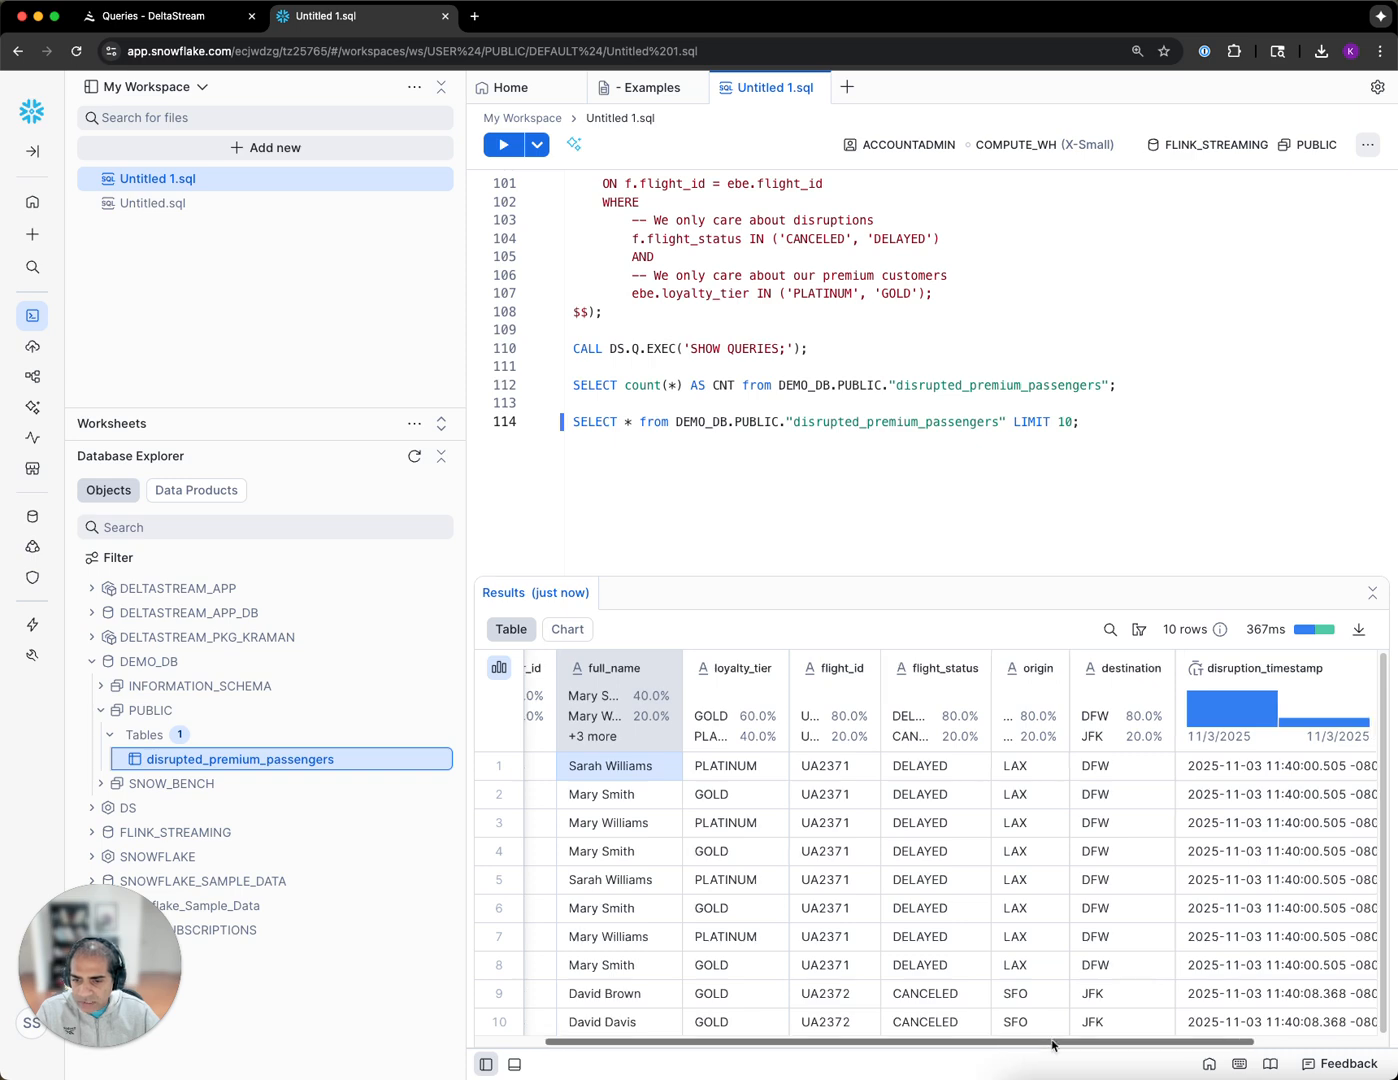
scroll(right, 3)
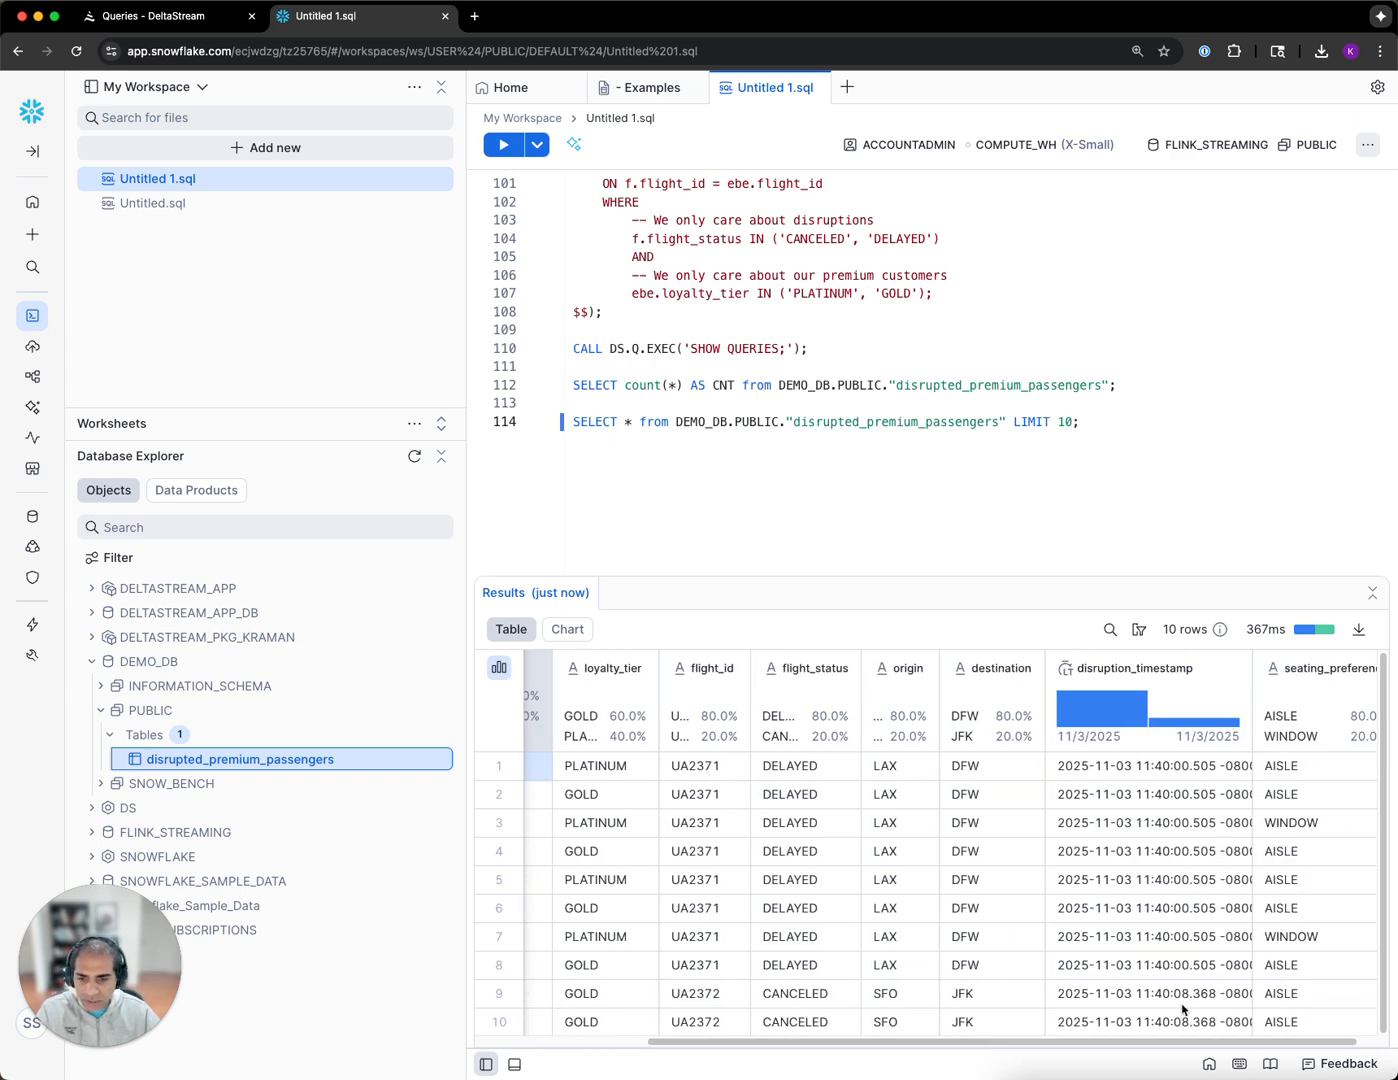
scroll(left, 3)
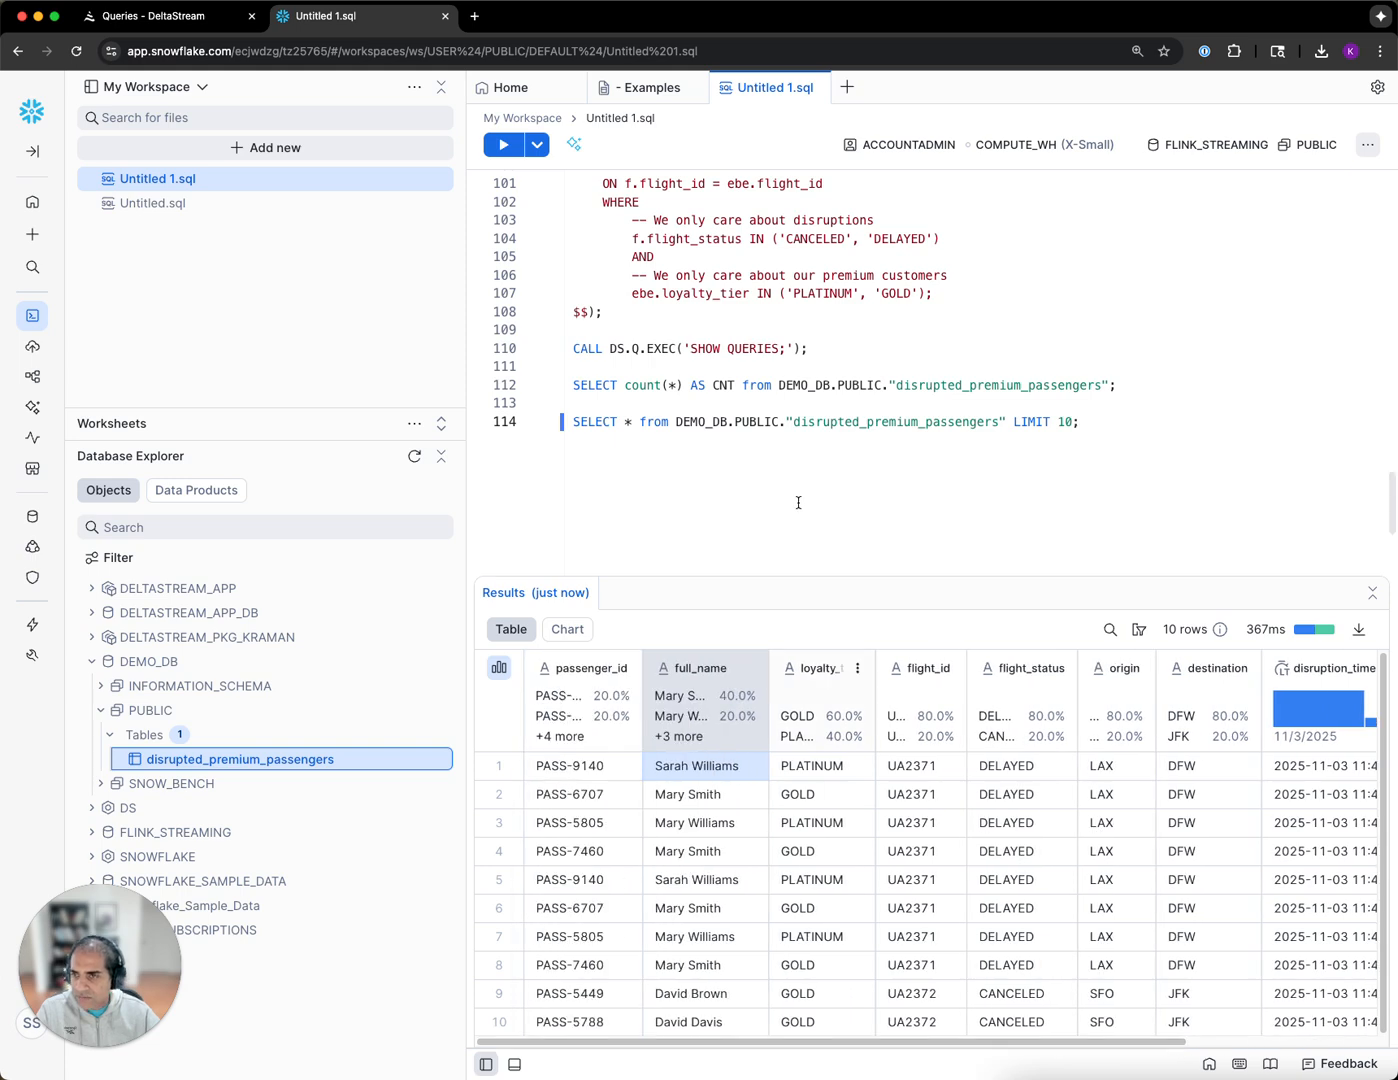
scroll(up, 3)
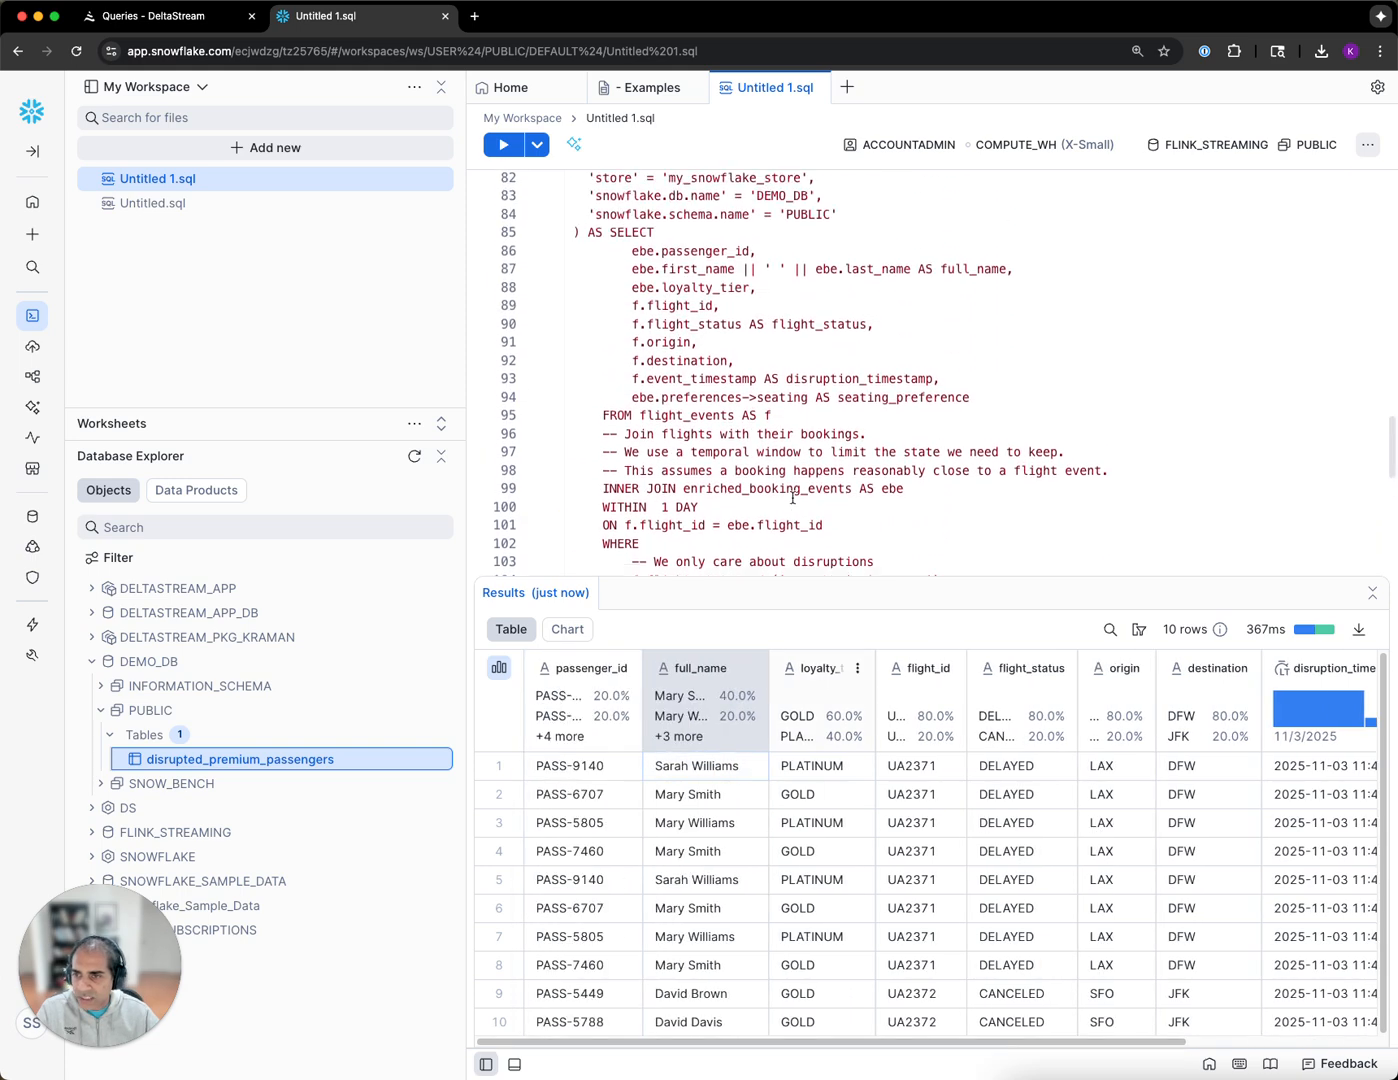
scroll(up, 3)
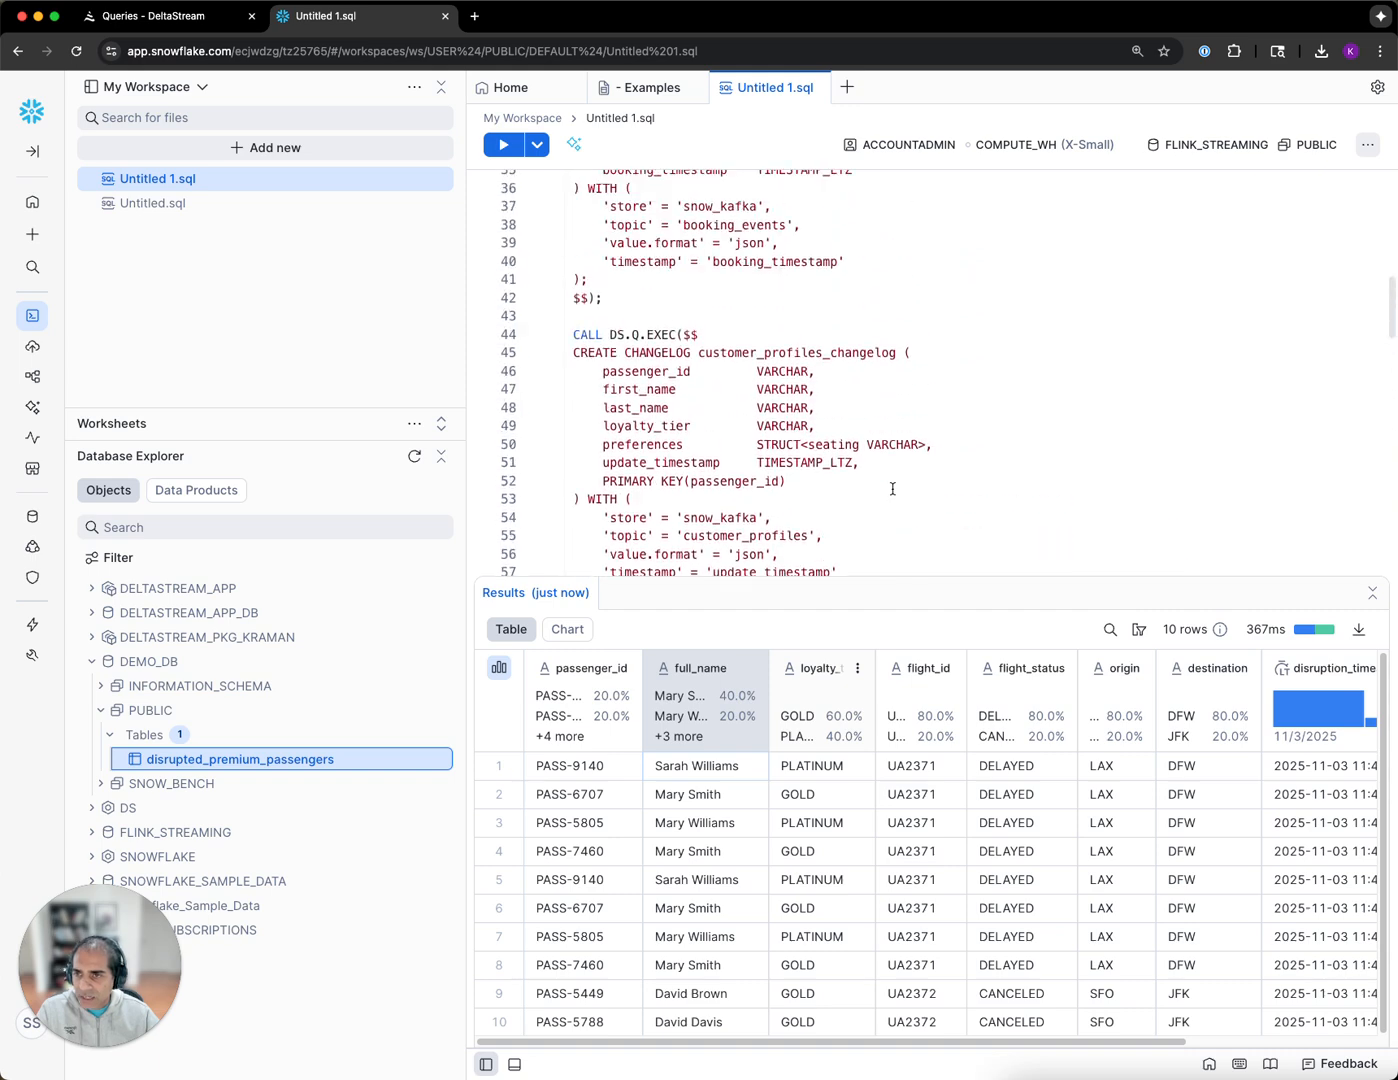
scroll(up, 3)
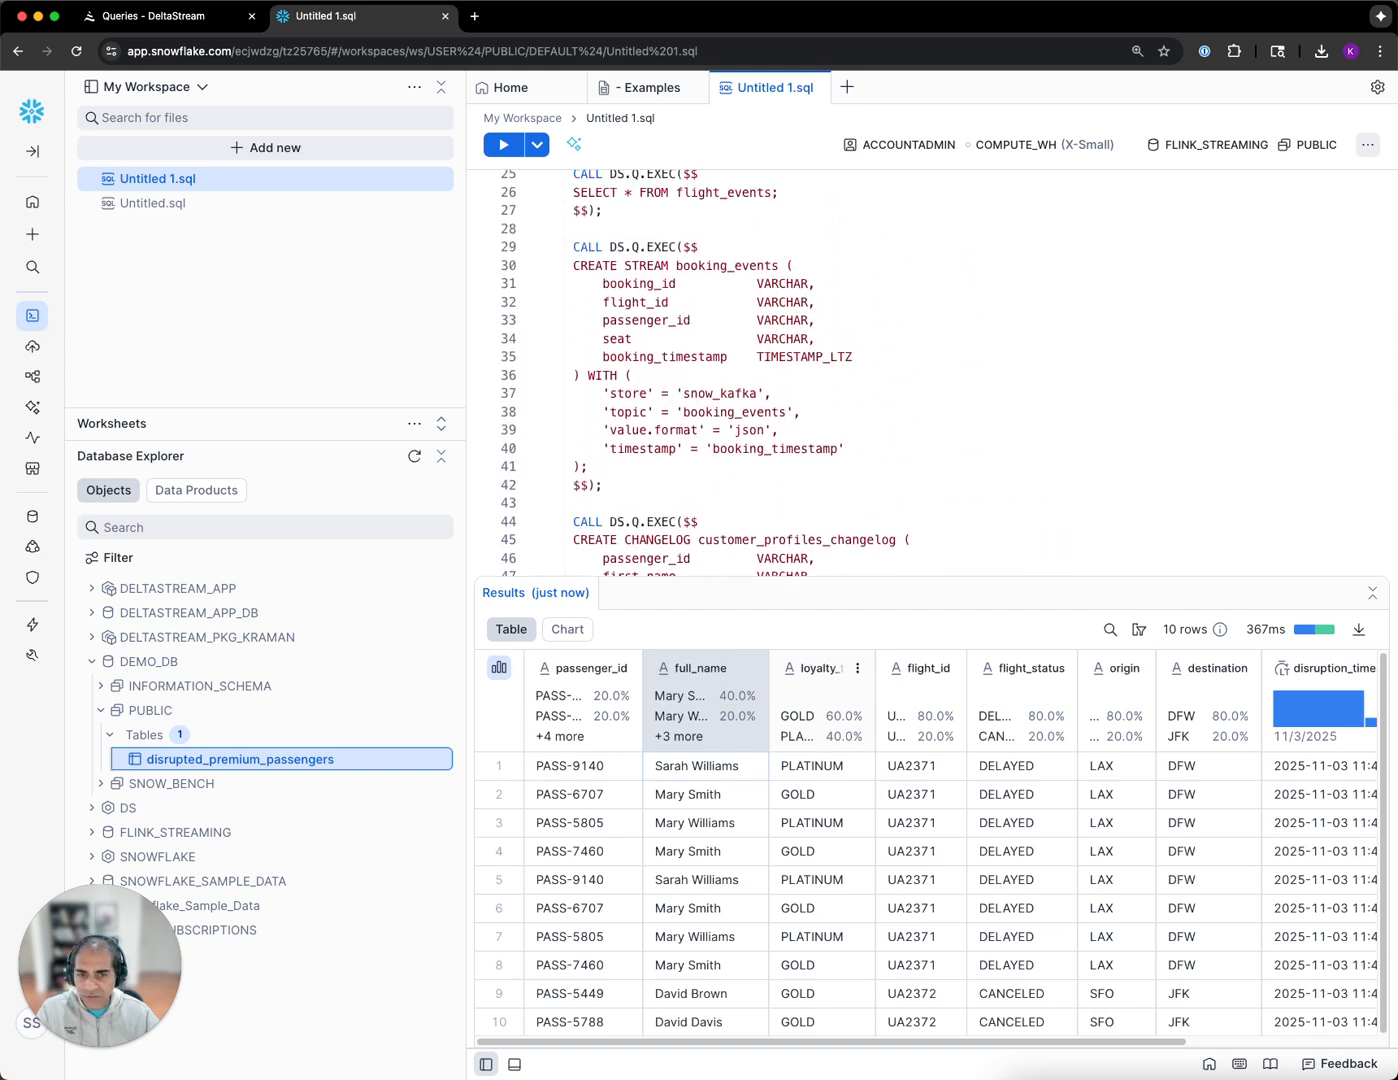